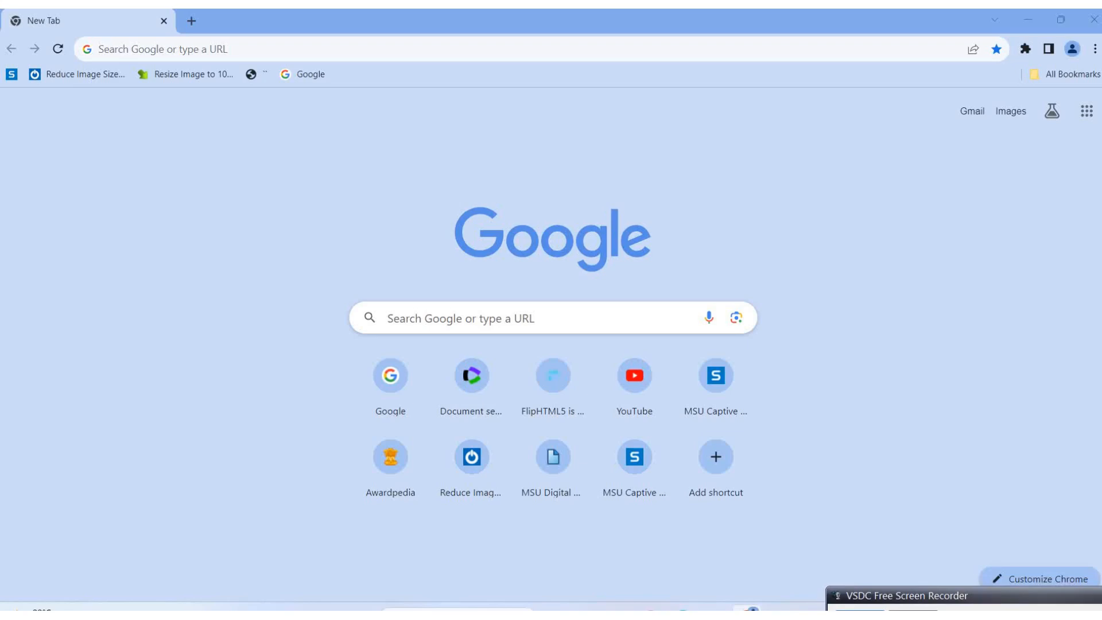
{"action": "mouse_move", "coordinate": [1093, 597]}
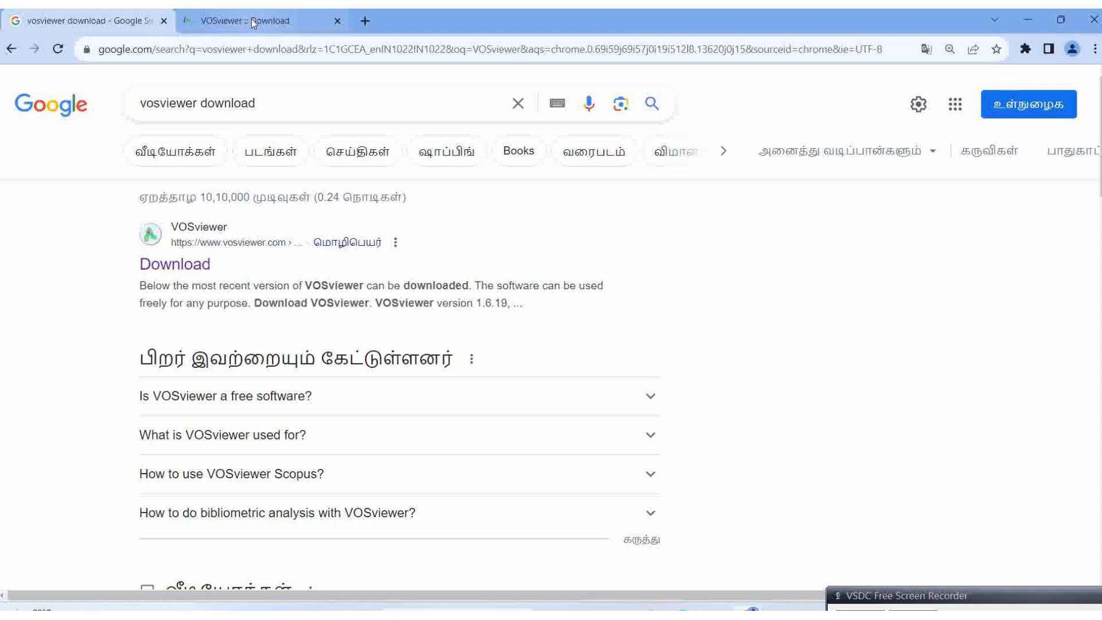
Download the VOSviewer 1.6.19 Windows zip and watch its progress in Chrome's downloads panel.
{"action": "left_click", "coordinate": [254, 20]}
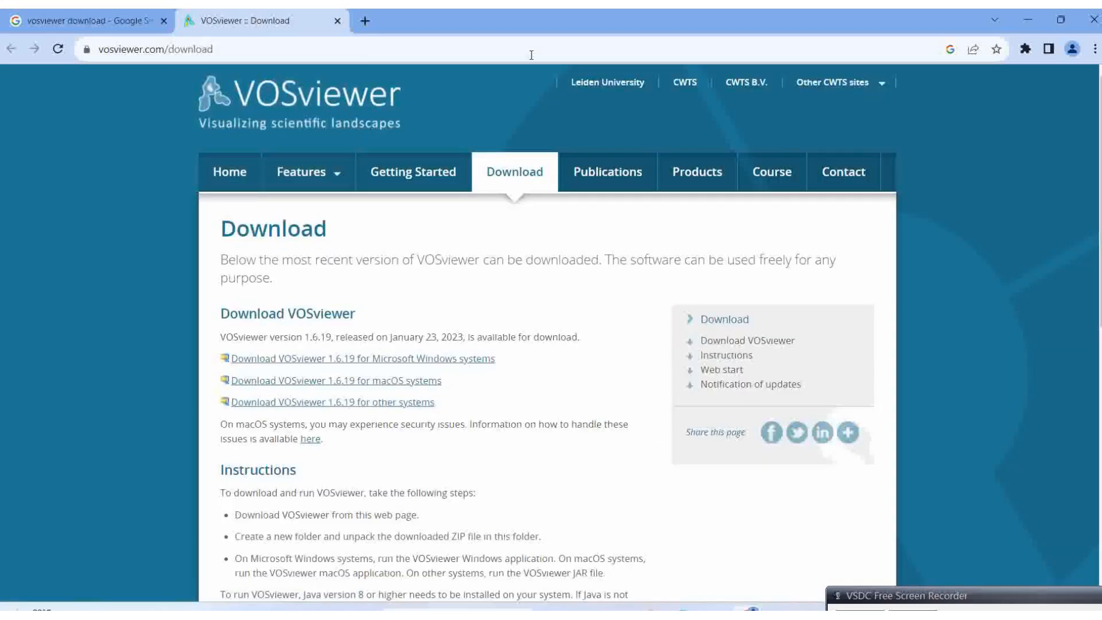
{"action": "mouse_move", "coordinate": [479, 387]}
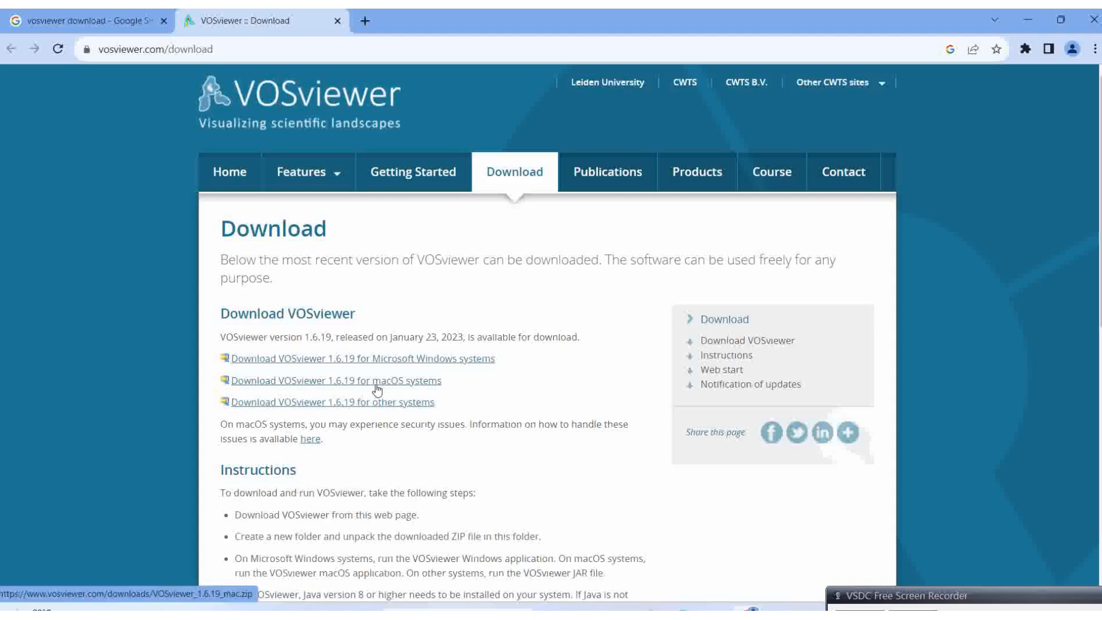
{"action": "mouse_move", "coordinate": [401, 366]}
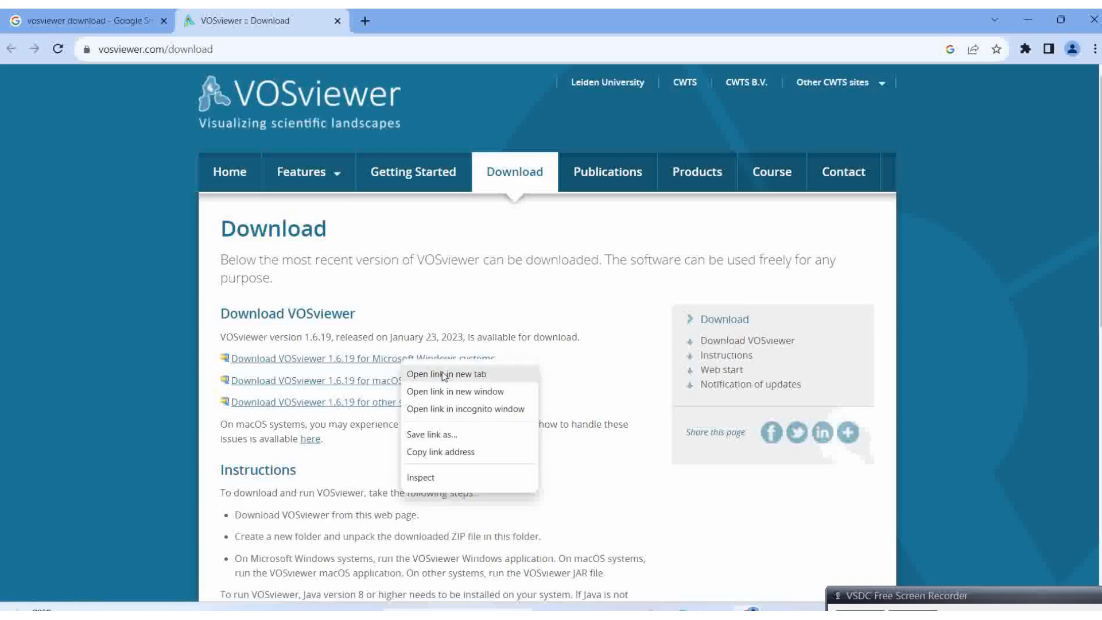
{"action": "left_click", "coordinate": [445, 373]}
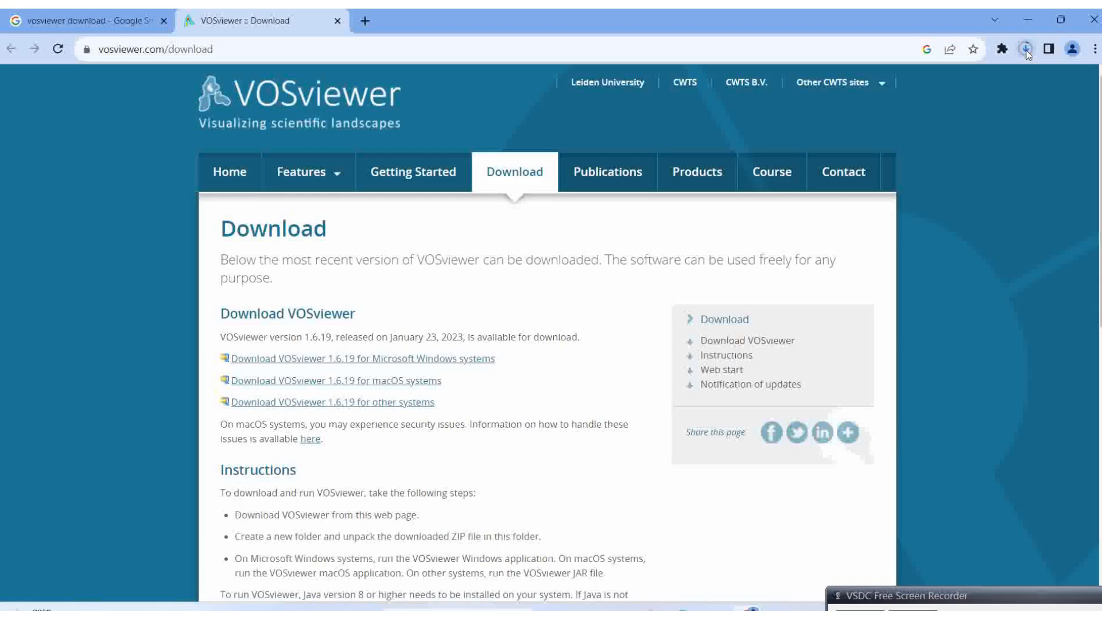
{"action": "left_click", "coordinate": [1027, 50]}
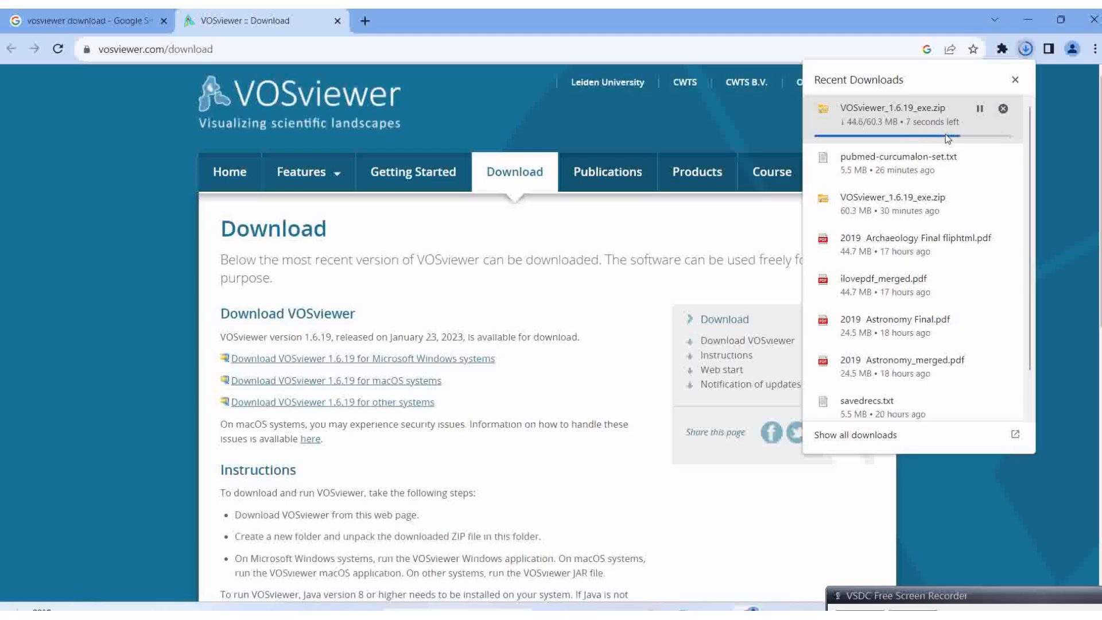
{"action": "mouse_move", "coordinate": [1015, 133]}
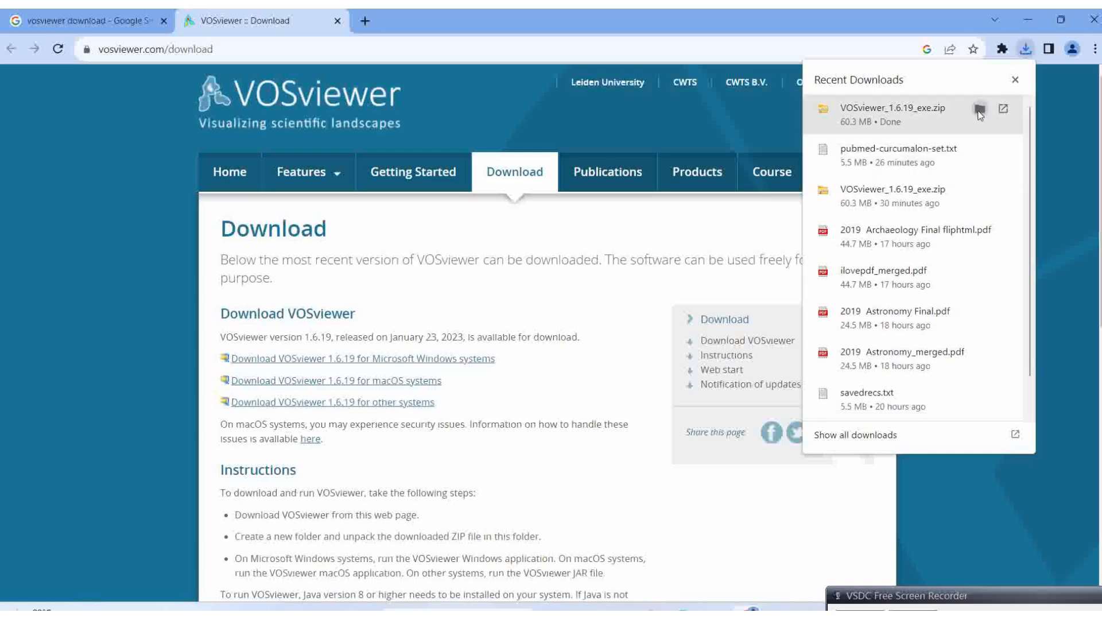
Copy the VOSviewer_1.6.19_exe zip from Downloads into E:\1 bibexcel.
{"action": "left_click", "coordinate": [962, 109]}
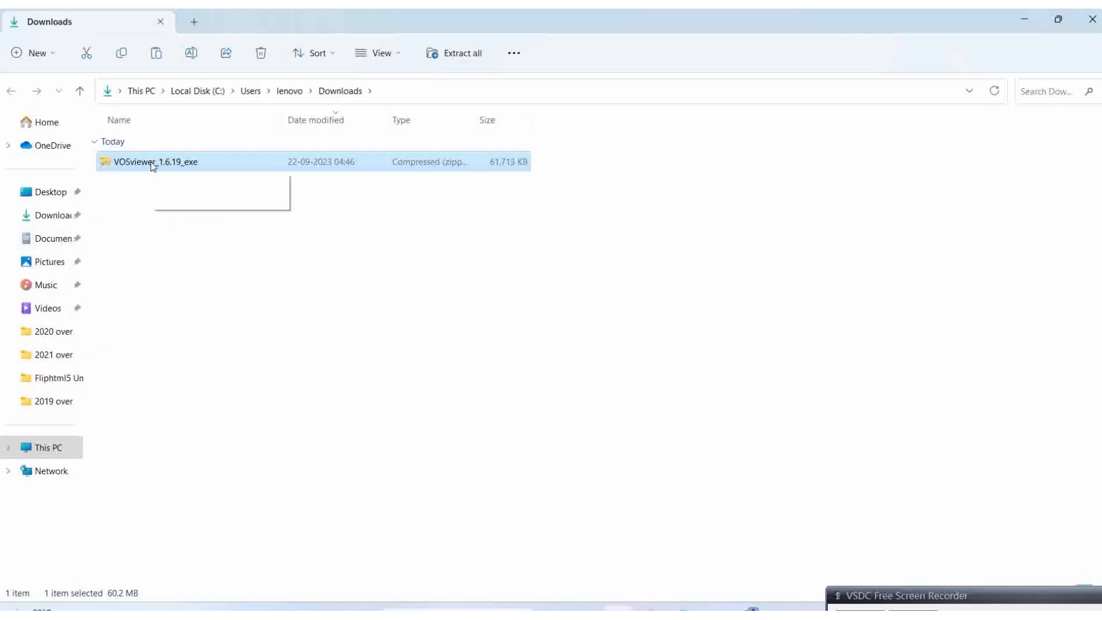
{"action": "right_click", "coordinate": [155, 162]}
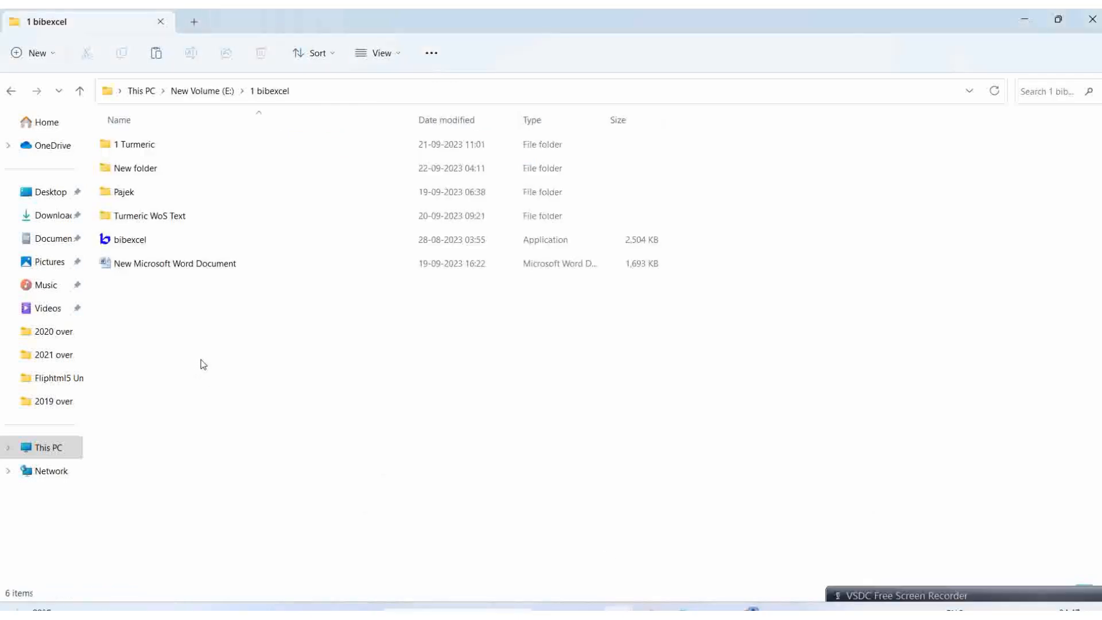
{"action": "right_click", "coordinate": [203, 361]}
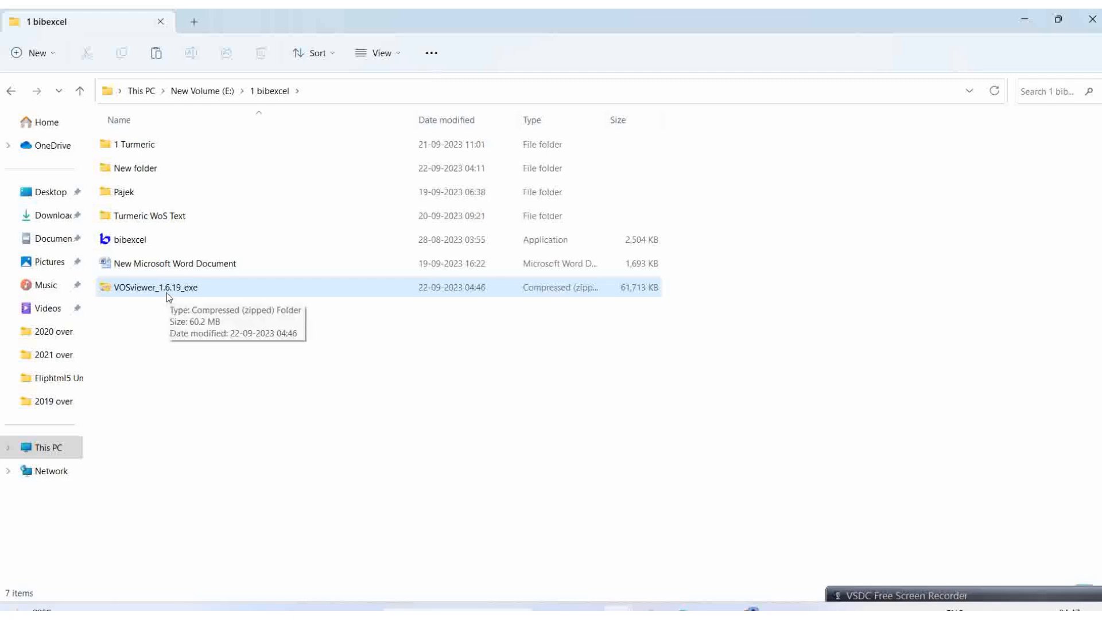
Open the VOSviewer_1.6.19_exe zip and run the VOSviewer application without extracting it.
{"action": "double_click", "coordinate": [156, 286]}
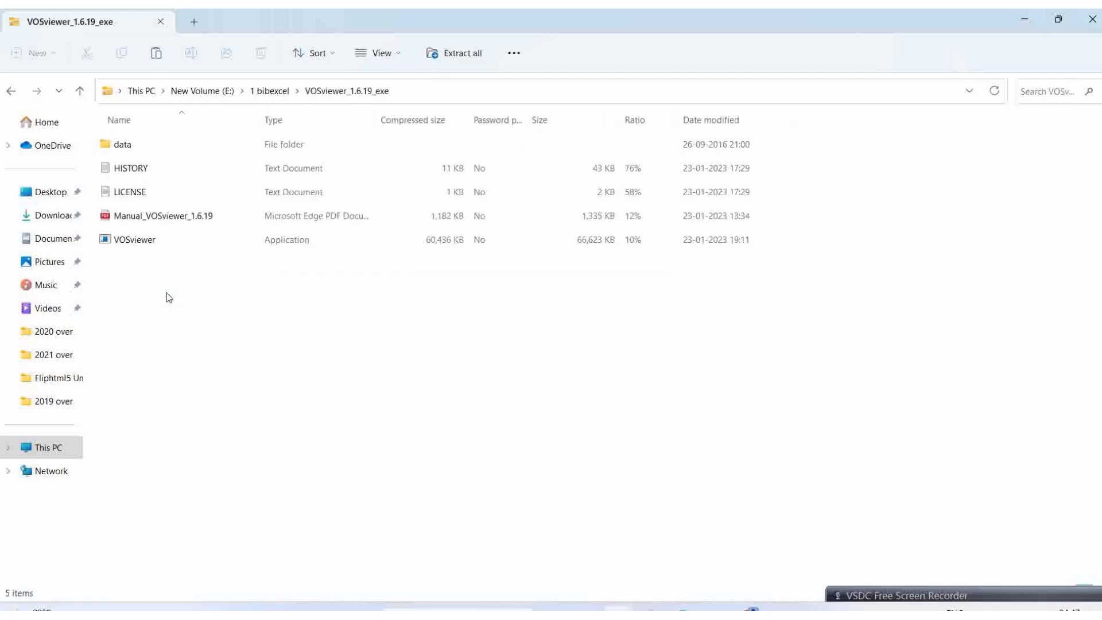
{"action": "left_click", "coordinate": [133, 240]}
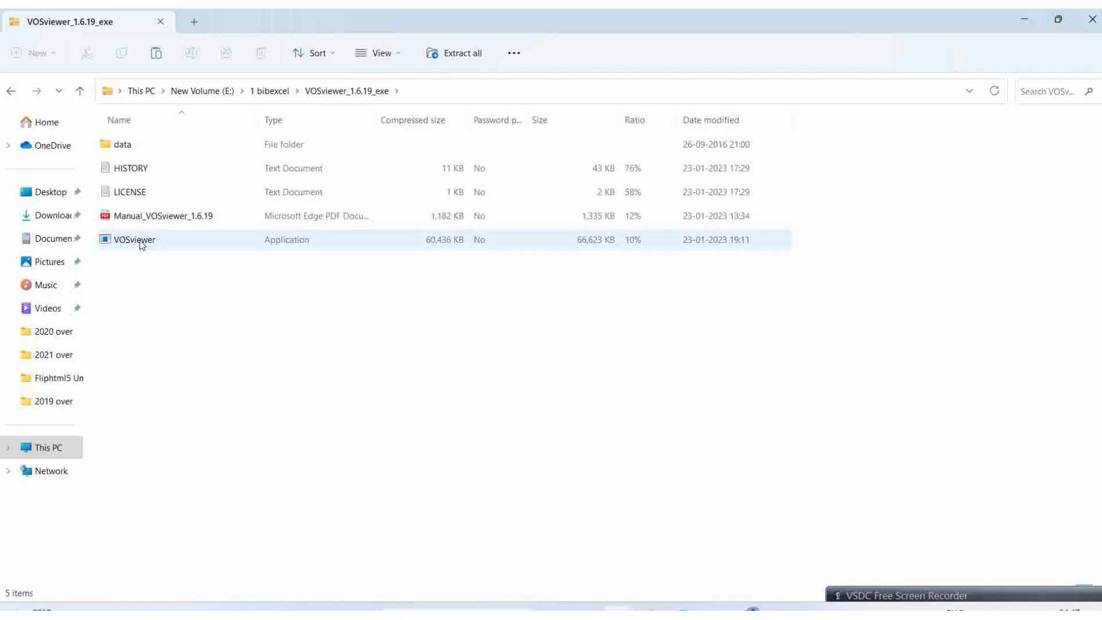
{"action": "double_click", "coordinate": [133, 240]}
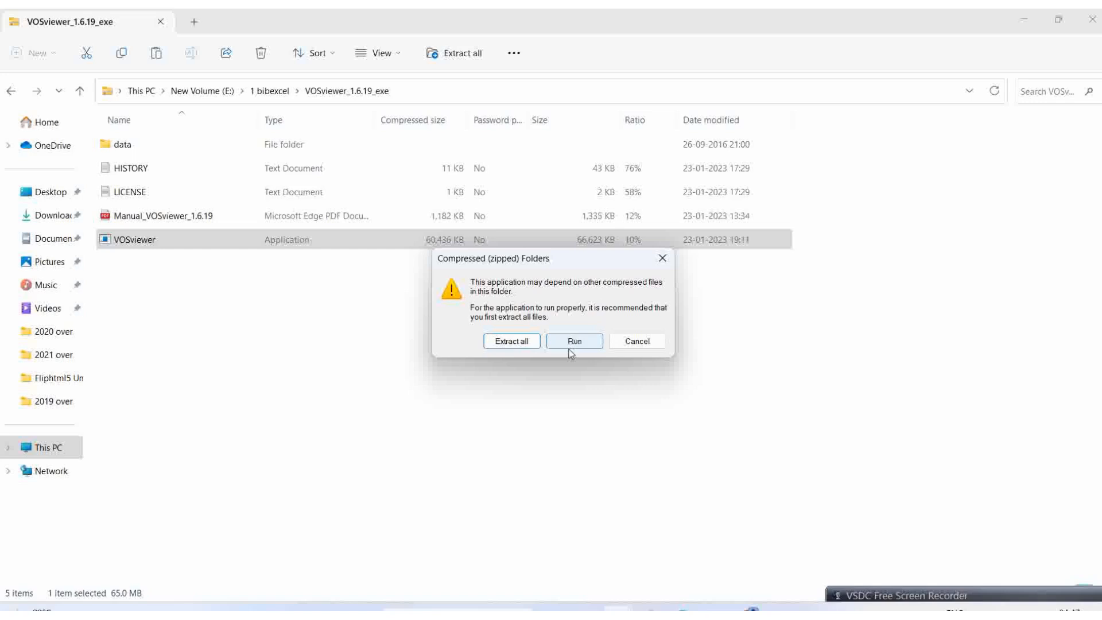
{"action": "left_click", "coordinate": [573, 341]}
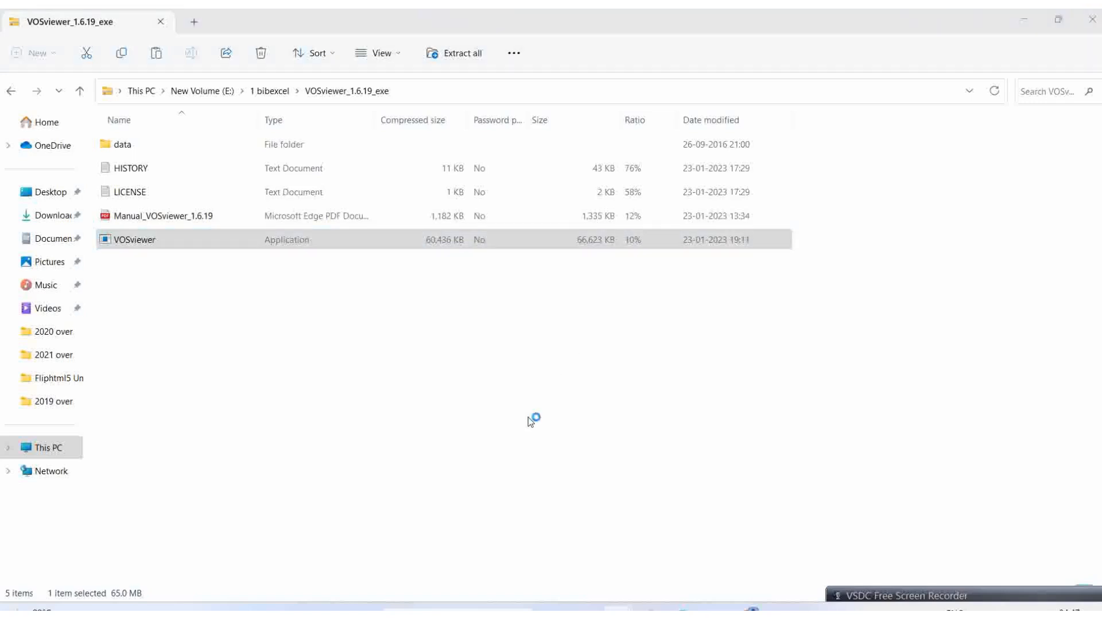
{"action": "double_click", "coordinate": [134, 239]}
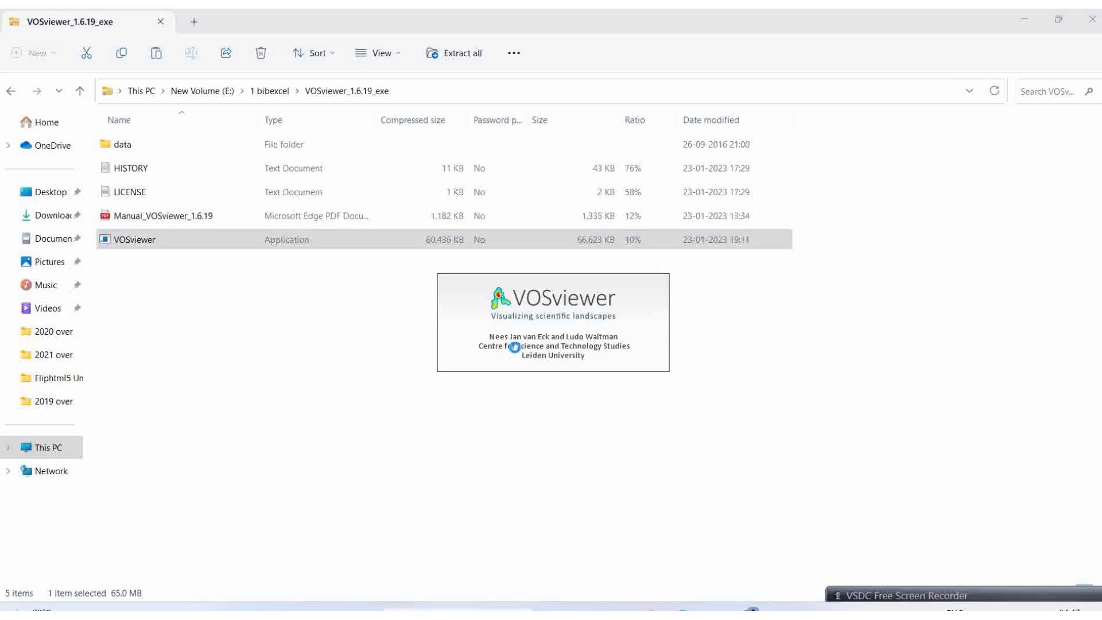
{"action": "mouse_move", "coordinate": [558, 347]}
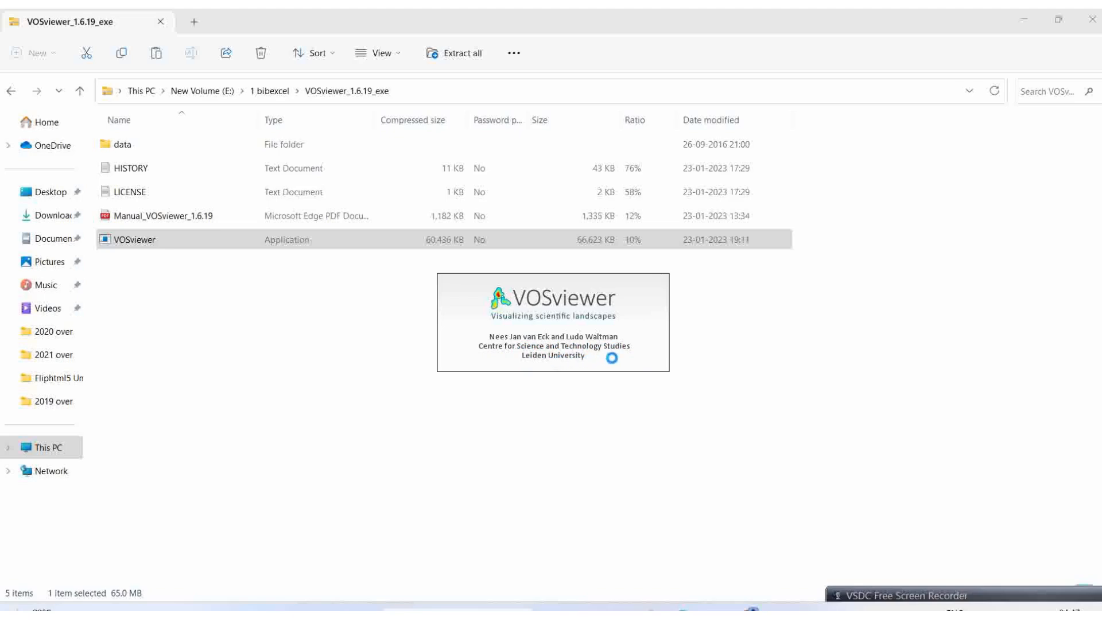
{"action": "mouse_move", "coordinate": [519, 381]}
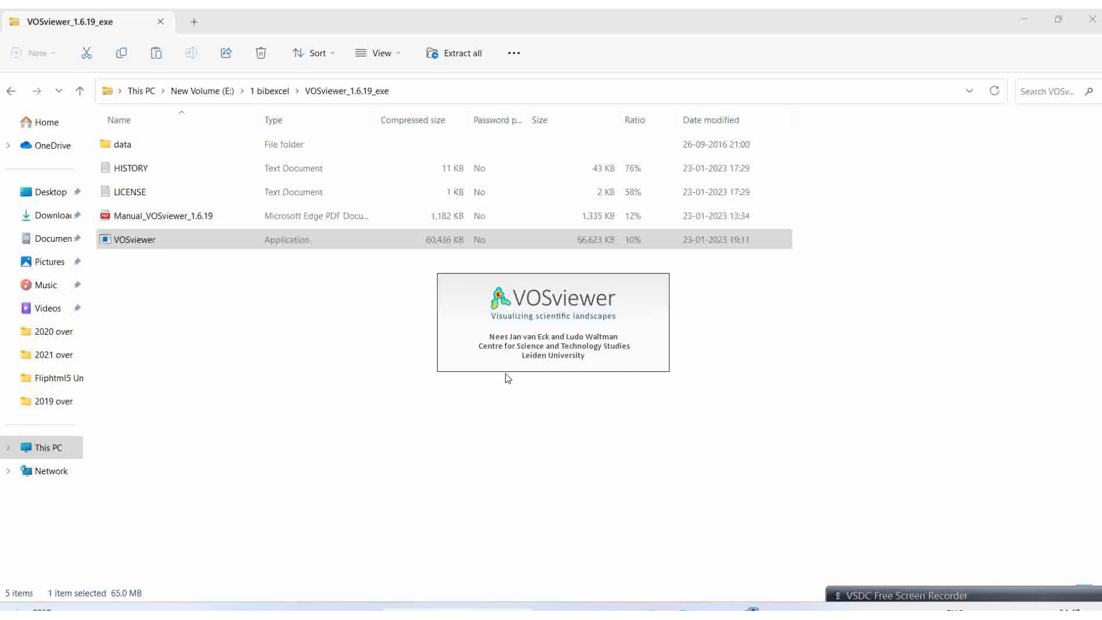
{"action": "double_click", "coordinate": [134, 238]}
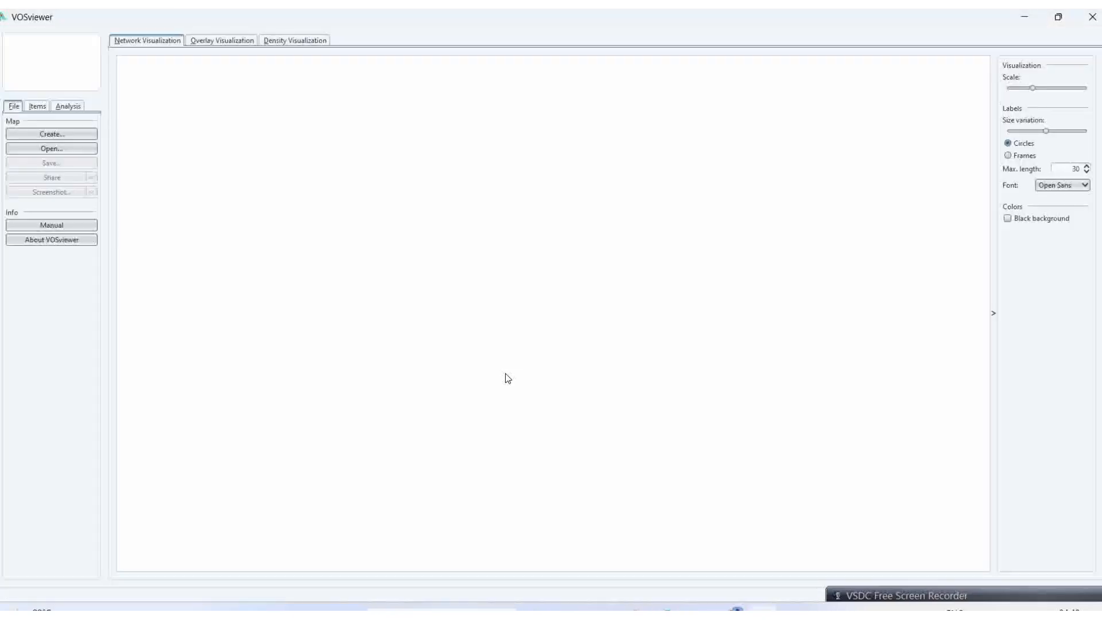
{"action": "mouse_move", "coordinate": [595, 304]}
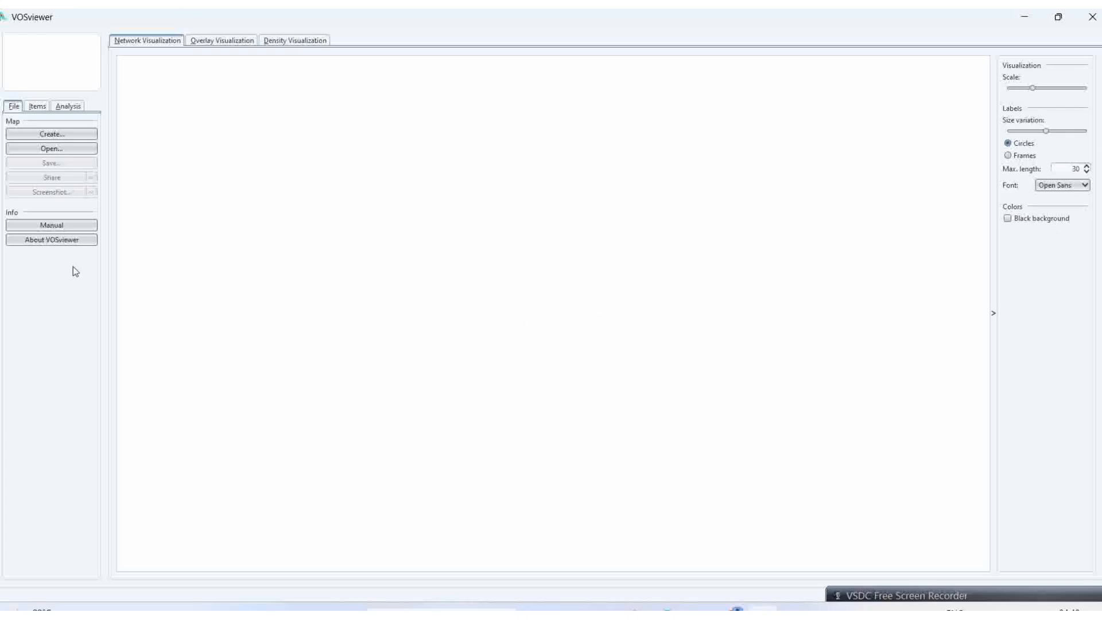
{"action": "mouse_move", "coordinate": [317, 596]}
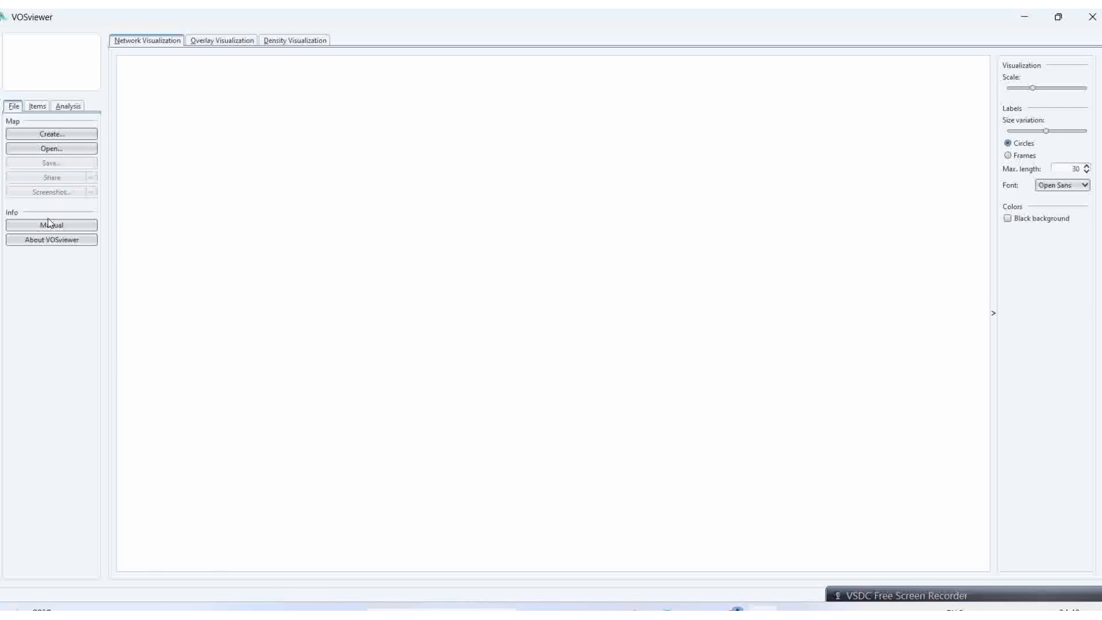
{"action": "mouse_move", "coordinate": [761, 426]}
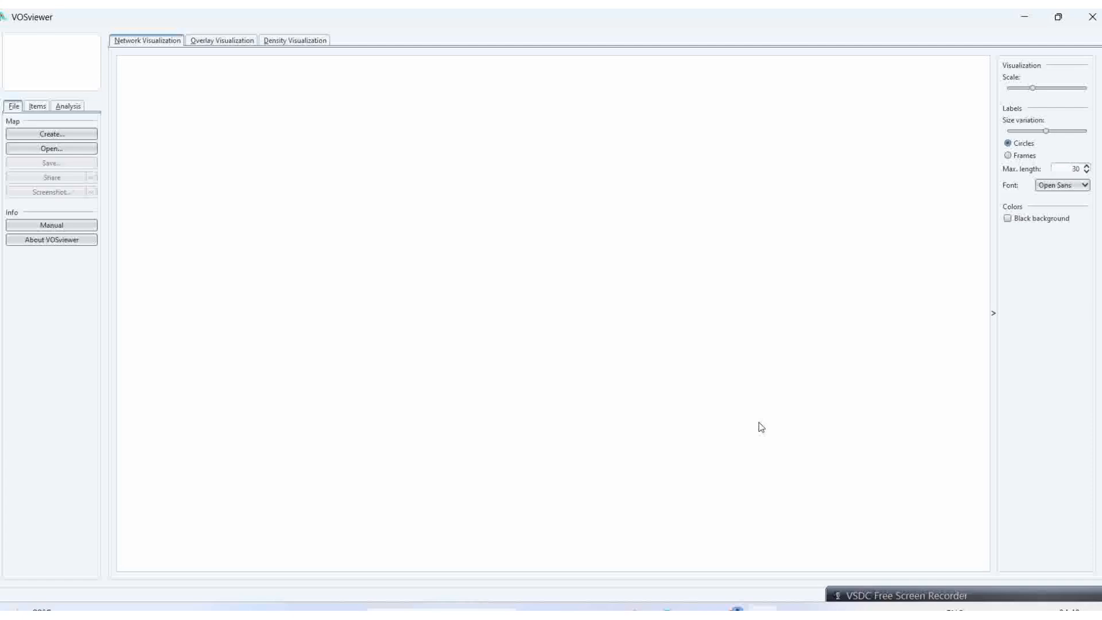
{"action": "mouse_move", "coordinate": [83, 134]}
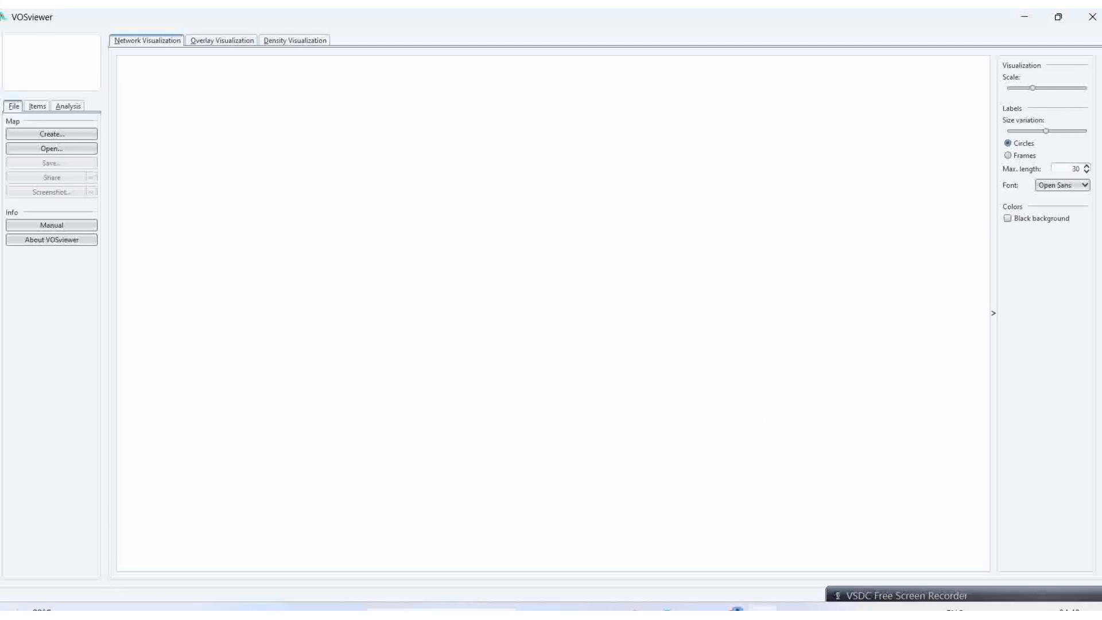
{"action": "mouse_move", "coordinate": [55, 63]}
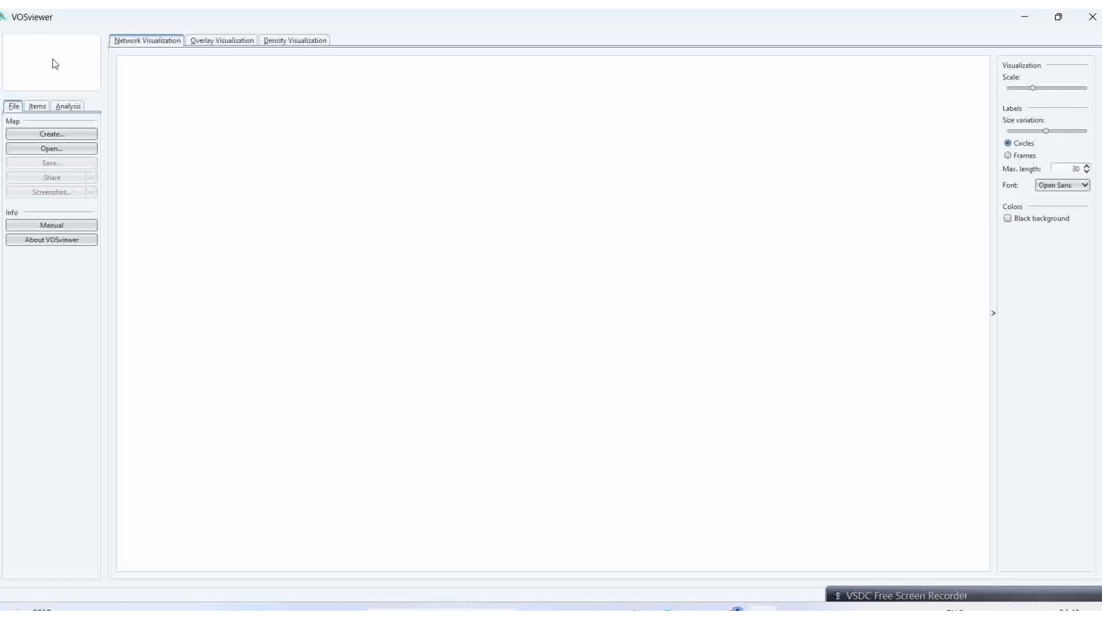
{"action": "mouse_move", "coordinate": [441, 264]}
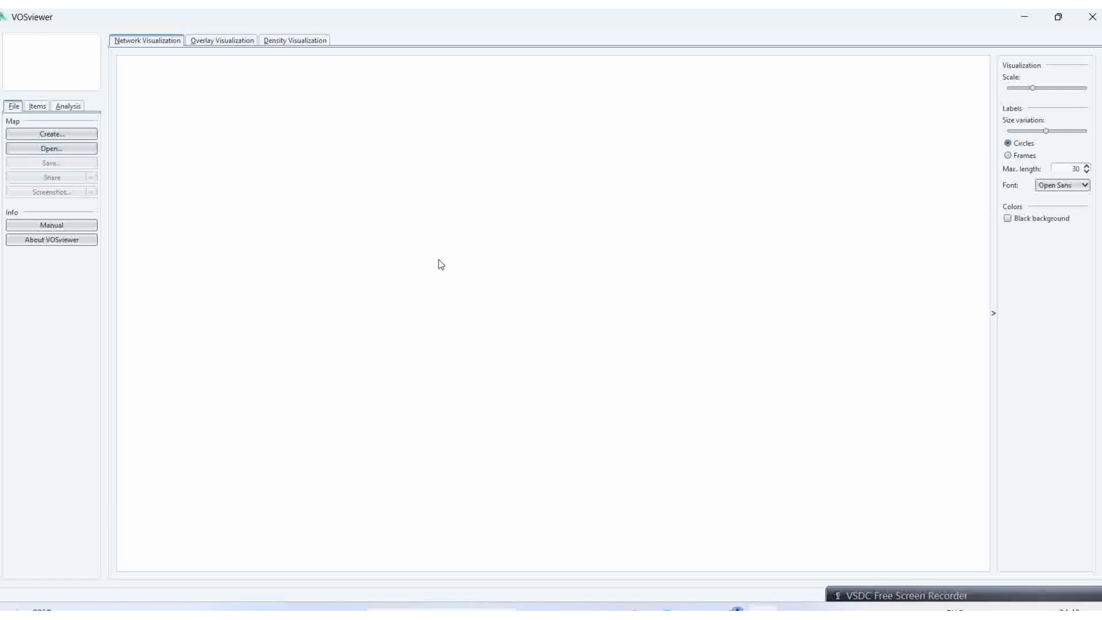
{"action": "mouse_move", "coordinate": [734, 343]}
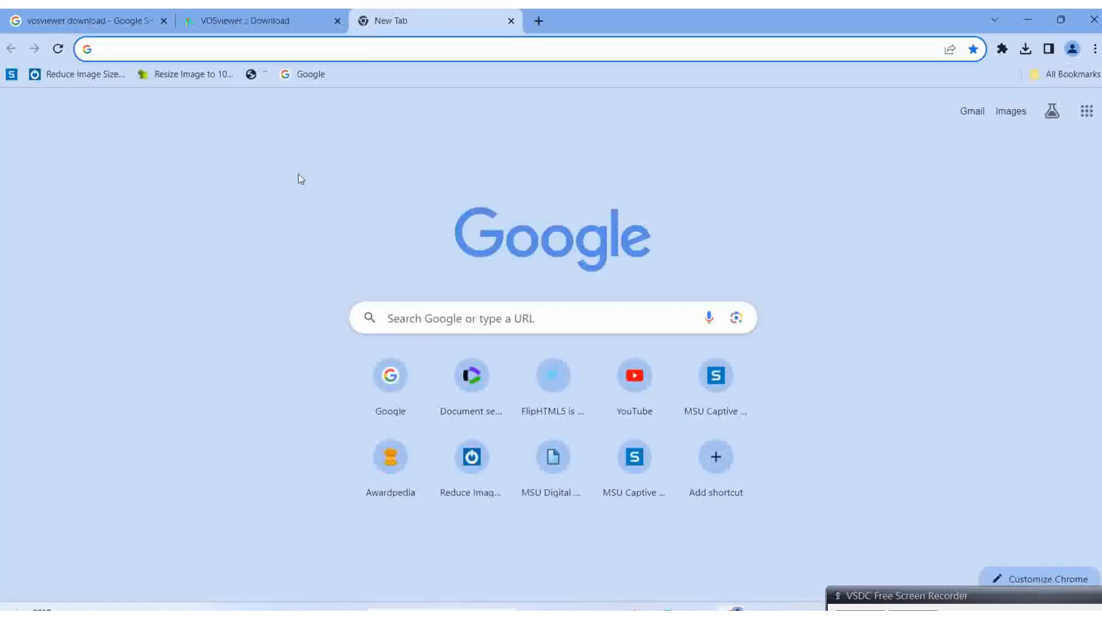
Search Google for 'pubmed' and follow the result to the PubMed website.
{"action": "left_click", "coordinate": [551, 318]}
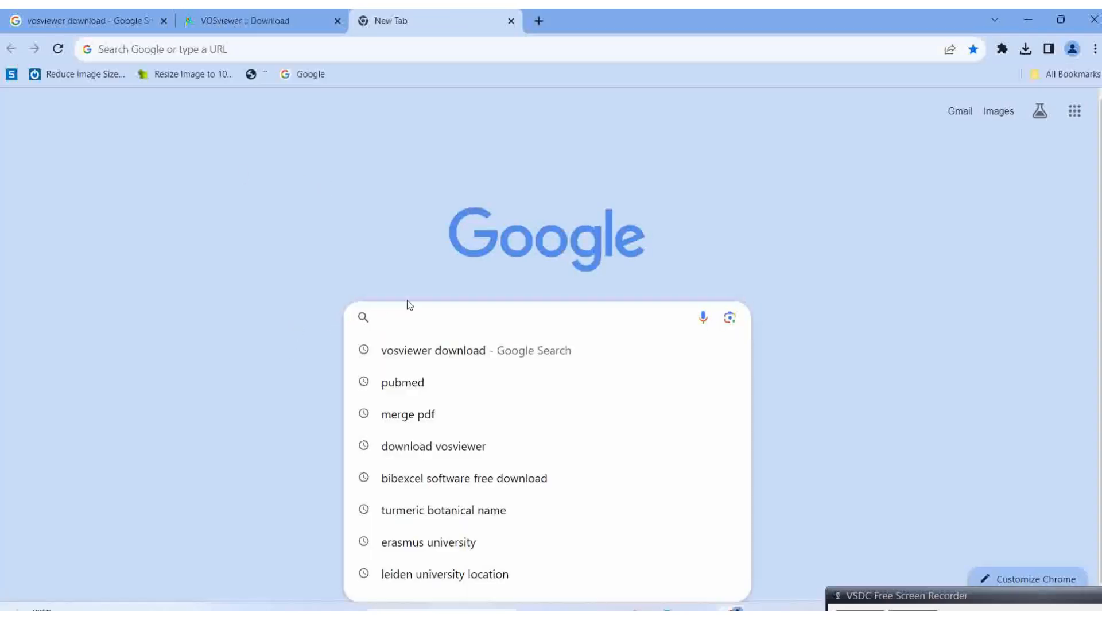
{"action": "type", "text": "pubmed"}
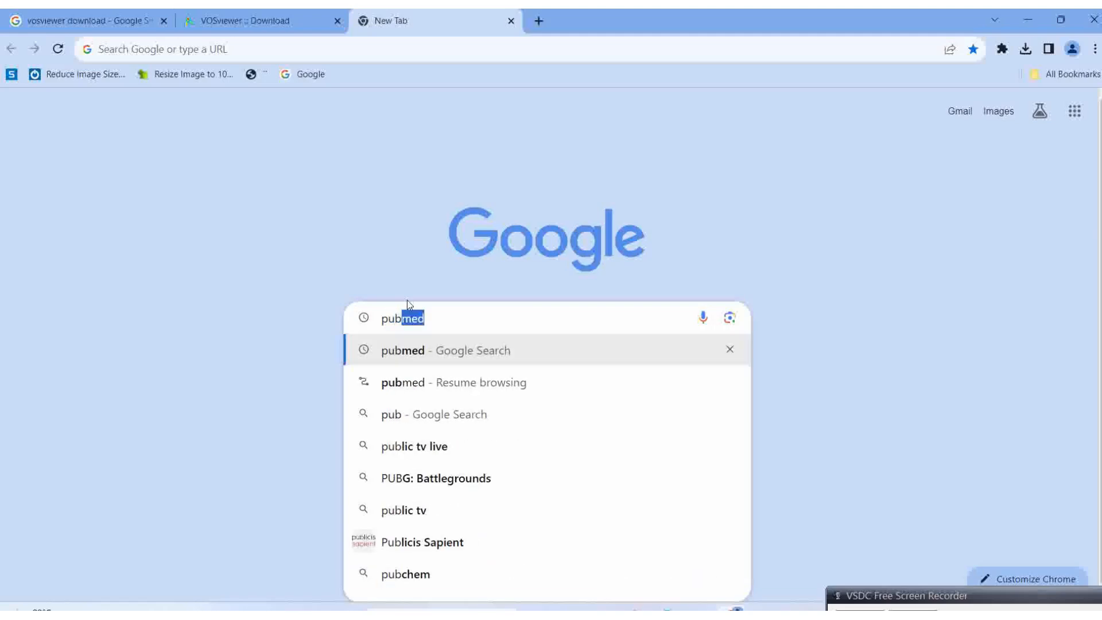
{"action": "left_click", "coordinate": [445, 350]}
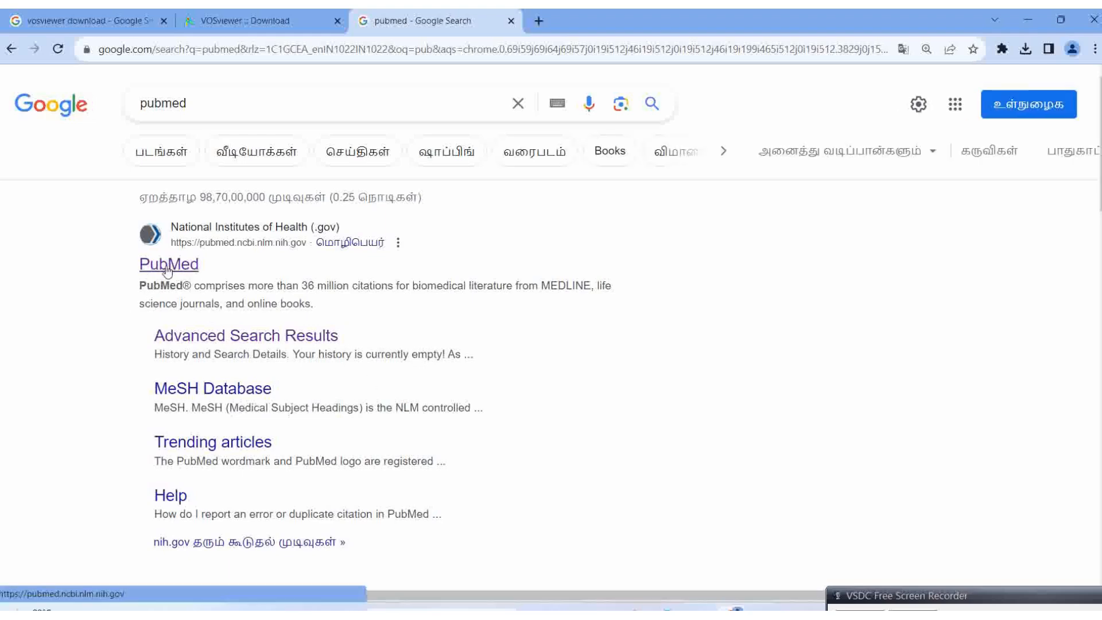
{"action": "left_click", "coordinate": [168, 263]}
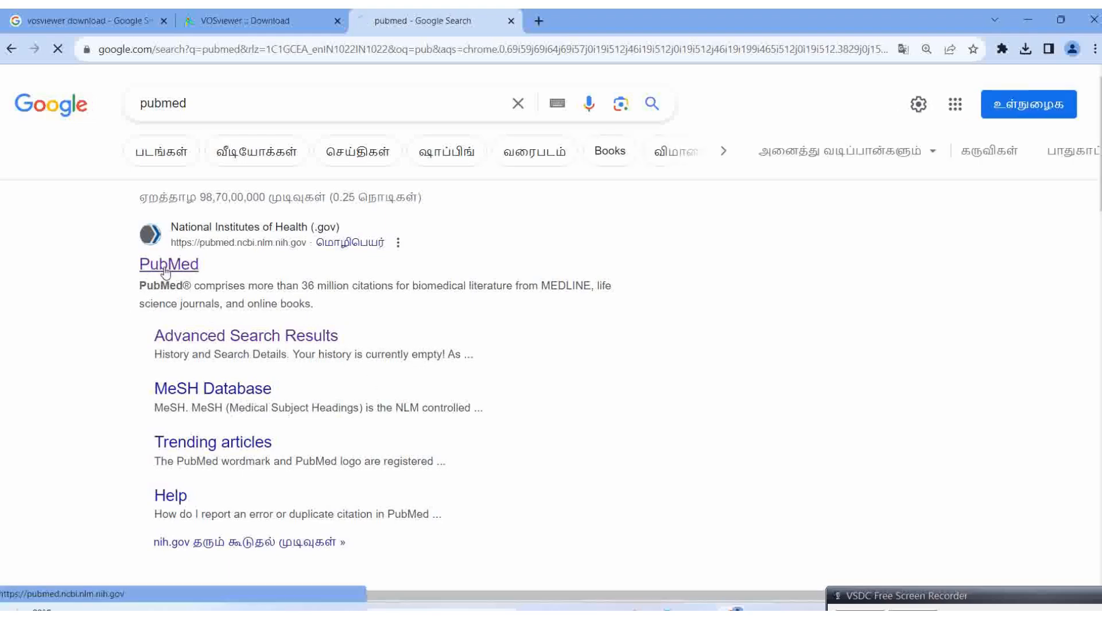
{"action": "left_click", "coordinate": [168, 264]}
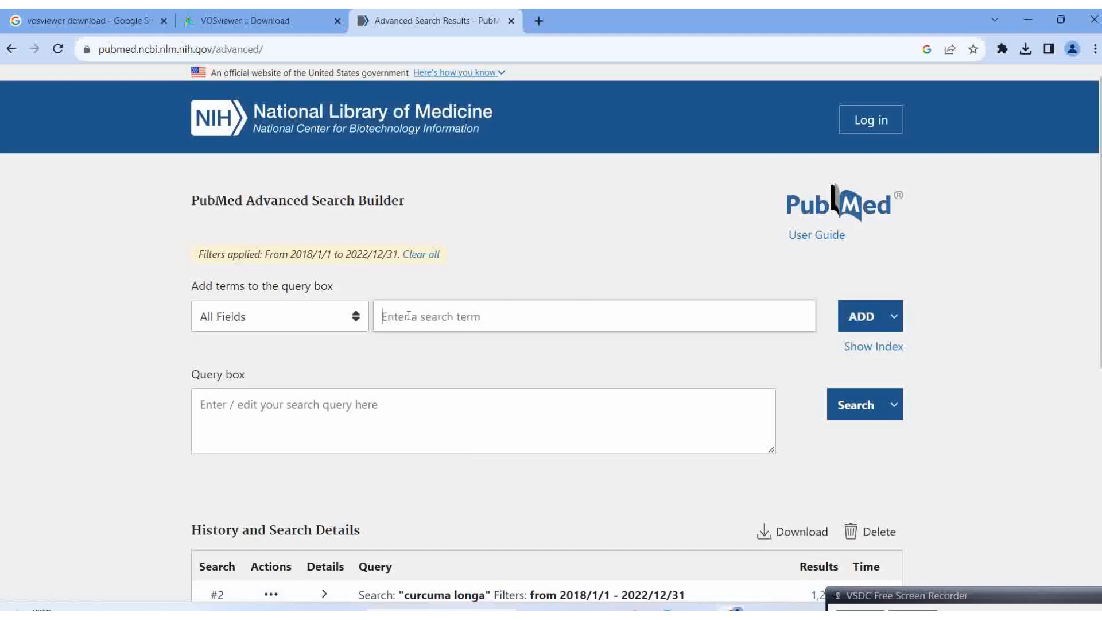
Add the term 'Curcuma longa' to the PubMed advanced search query.
{"action": "type", "text": "c"}
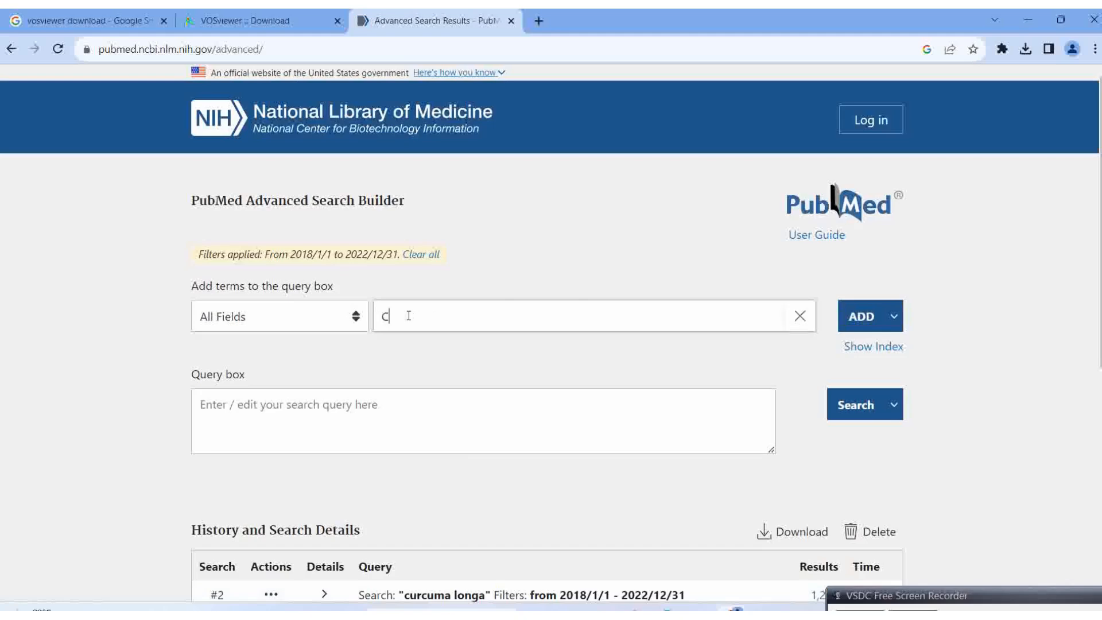
{"action": "type", "text": "urcuma"}
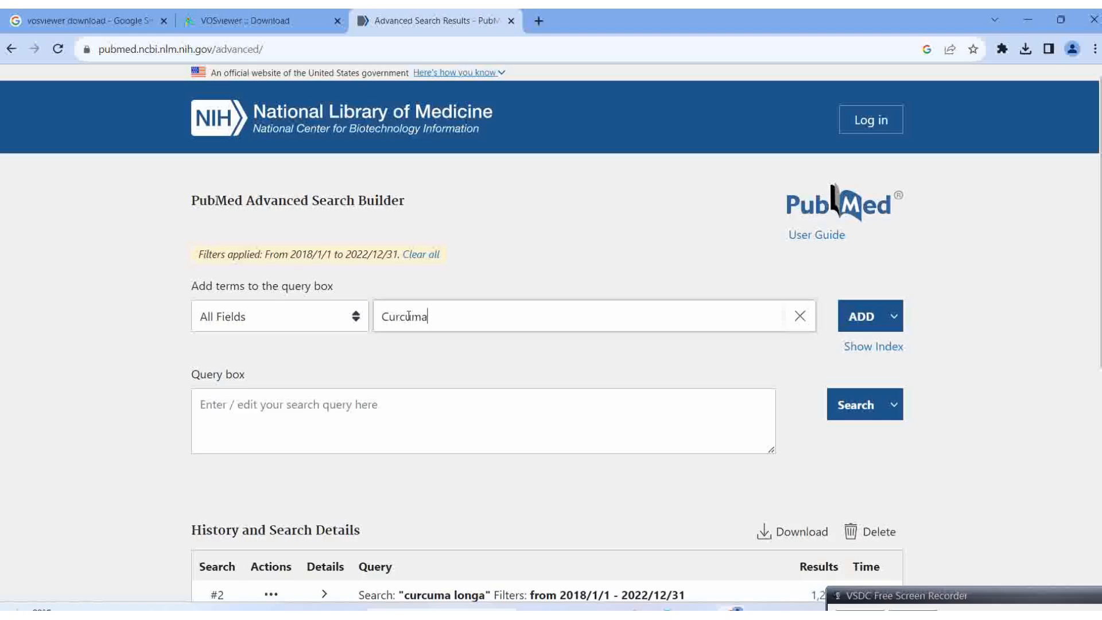
{"action": "type", "text": "log"}
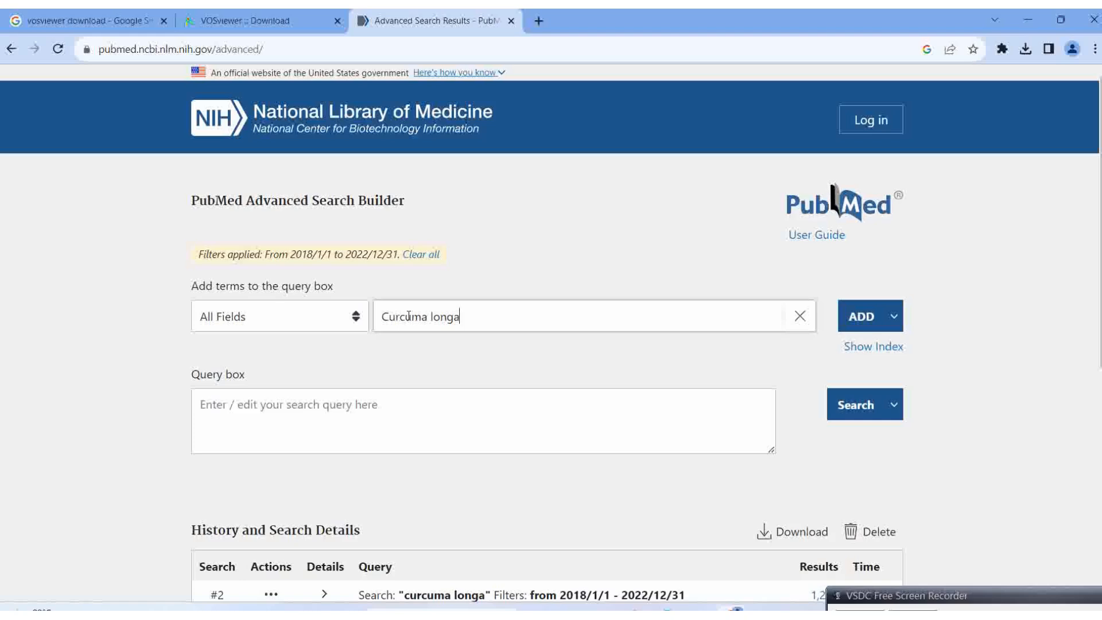
{"action": "left_click", "coordinate": [860, 316]}
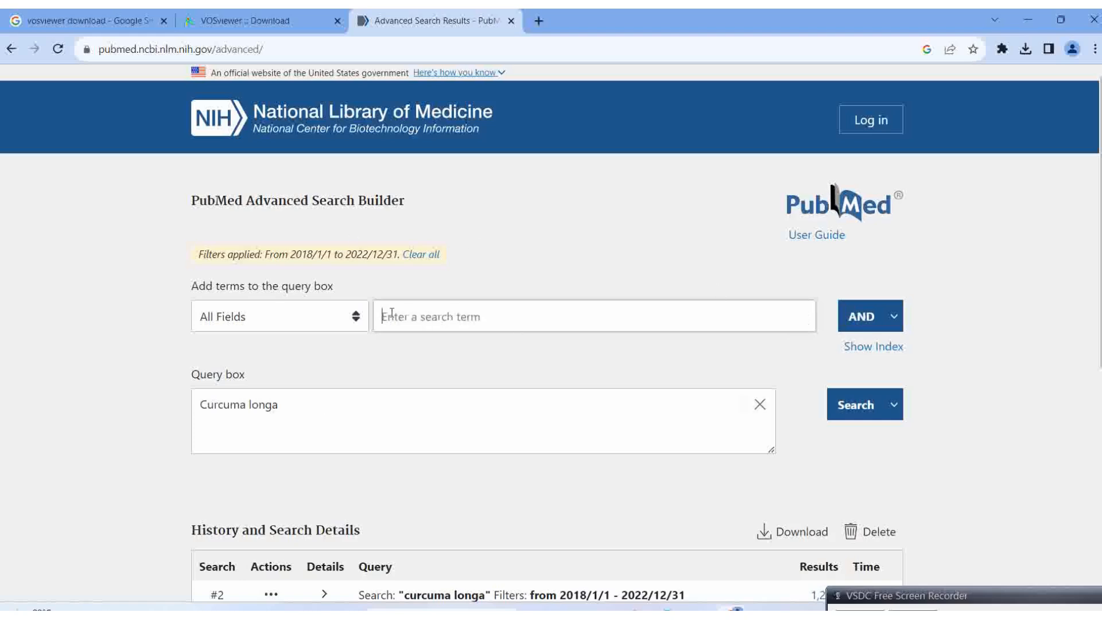
{"action": "mouse_move", "coordinate": [383, 292]}
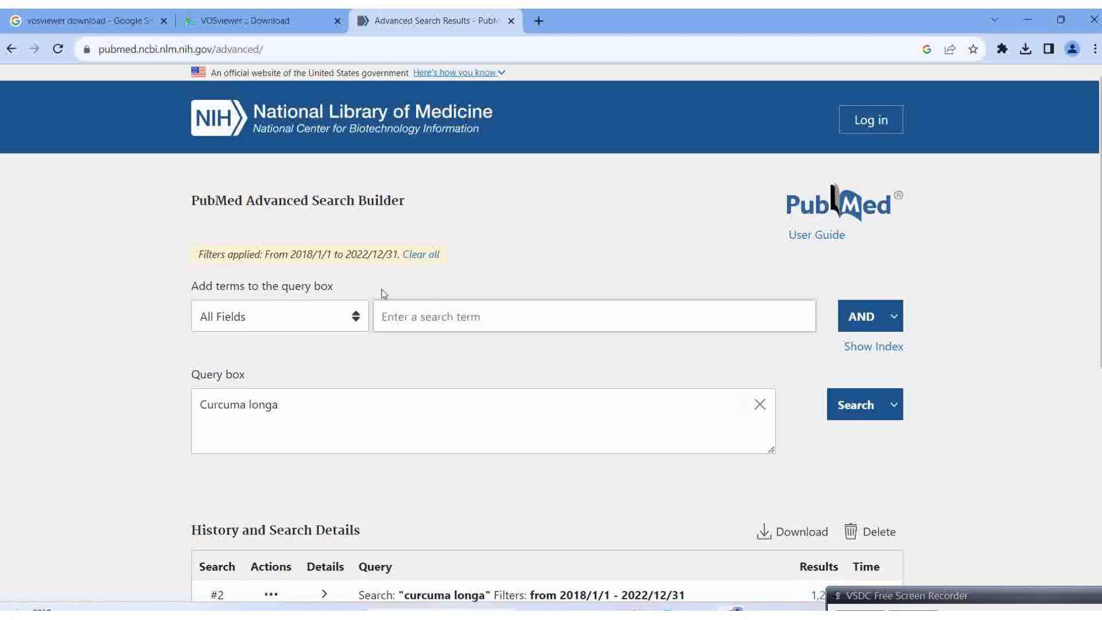
{"action": "mouse_move", "coordinate": [539, 265]}
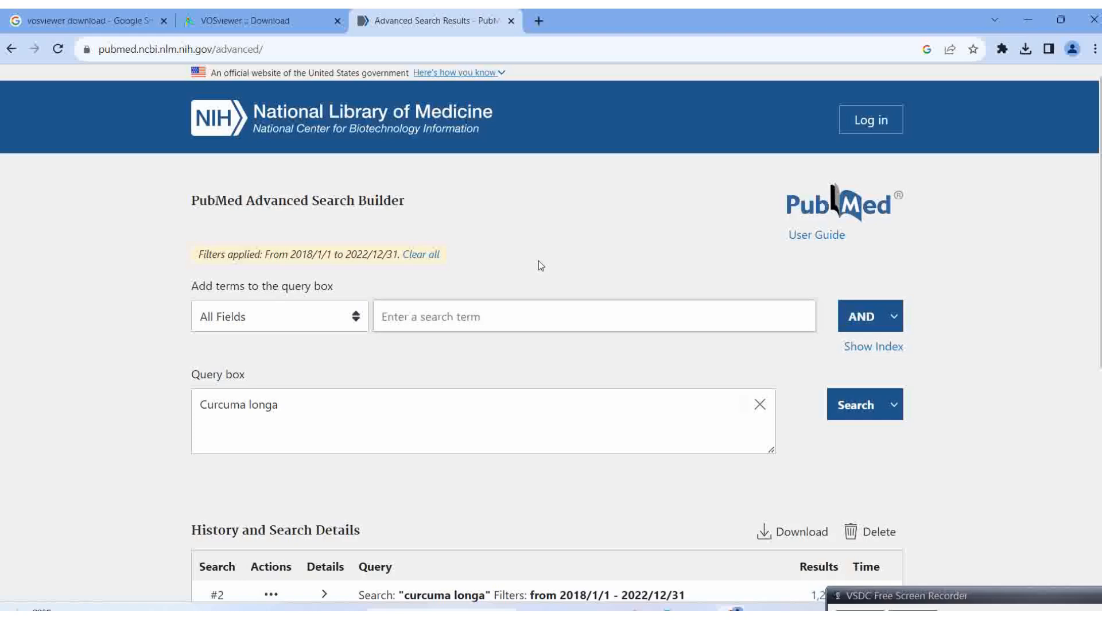
Type 'Curcuma longa' again in the term box for combining with AND.
{"action": "type", "text": "c"}
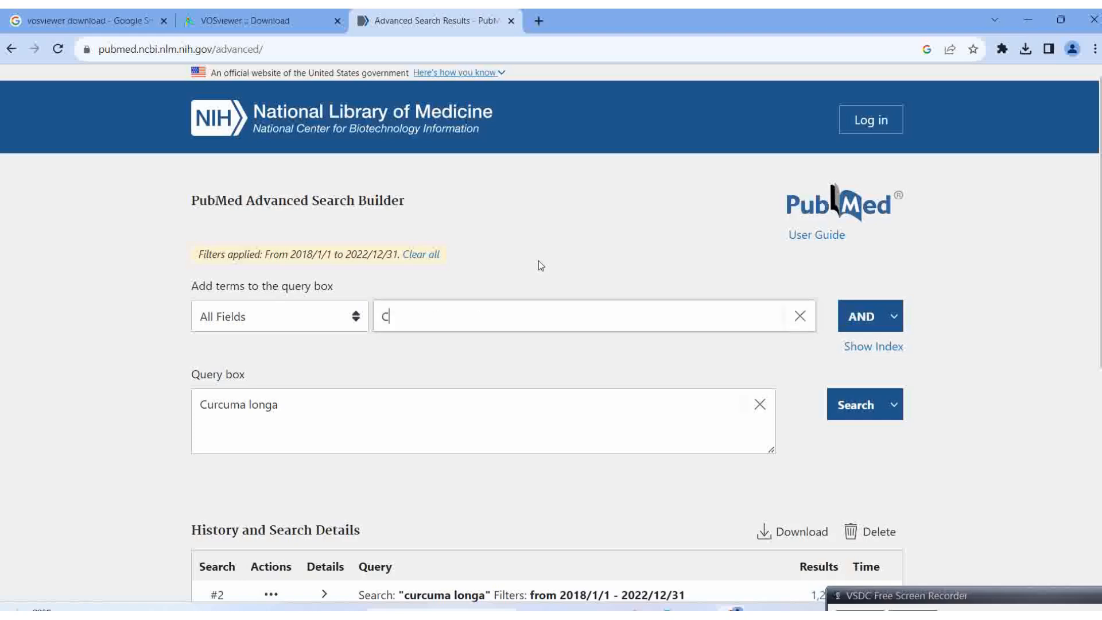
{"action": "type", "text": "urcumm"}
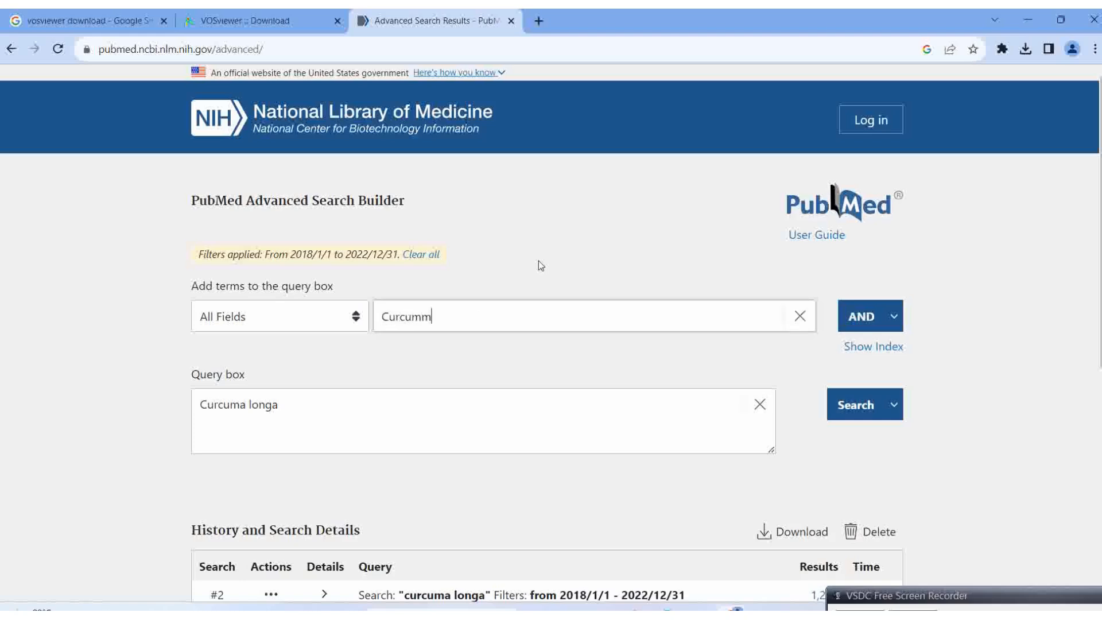
{"action": "type", "text": "Curcuma longa"}
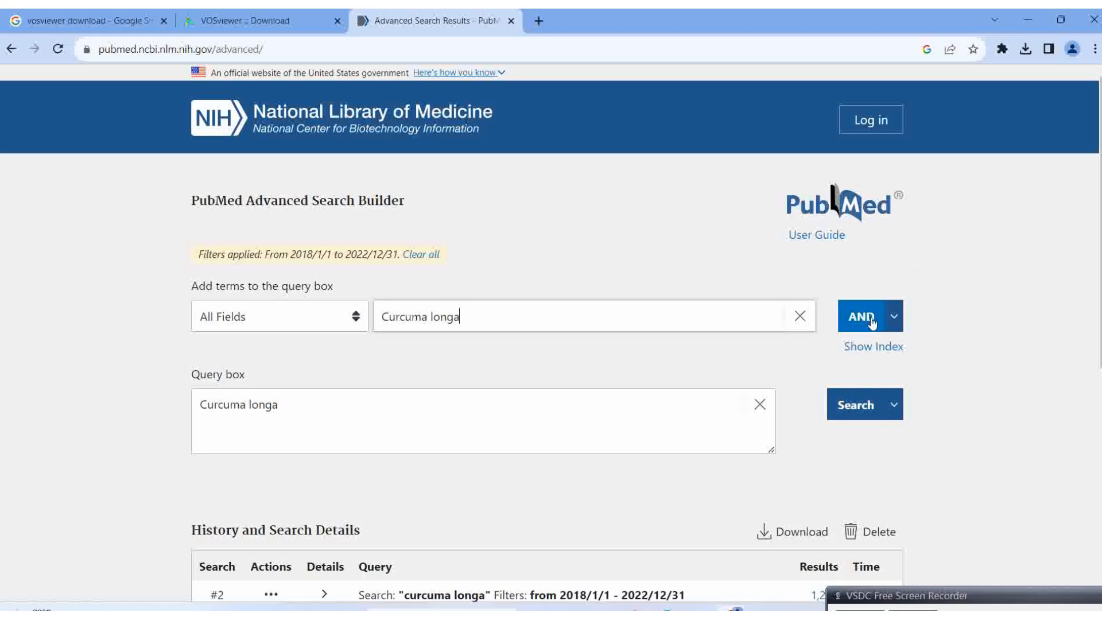
{"action": "mouse_move", "coordinate": [854, 412]}
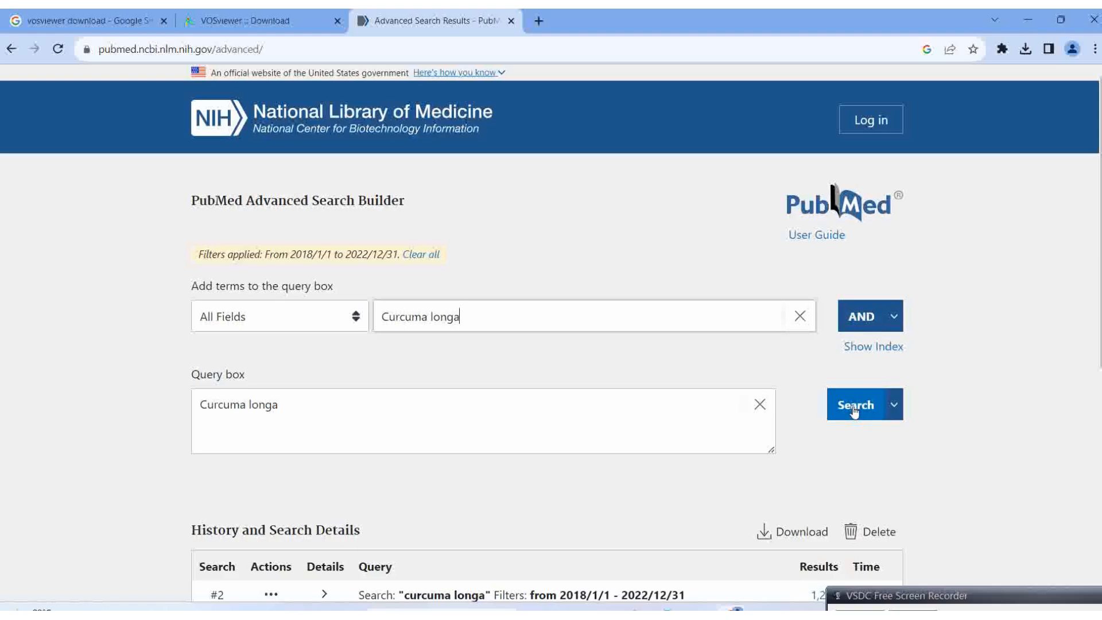
Run the combined Curcuma longa search and restrict publication dates to 2018/1/1–2022/12/31.
{"action": "left_click", "coordinate": [855, 404]}
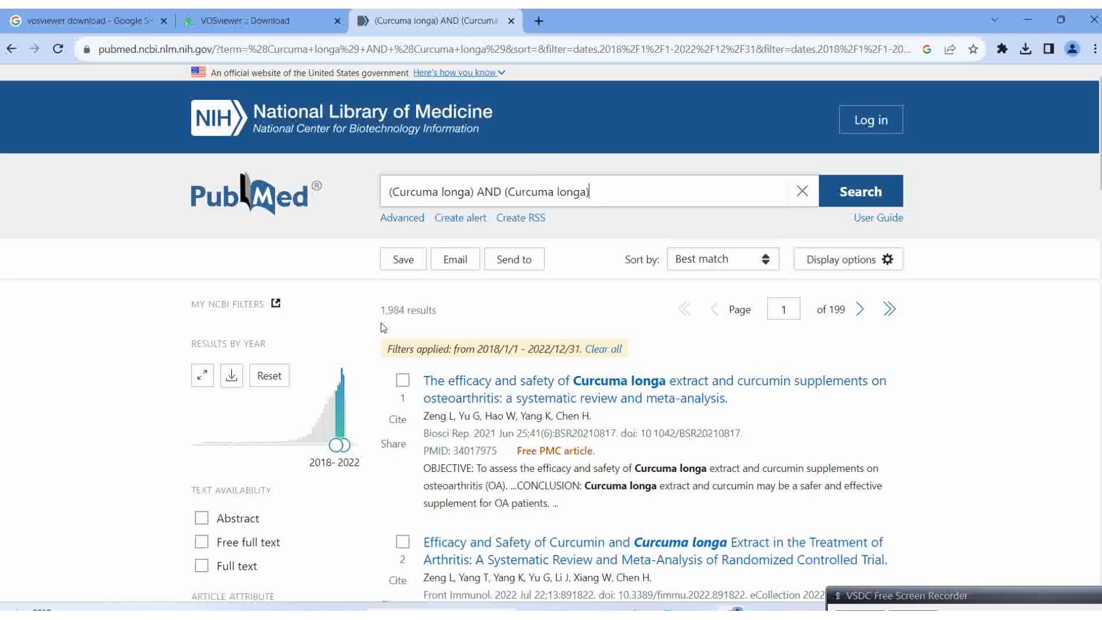
{"action": "scroll", "scroll_direction": "down", "scroll_amount": 3}
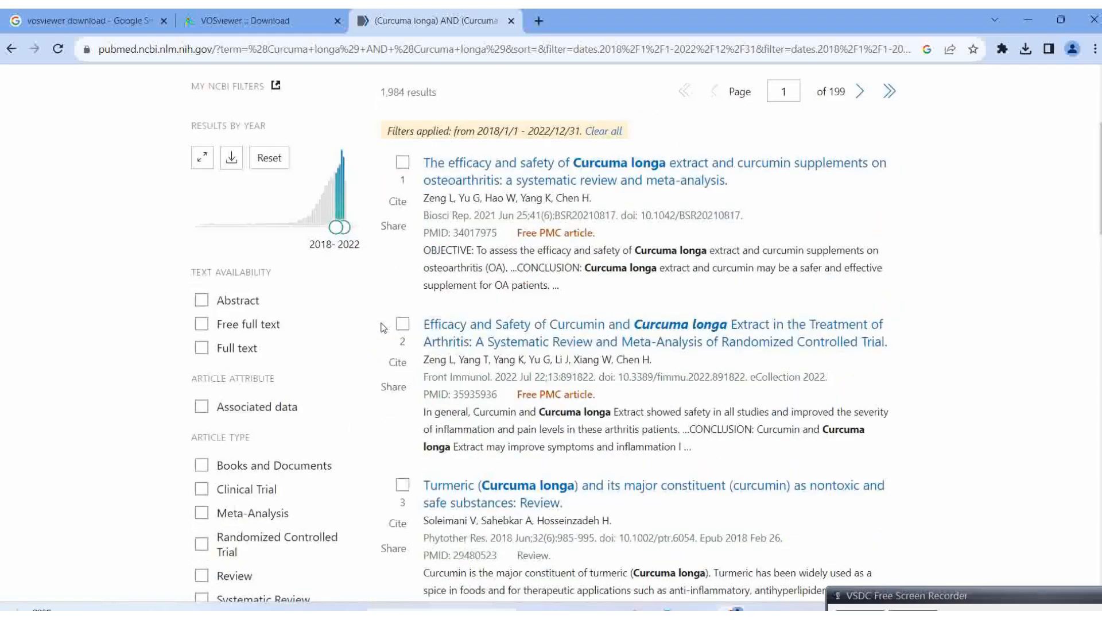
{"action": "scroll", "scroll_direction": "down", "scroll_amount": 3}
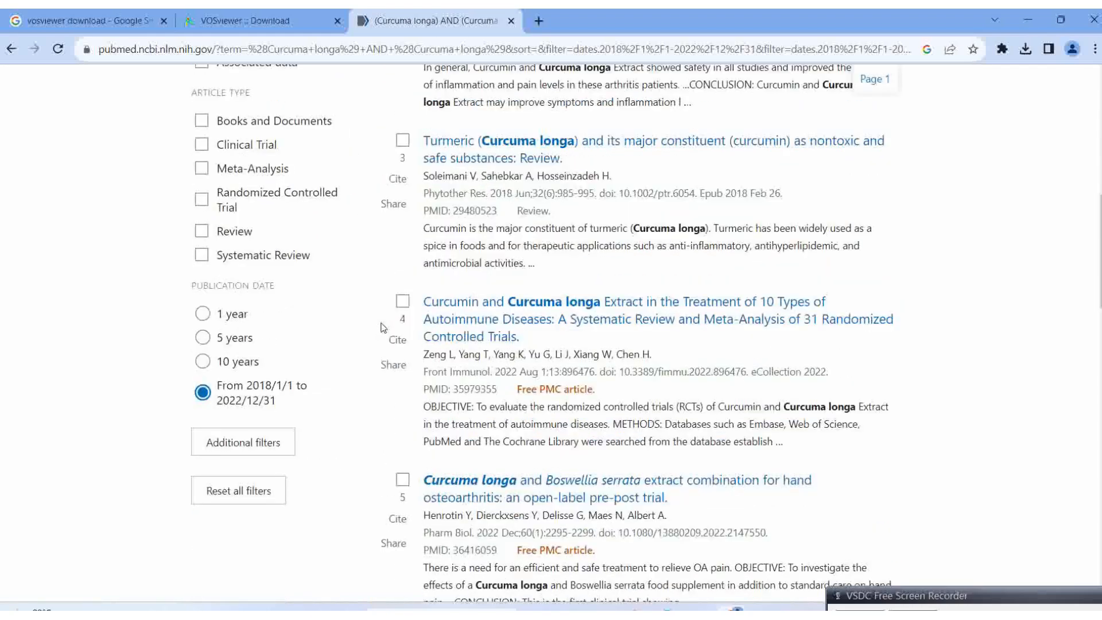
{"action": "scroll", "scroll_direction": "down", "scroll_amount": 3}
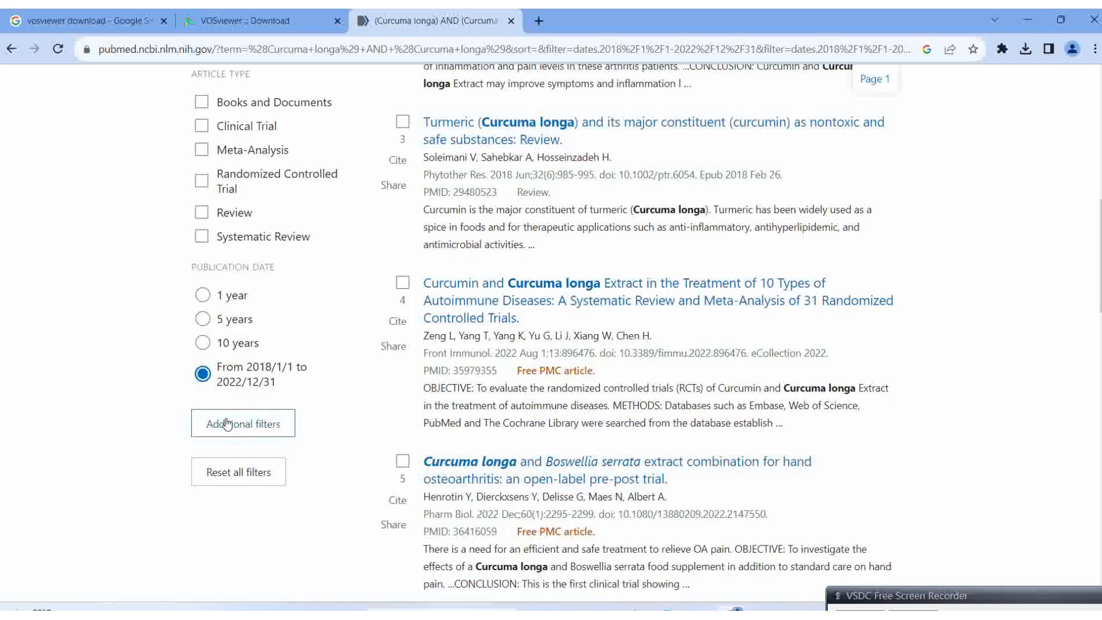
{"action": "mouse_move", "coordinate": [214, 387]}
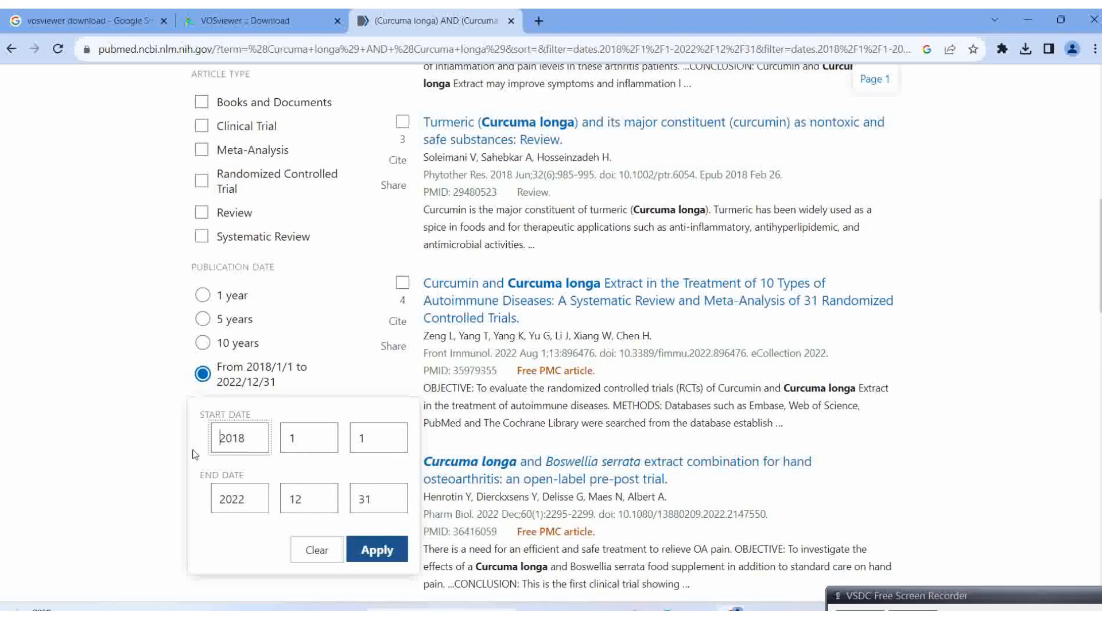
{"action": "scroll", "scroll_direction": "down", "scroll_amount": 3}
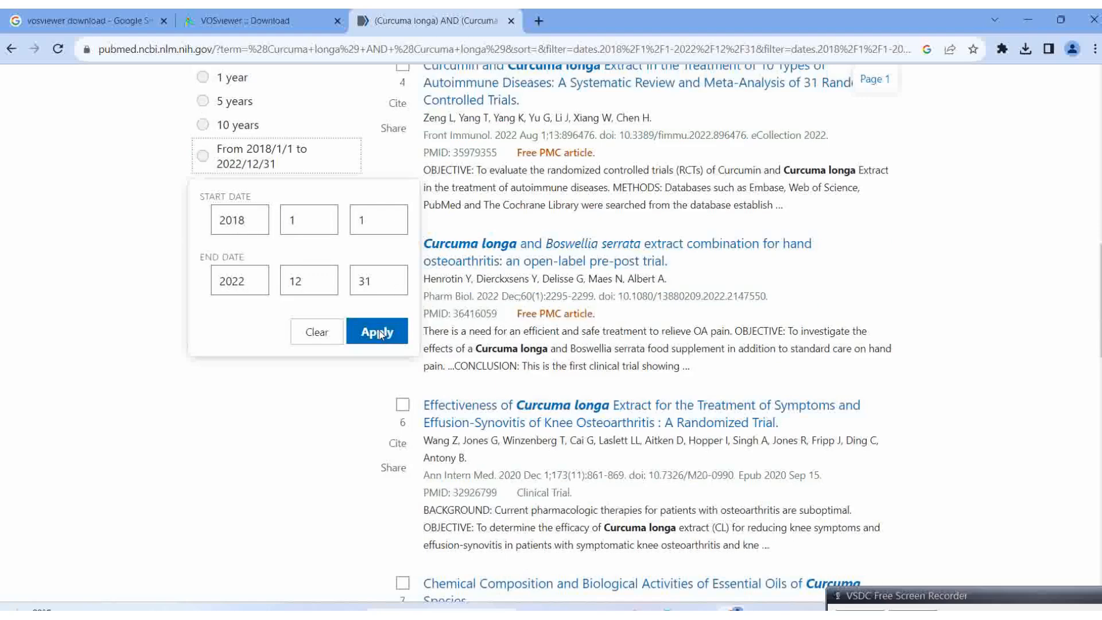
{"action": "left_click", "coordinate": [377, 331]}
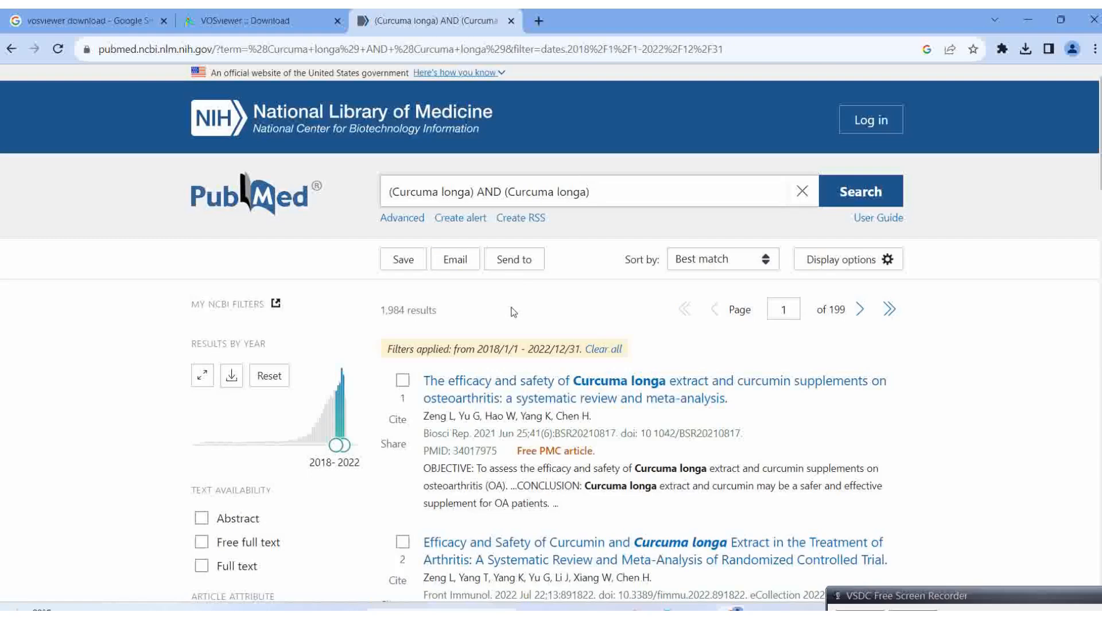
{"action": "mouse_move", "coordinate": [403, 259]}
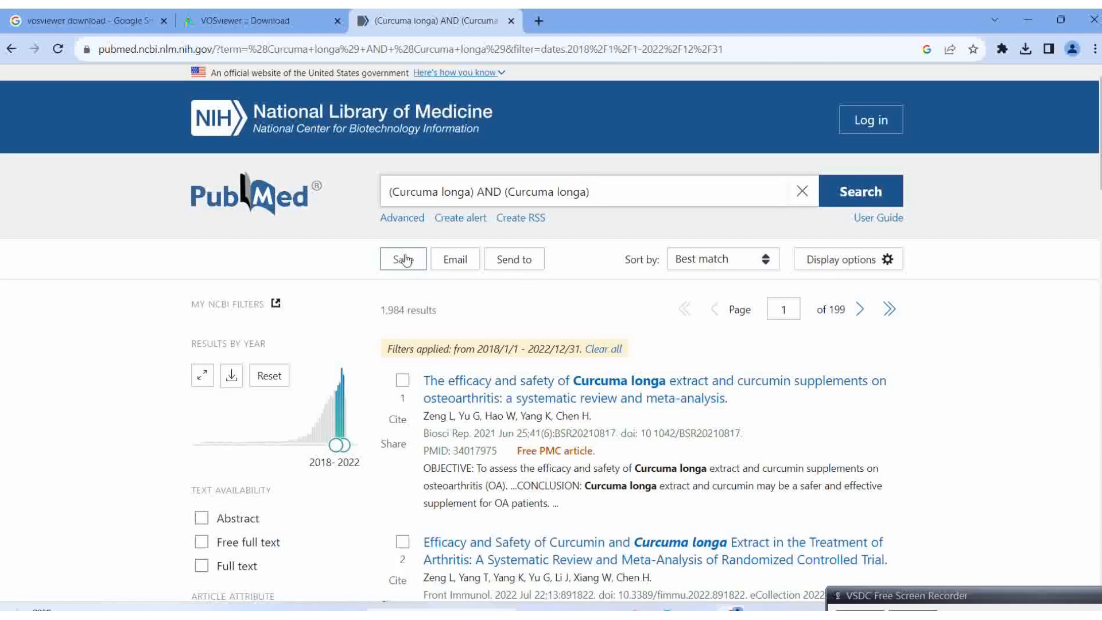
Save all 1,984 results as a PubMed-format citation file and check the download.
{"action": "left_click", "coordinate": [402, 259]}
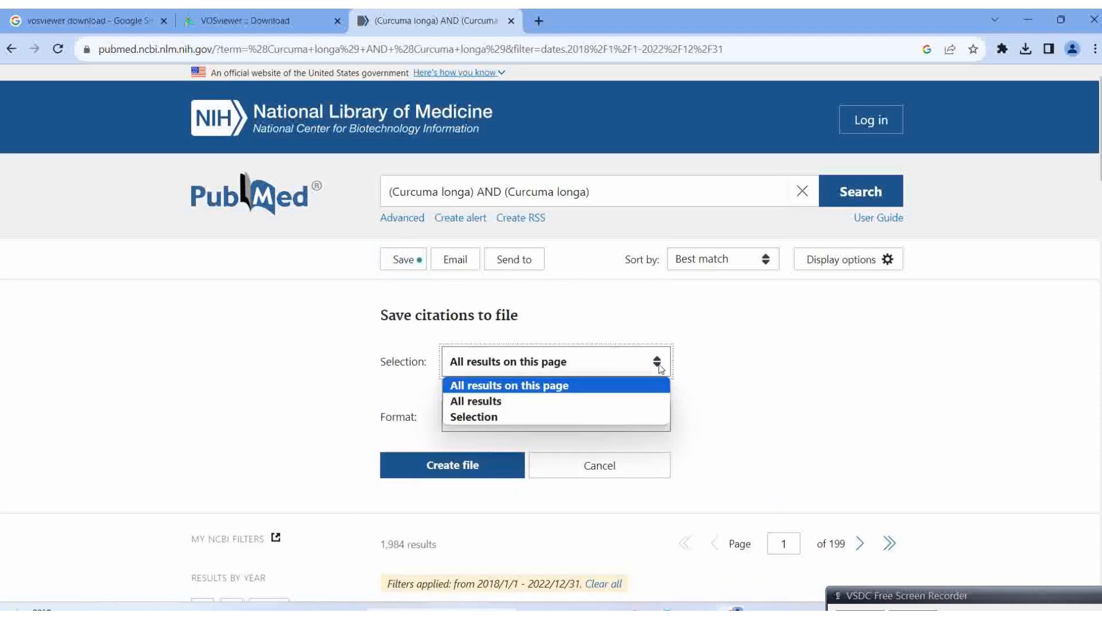
{"action": "left_click", "coordinate": [476, 400]}
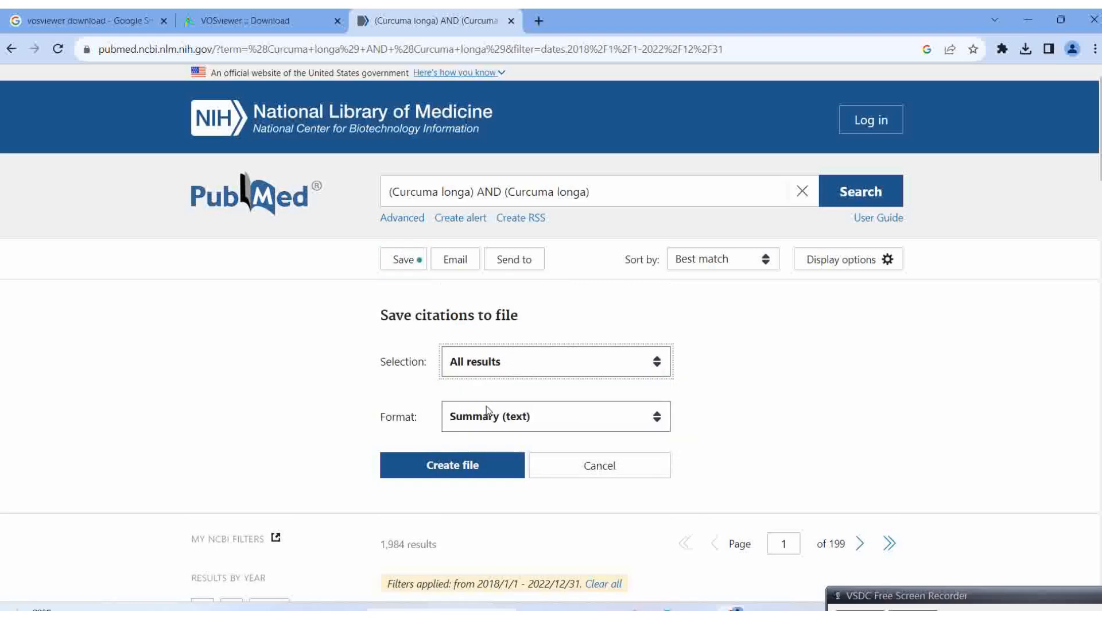
{"action": "left_click", "coordinate": [555, 416]}
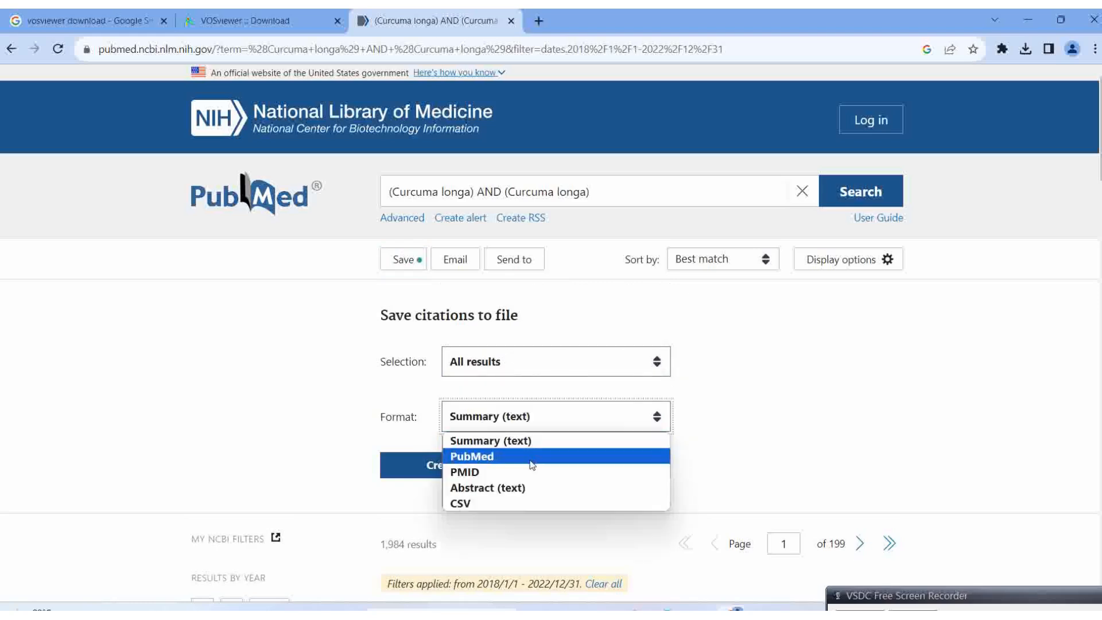
{"action": "left_click", "coordinate": [472, 455]}
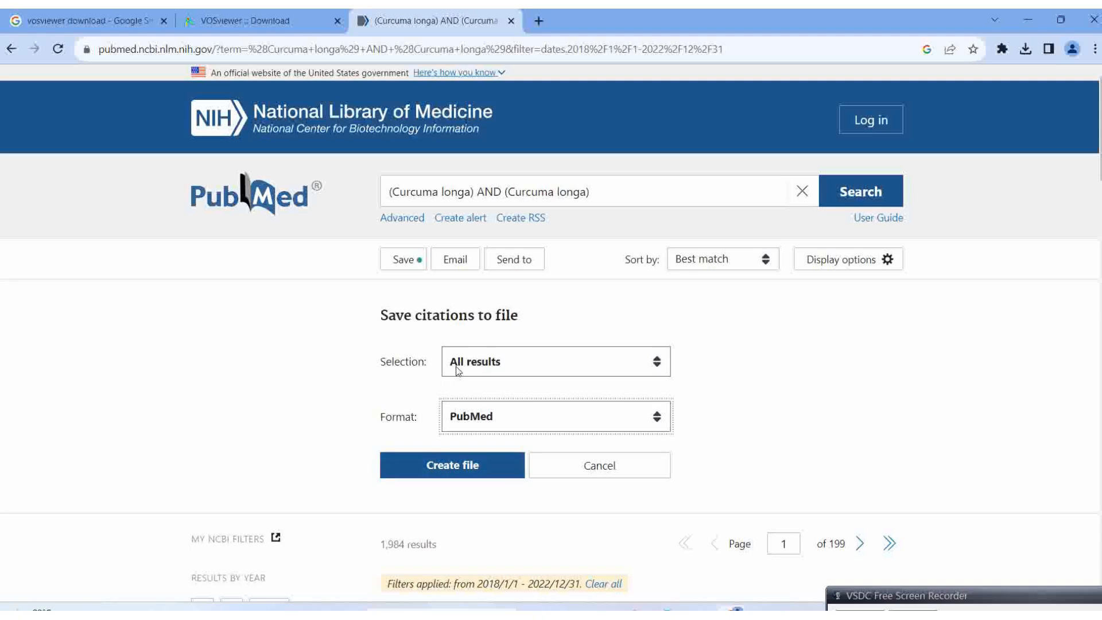
{"action": "left_click", "coordinate": [451, 464]}
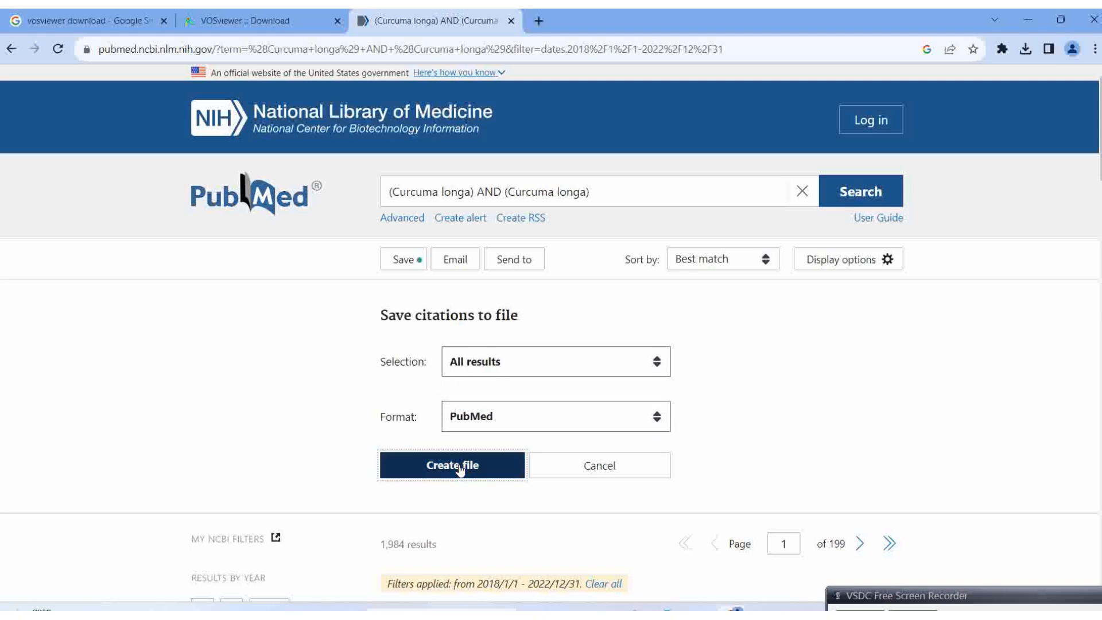
{"action": "left_click", "coordinate": [451, 464]}
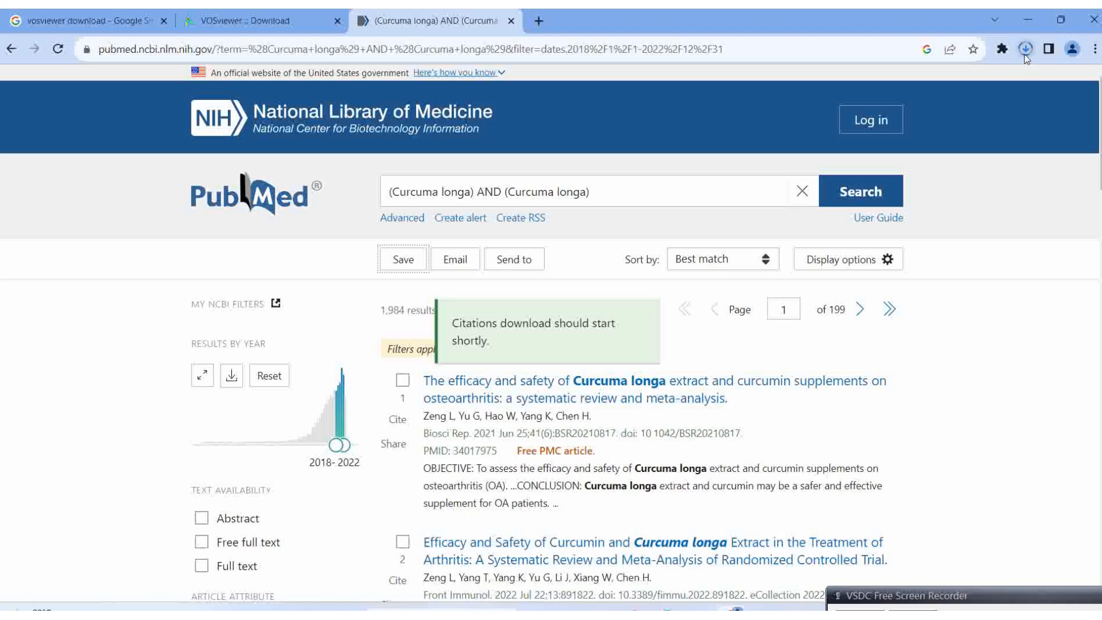
{"action": "mouse_move", "coordinate": [1026, 50]}
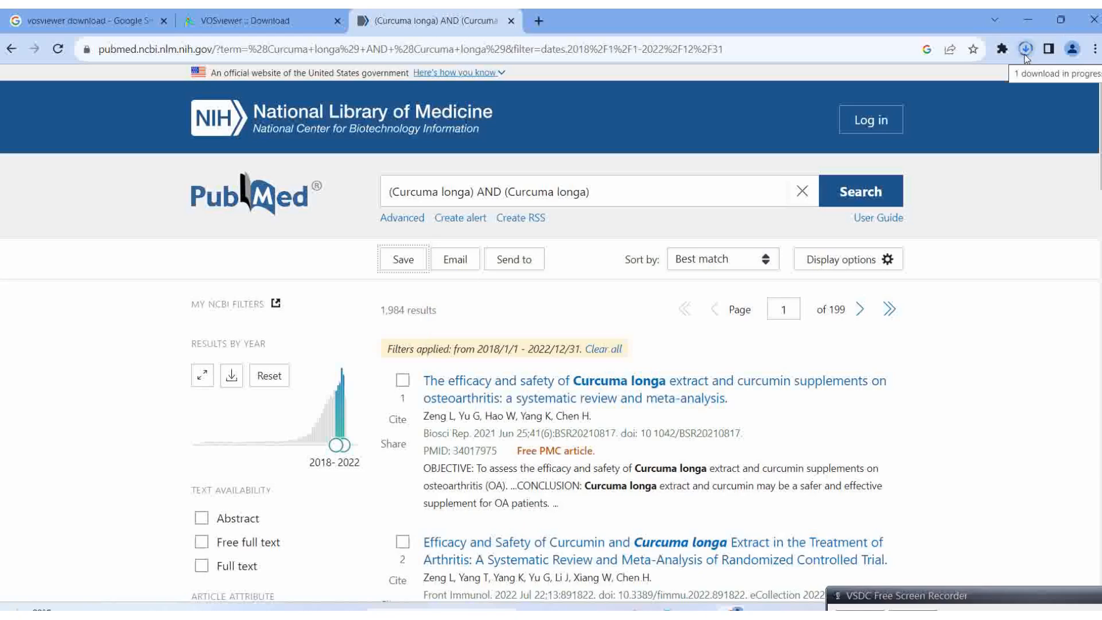
{"action": "left_click", "coordinate": [1025, 50]}
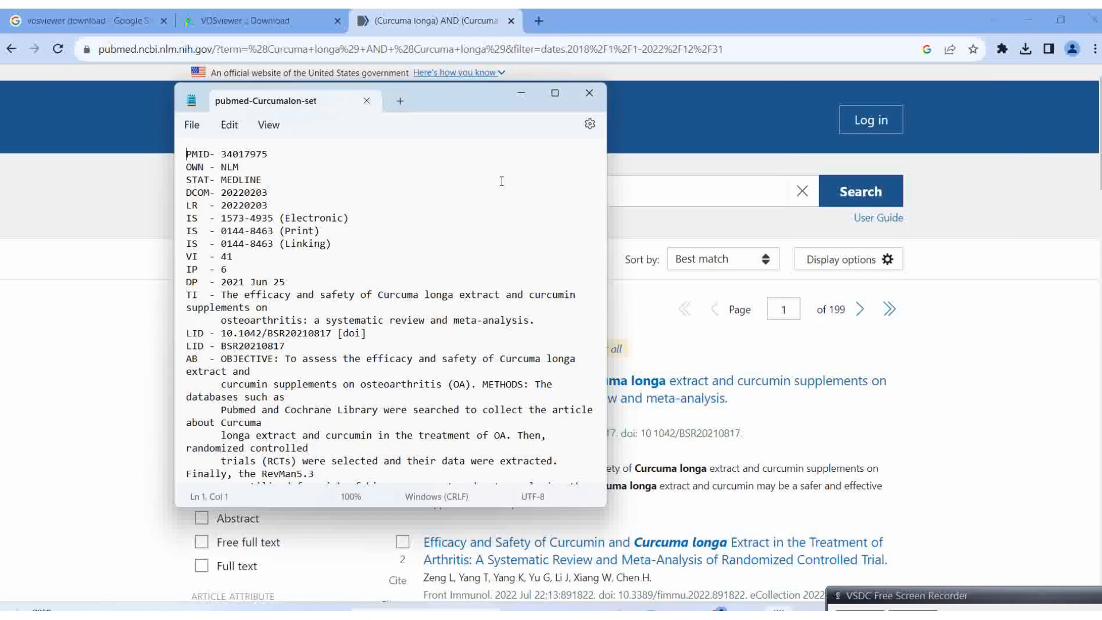
Save As into E:\1 bibexcel and create a new folder named Pubmed.
{"action": "left_click", "coordinate": [191, 124]}
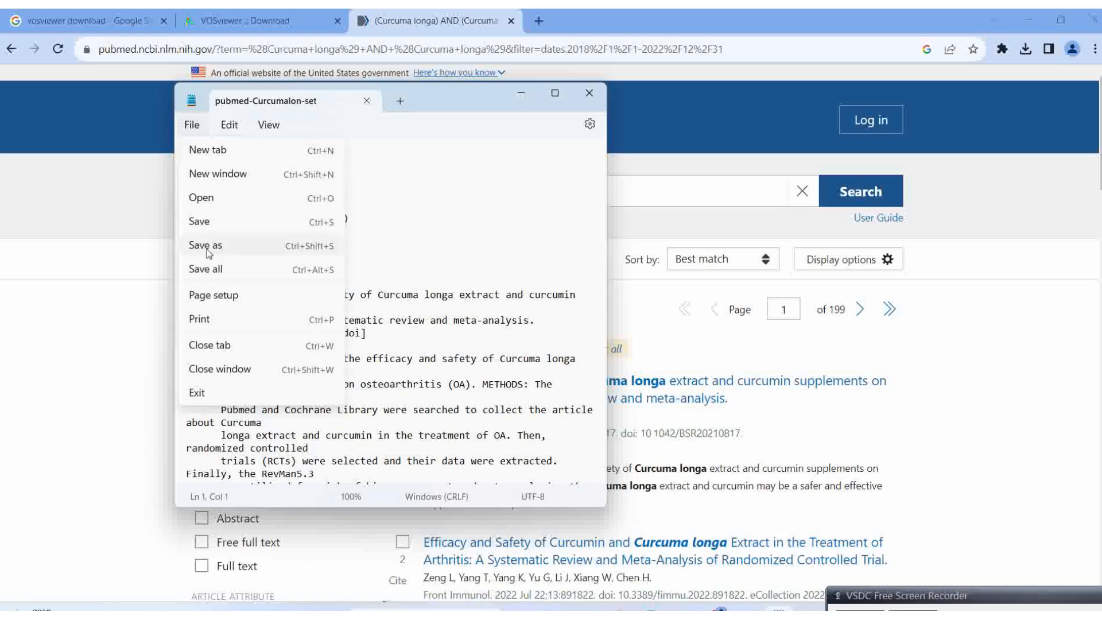
{"action": "left_click", "coordinate": [204, 245]}
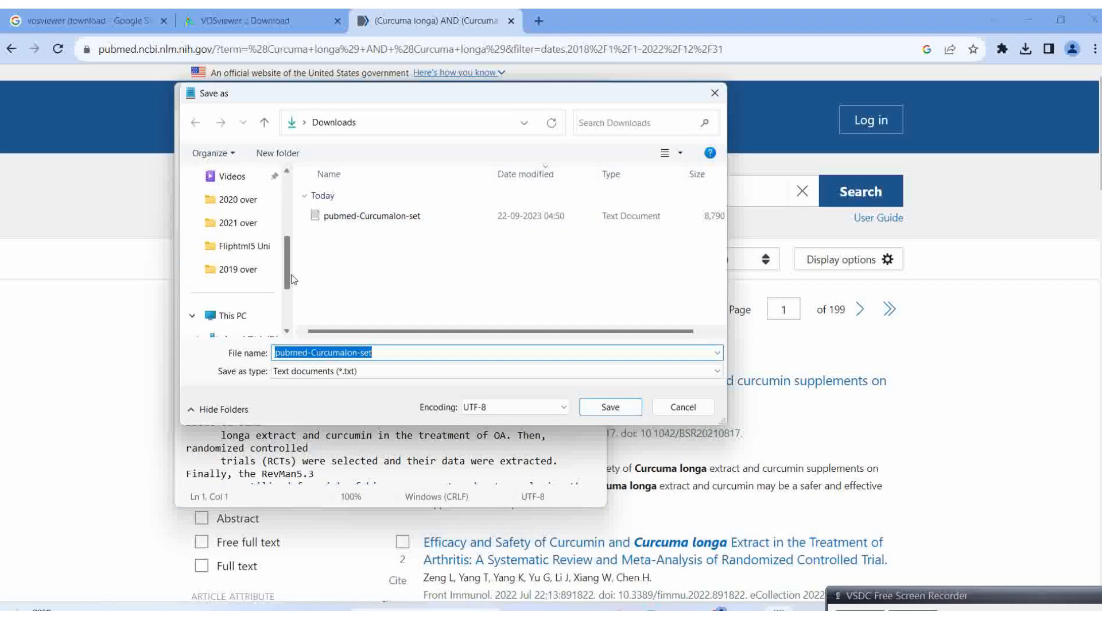
{"action": "scroll", "scroll_direction": "down", "scroll_amount": 3}
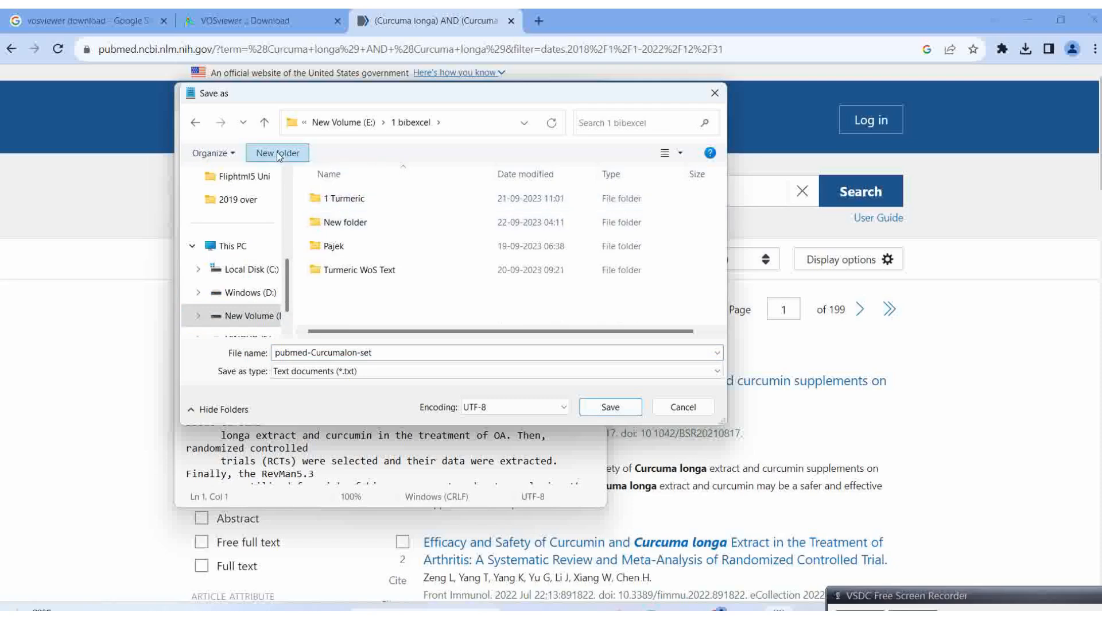
{"action": "left_click", "coordinate": [276, 153]}
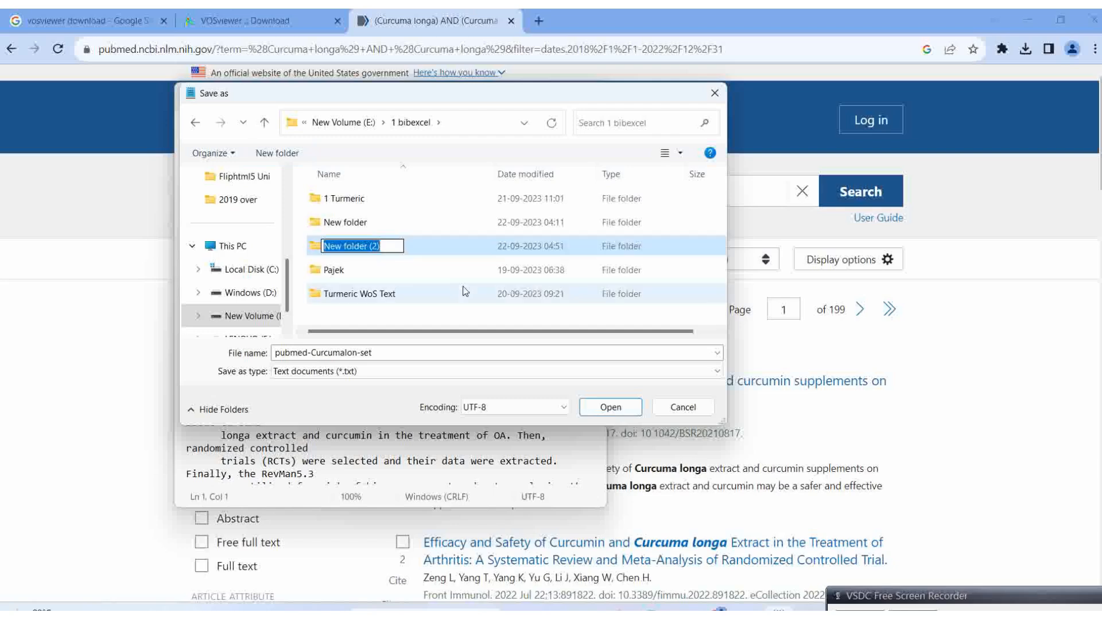
{"action": "type", "text": "Pubmed"}
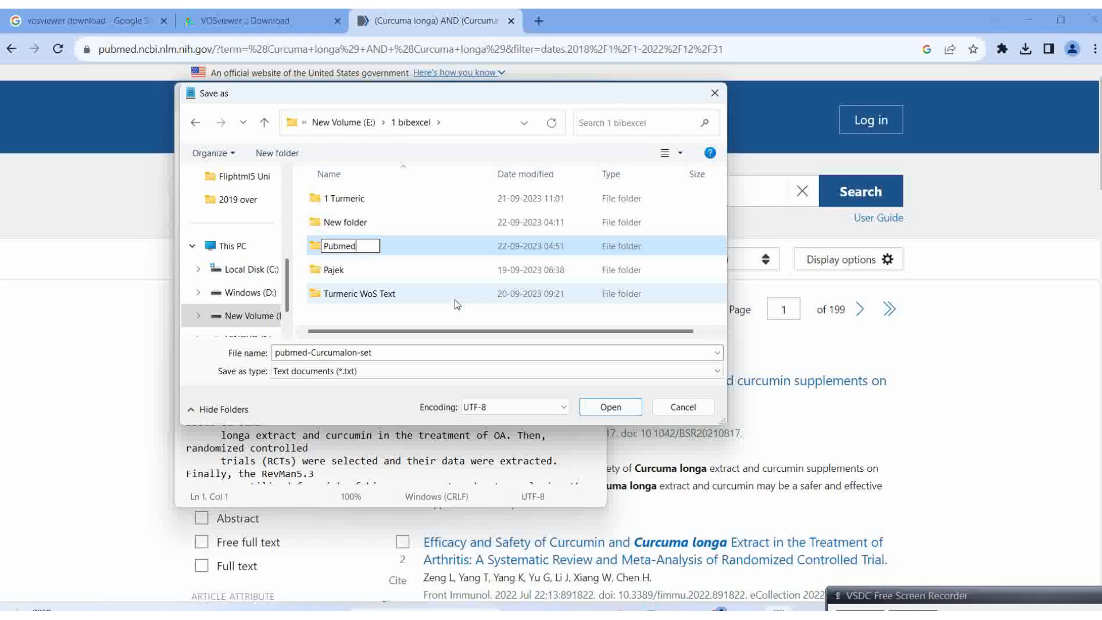
{"action": "left_click", "coordinate": [333, 245]}
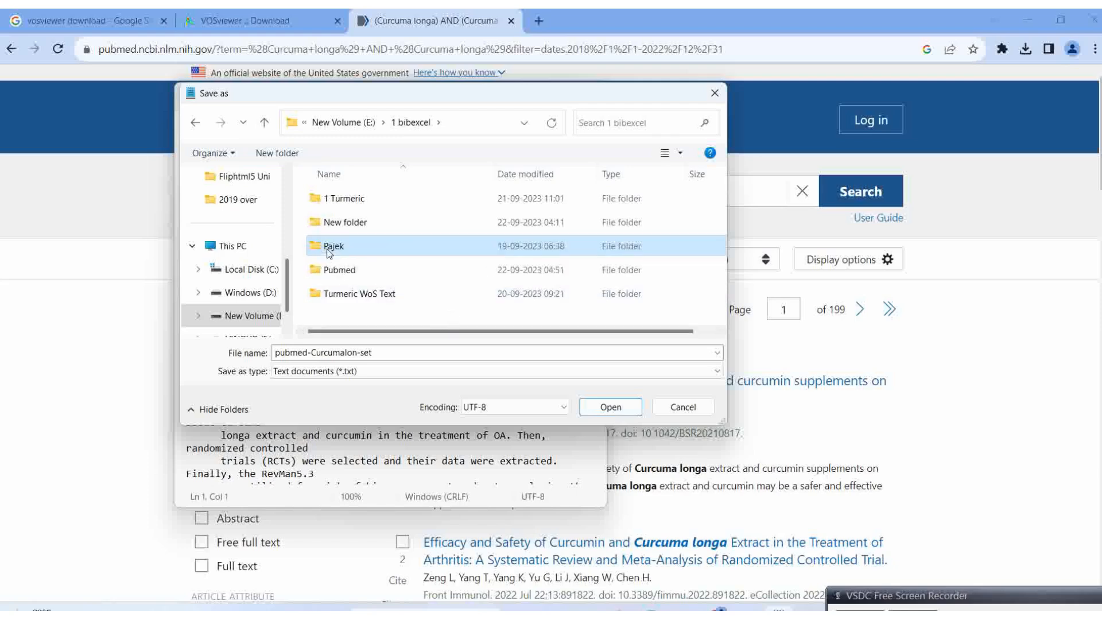
{"action": "double_click", "coordinate": [333, 245]}
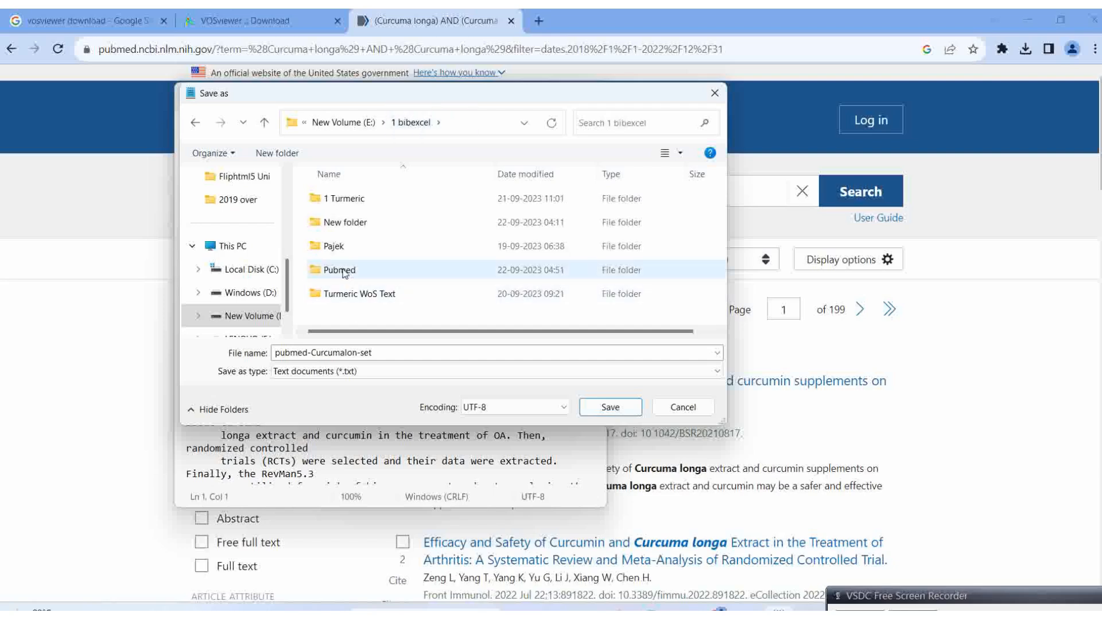
Save the records file inside the Pubmed folder and close Notepad.
{"action": "double_click", "coordinate": [340, 270]}
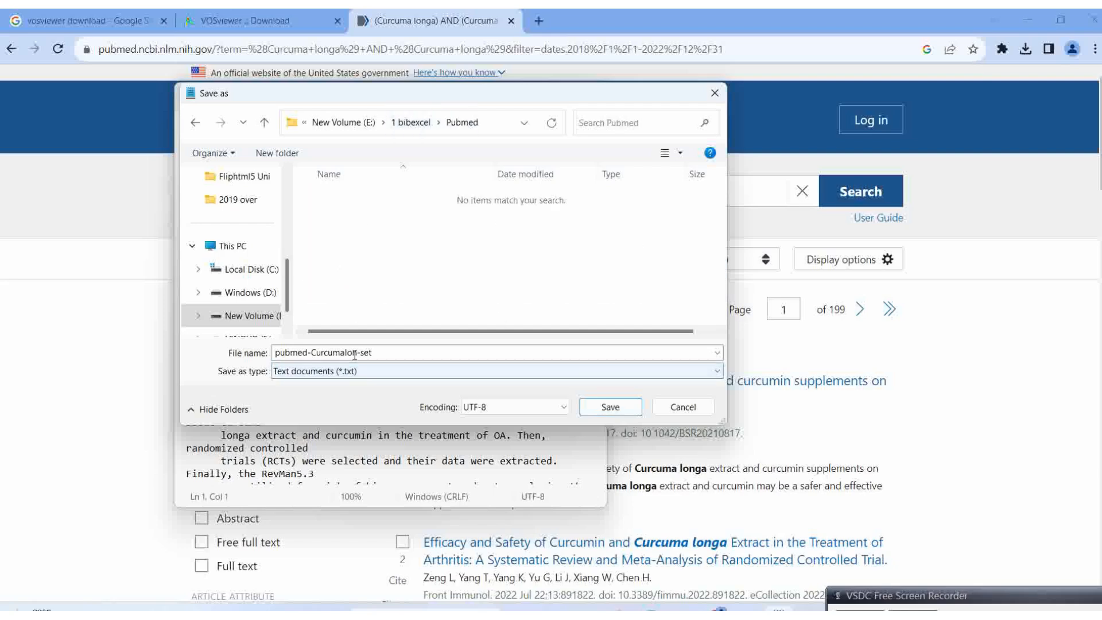
{"action": "left_click", "coordinate": [608, 406]}
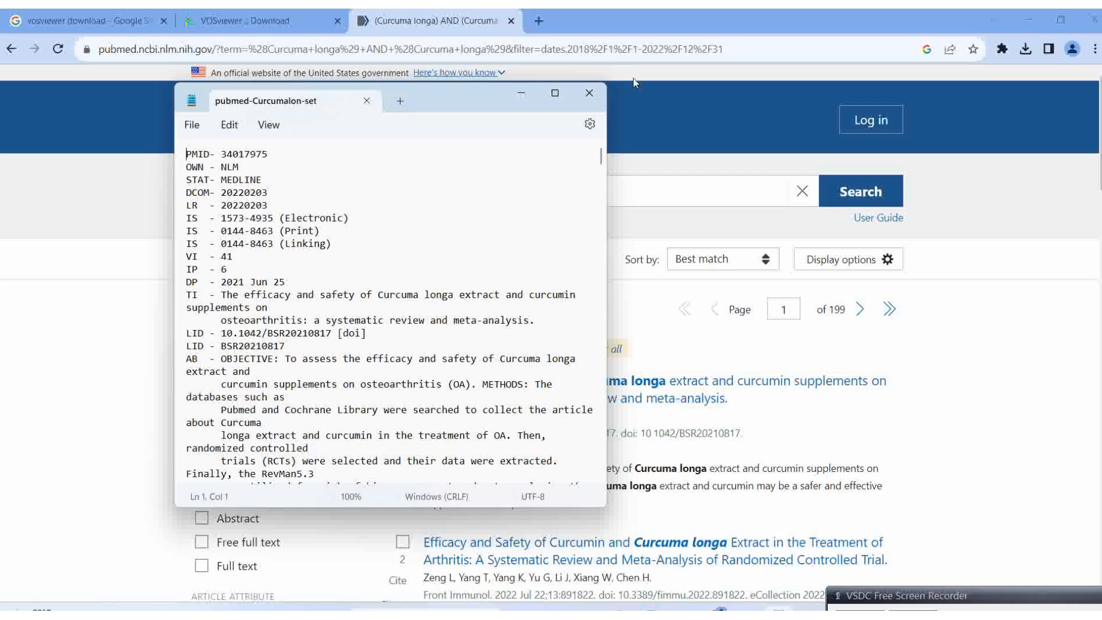
{"action": "mouse_move", "coordinate": [589, 93]}
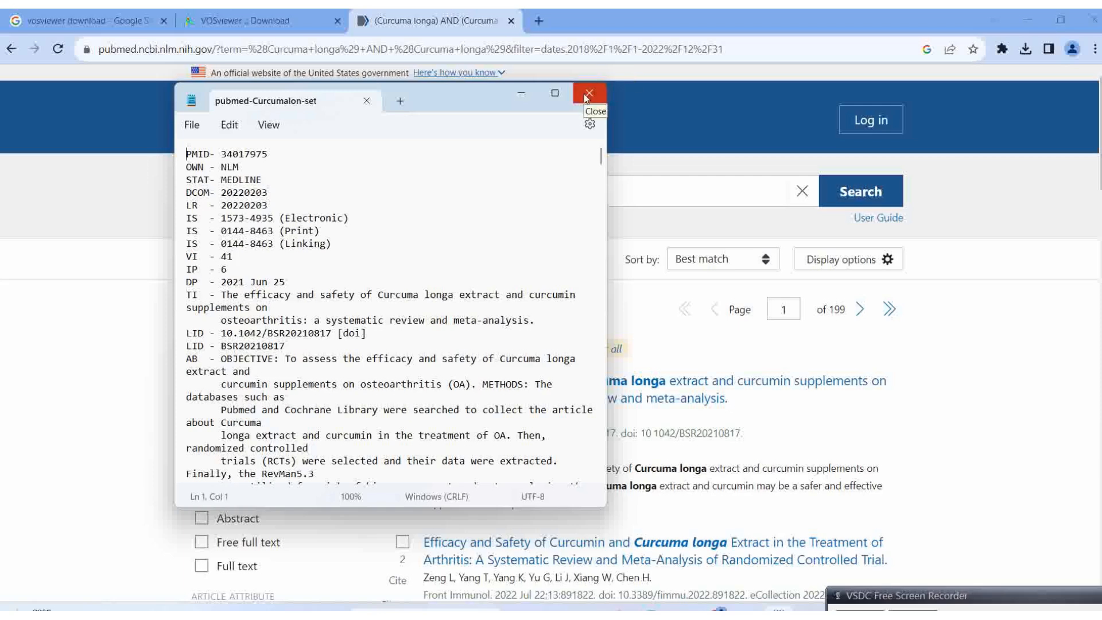
{"action": "left_click", "coordinate": [588, 93]}
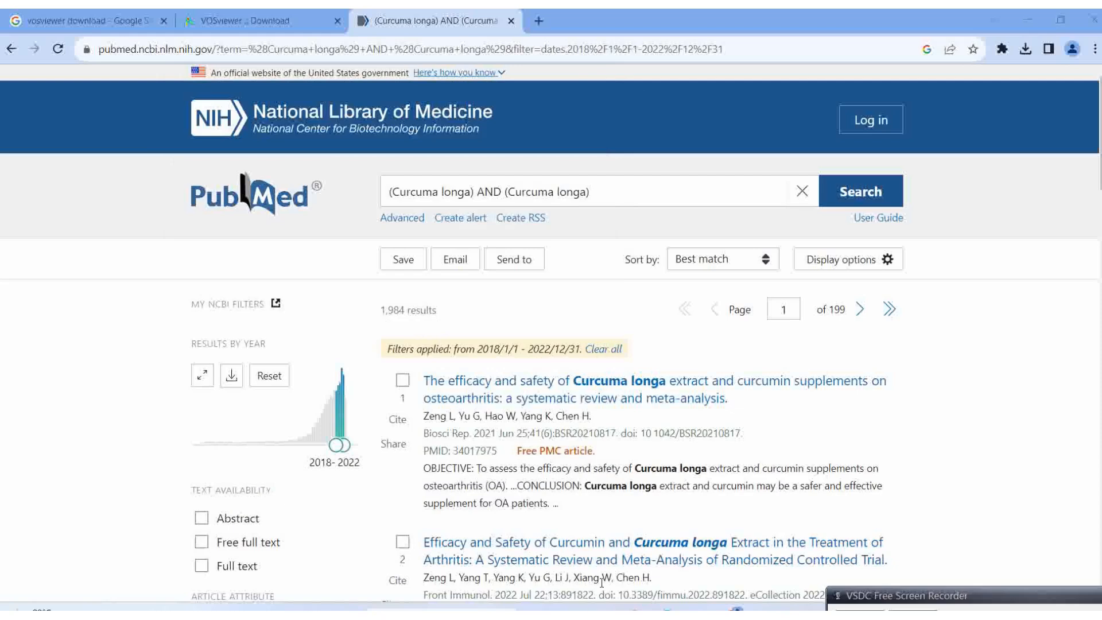
{"action": "mouse_move", "coordinate": [511, 21]}
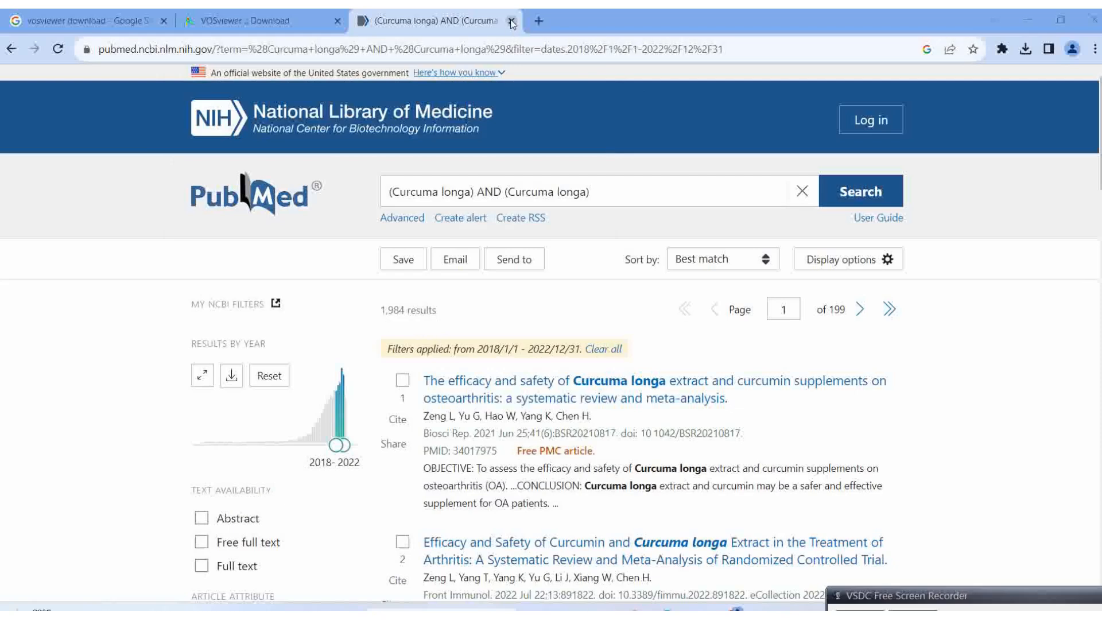
Close the PubMed tab, open the Pubmed folder, and rename the pubmed-Curcumalon-set text file.
{"action": "left_click", "coordinate": [258, 21]}
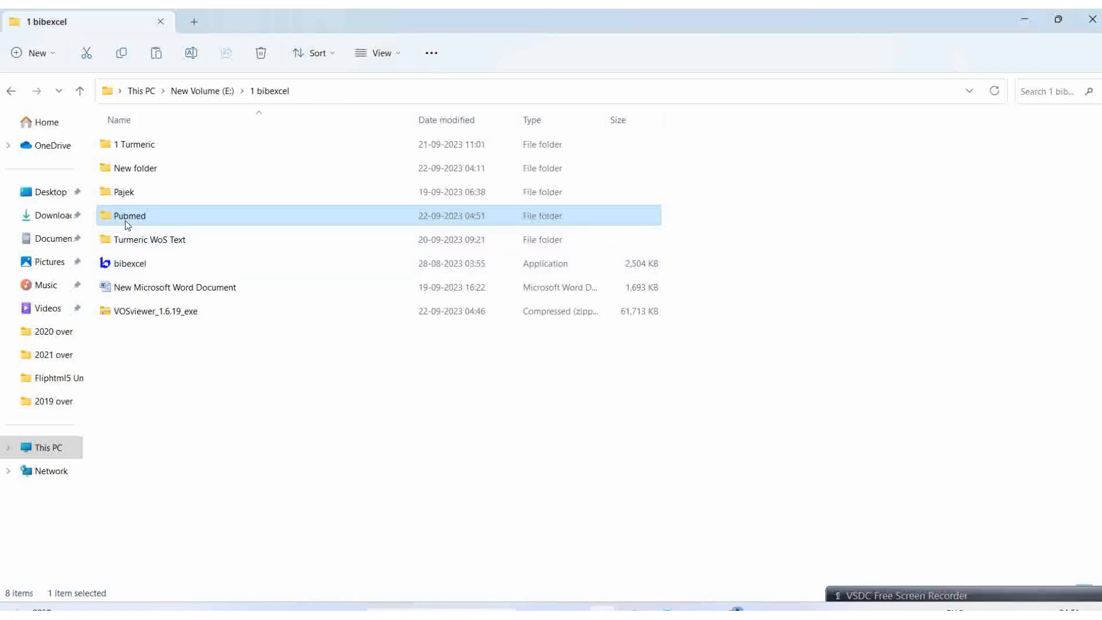
{"action": "double_click", "coordinate": [129, 215]}
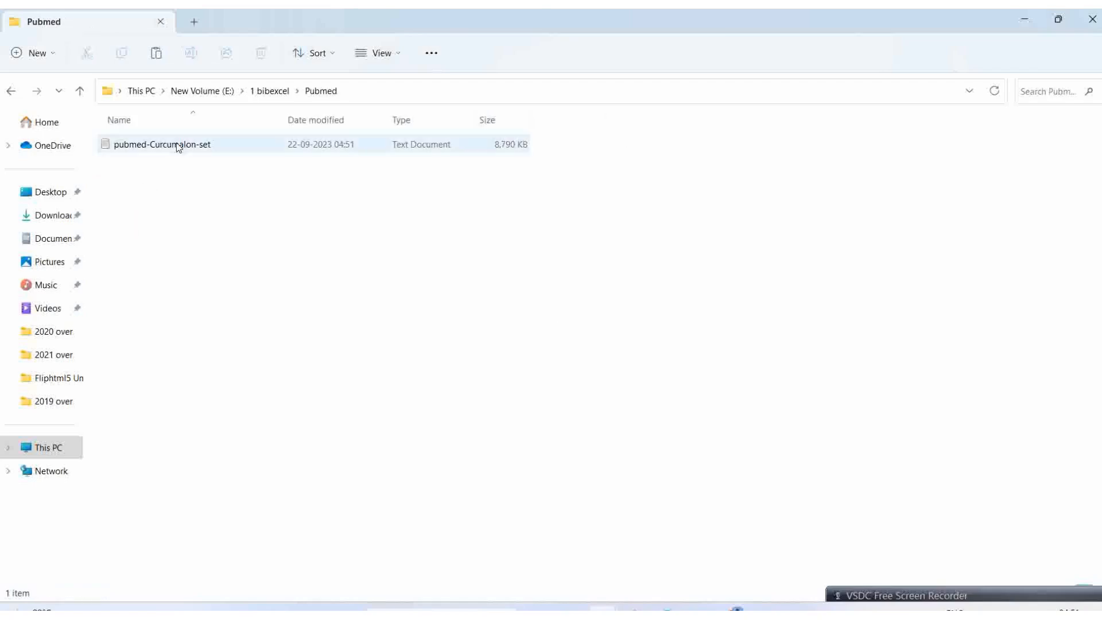
{"action": "right_click", "coordinate": [161, 144]}
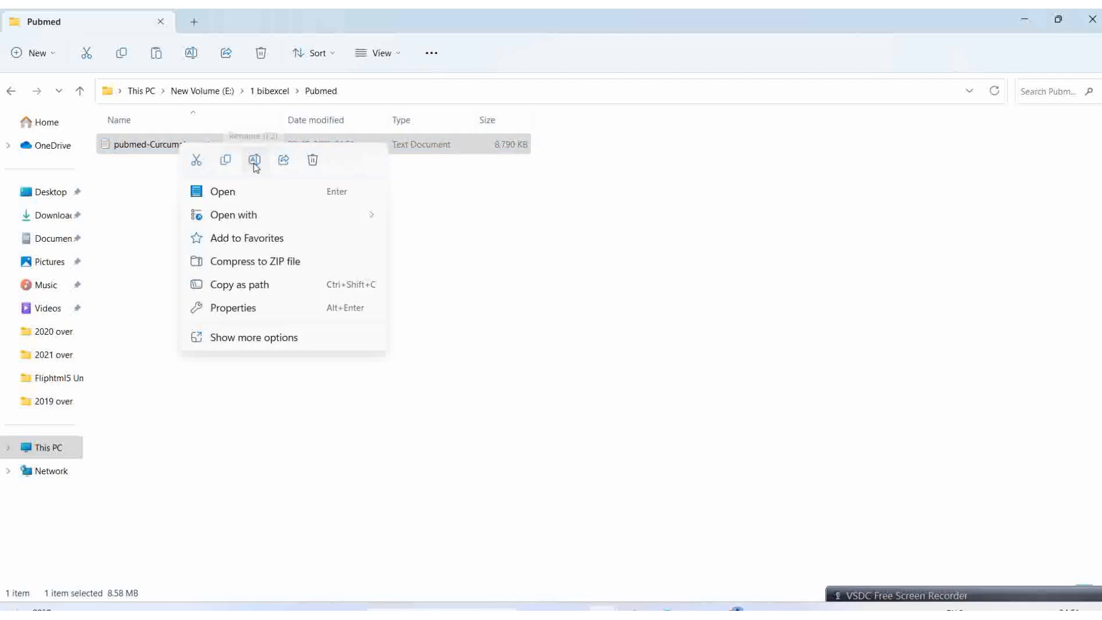
{"action": "left_click", "coordinate": [254, 160]}
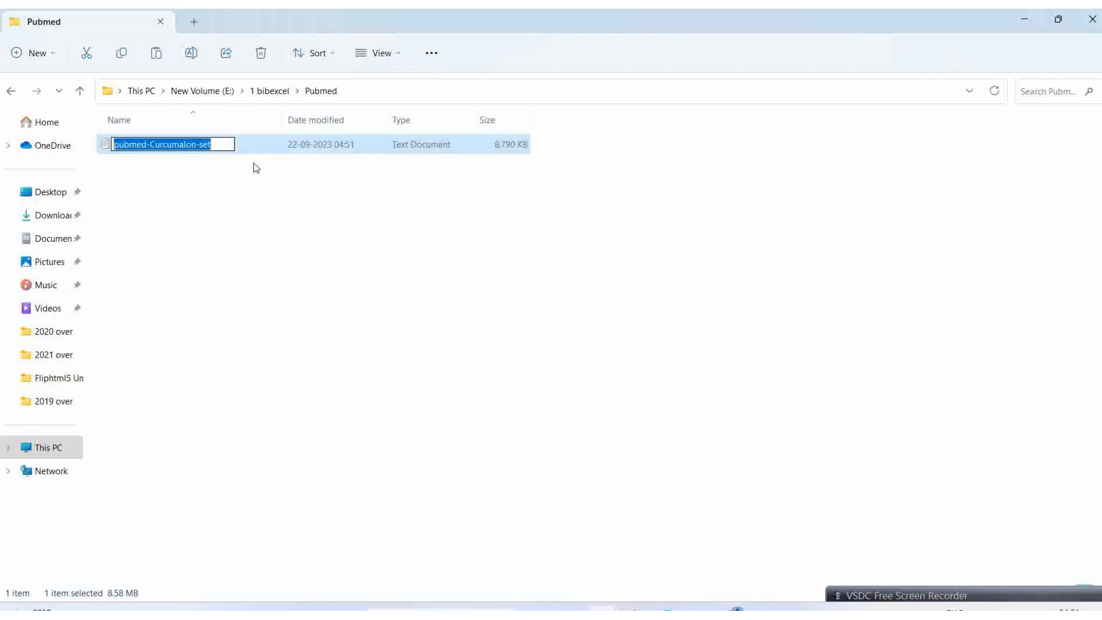
{"action": "type", "text": "198"}
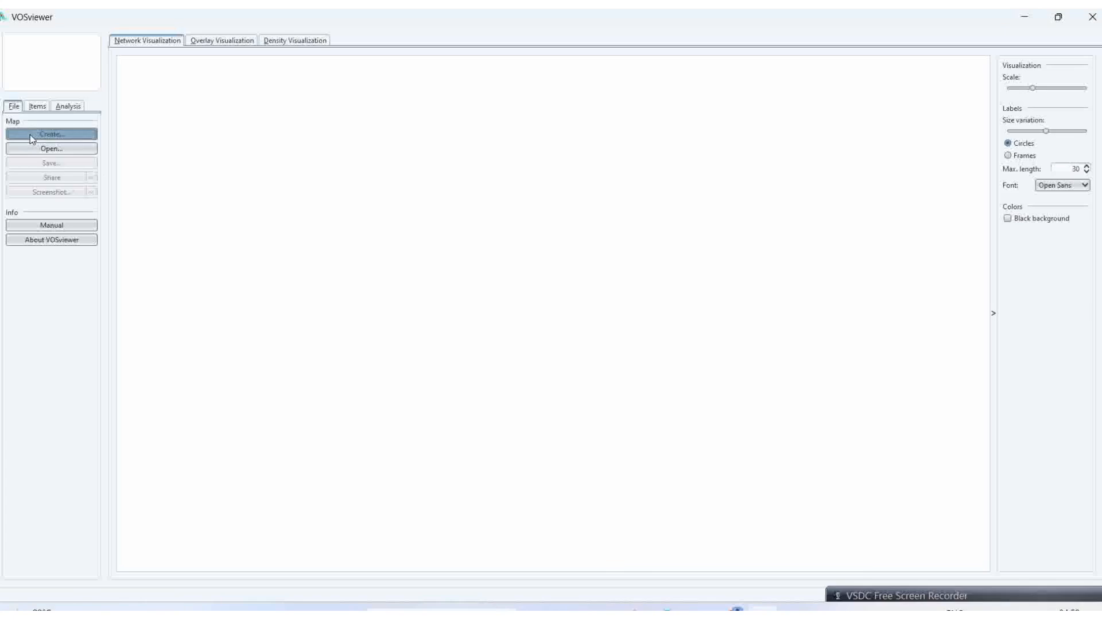
Create a map from bibliographic data read from database files, advancing to file selection.
{"action": "left_click", "coordinate": [51, 134]}
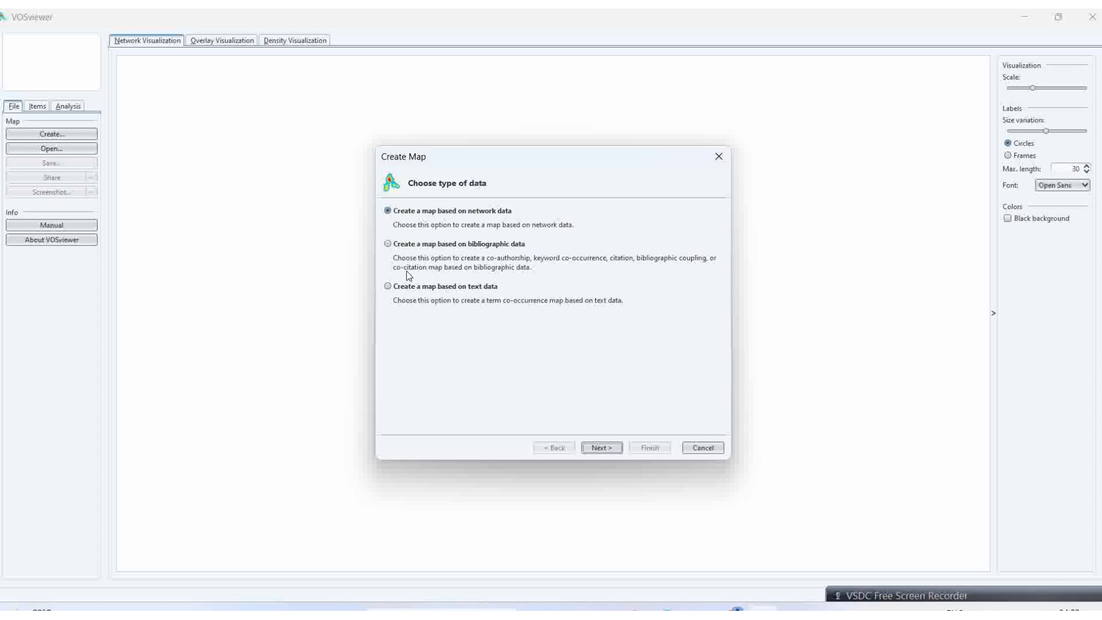
{"action": "mouse_move", "coordinate": [442, 259]}
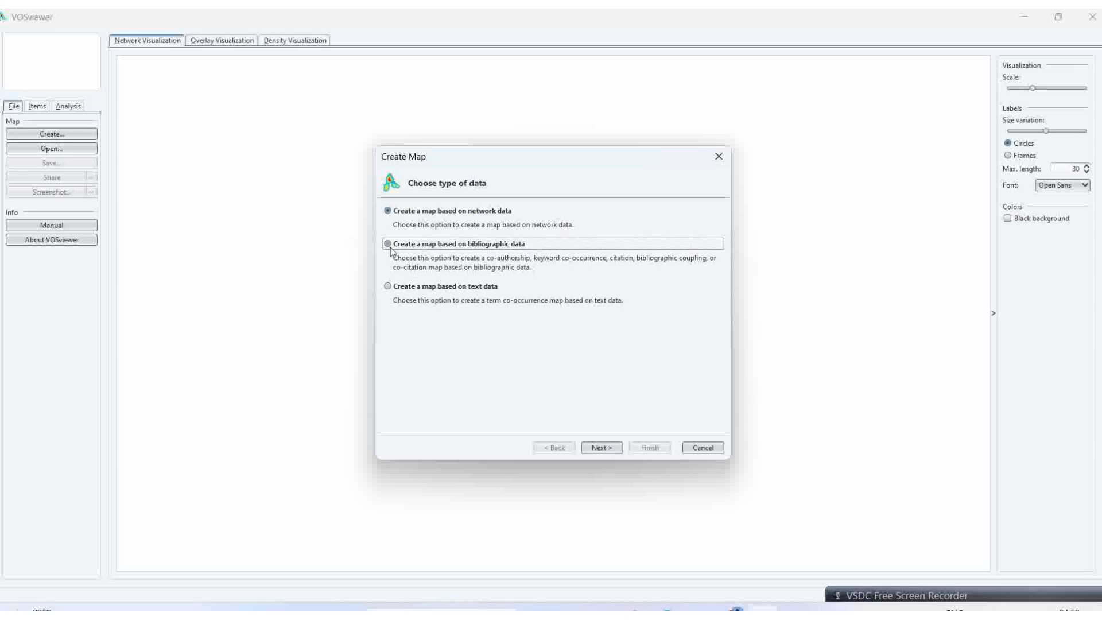
{"action": "left_click", "coordinate": [385, 244]}
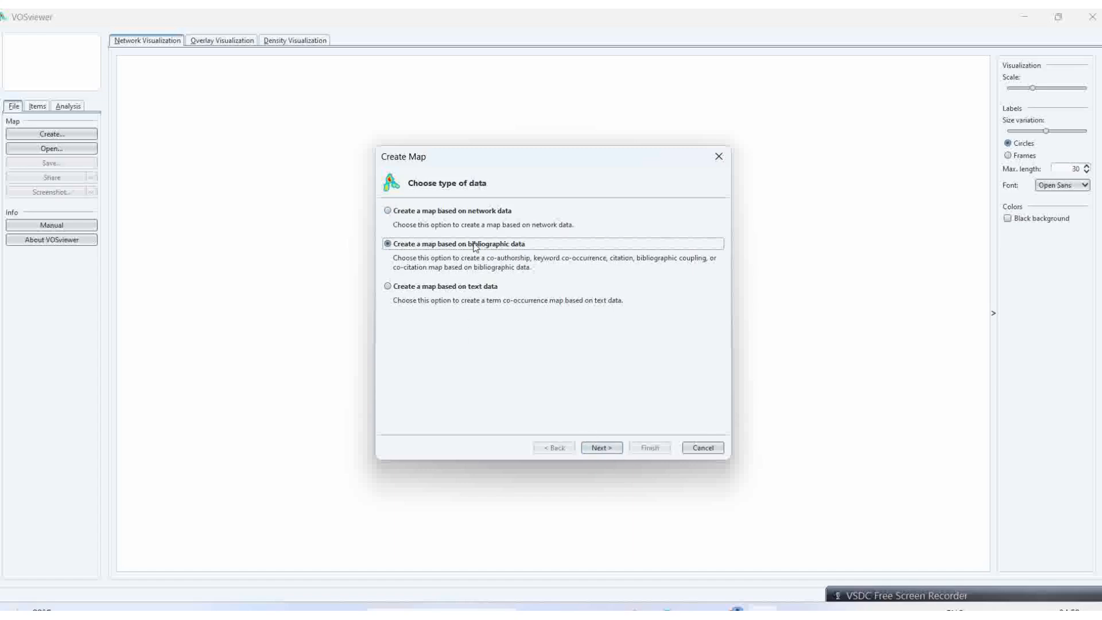
{"action": "left_click", "coordinate": [601, 447]}
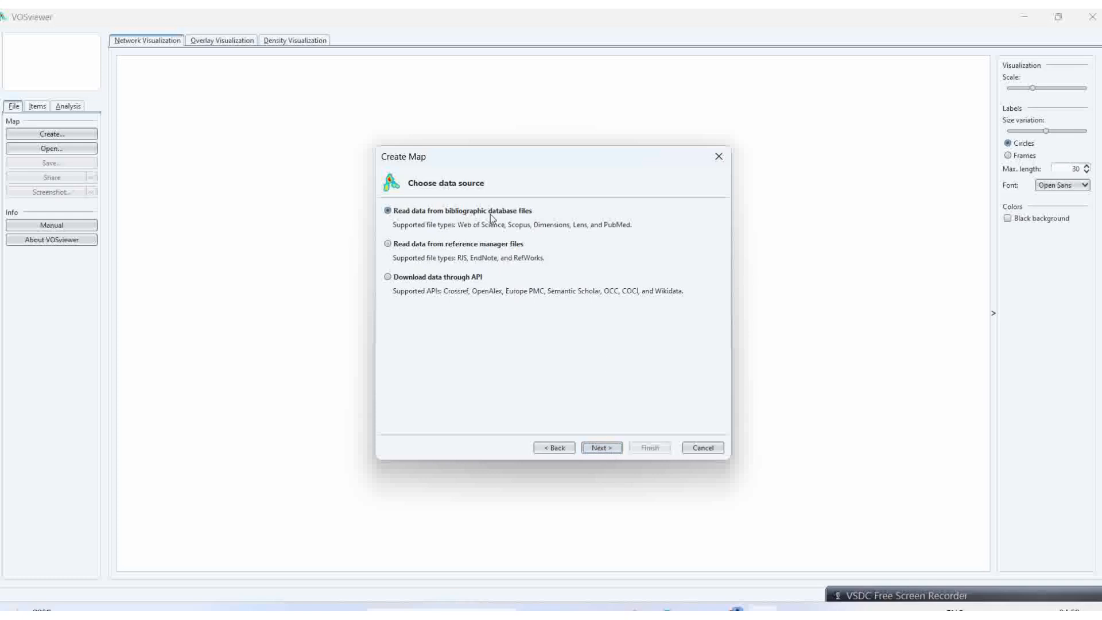
{"action": "mouse_move", "coordinate": [612, 235]}
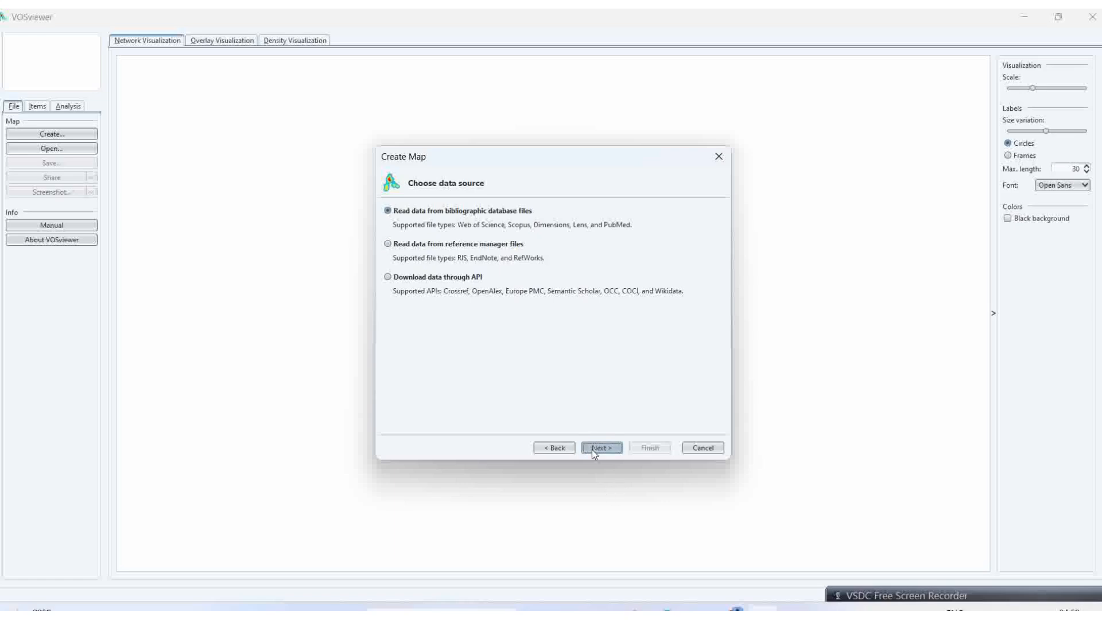
{"action": "left_click", "coordinate": [601, 448]}
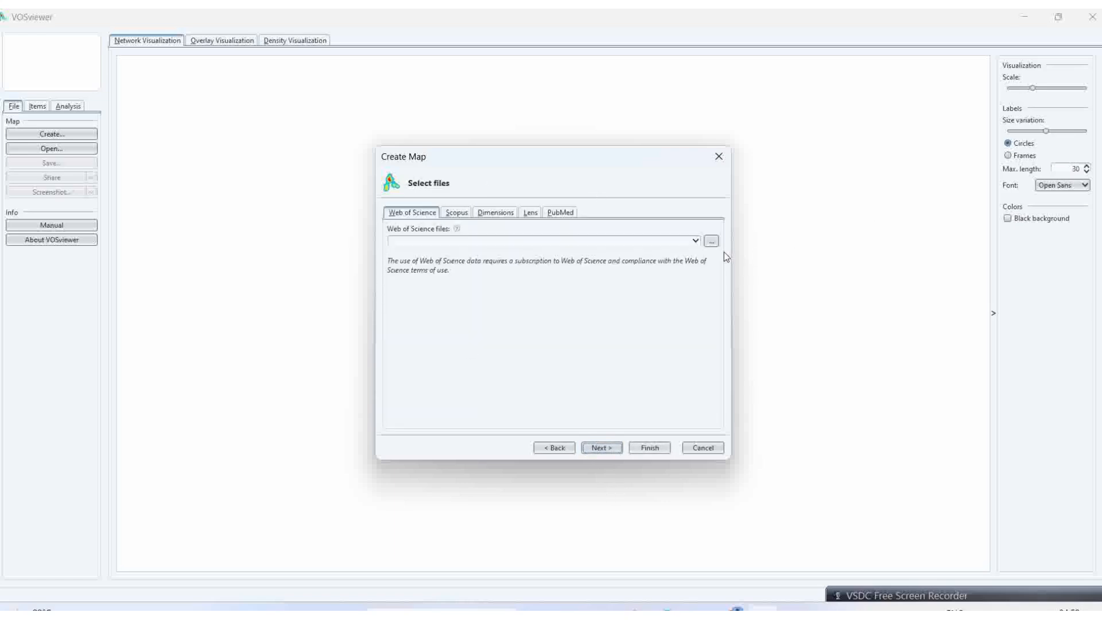
Choose PubMed files as the source and select 1983.txt from E:\1 bibexcel\Pubmed.
{"action": "left_click", "coordinate": [559, 212]}
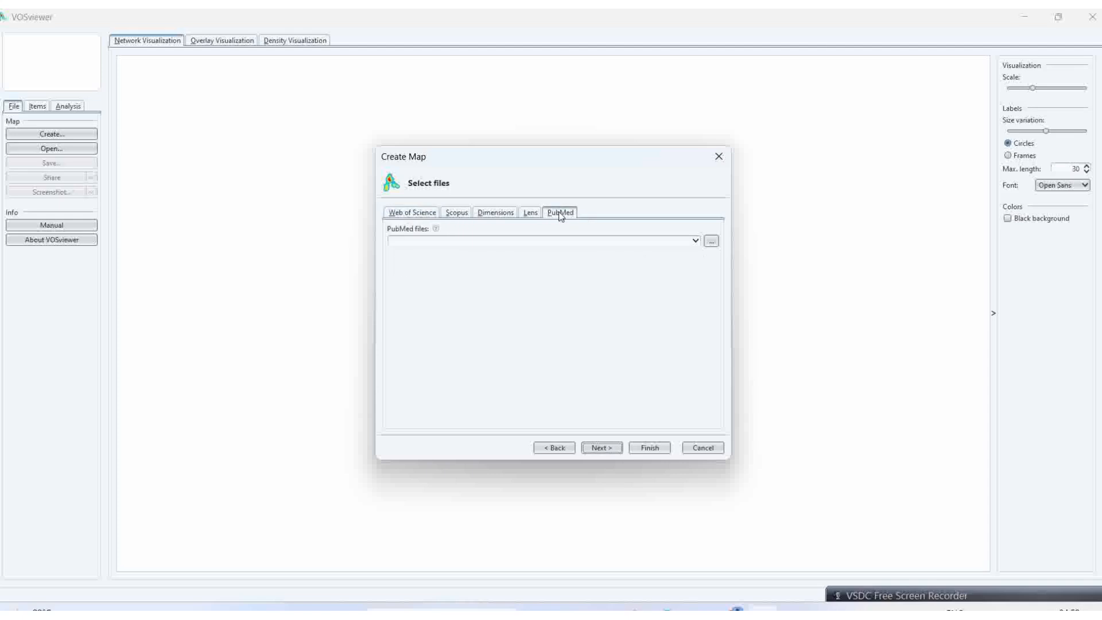
{"action": "left_click", "coordinate": [710, 241]}
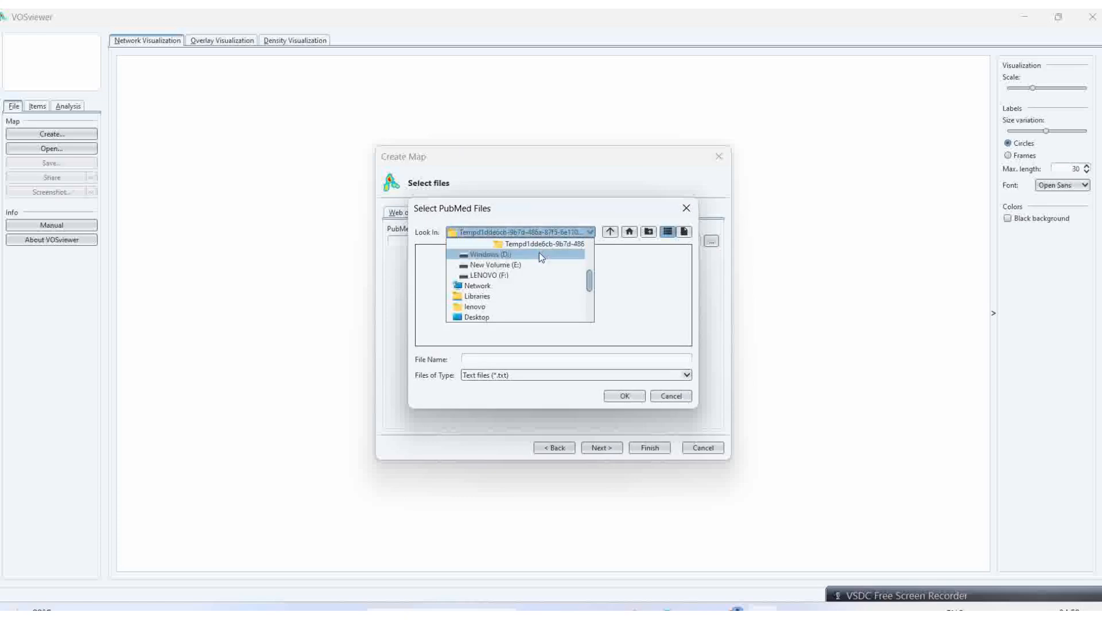
{"action": "left_click", "coordinate": [492, 264]}
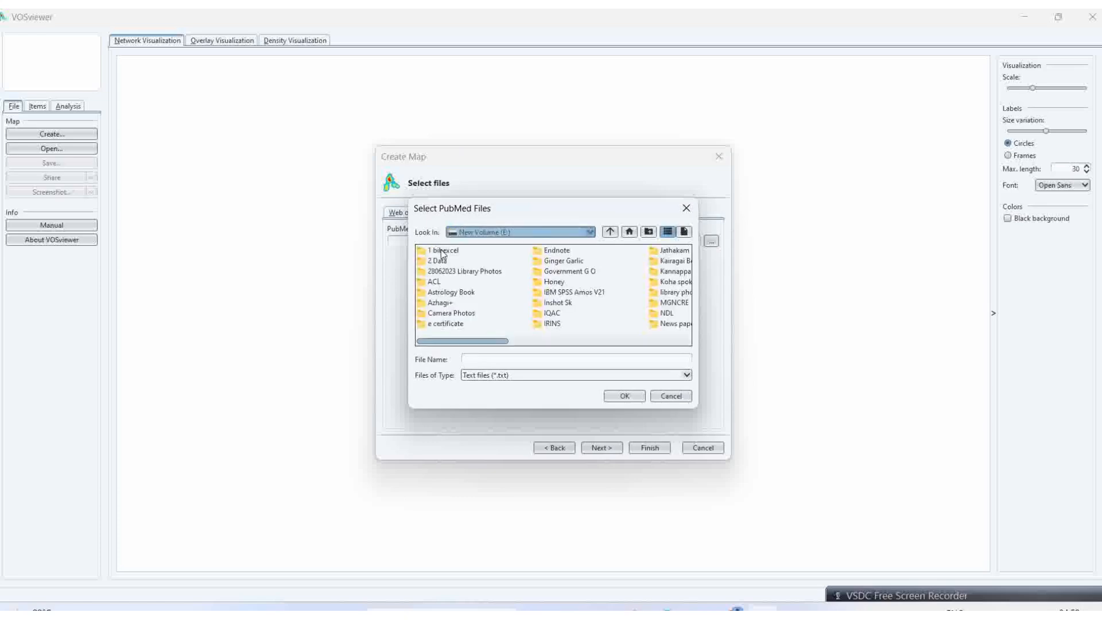
{"action": "left_click", "coordinate": [441, 250]}
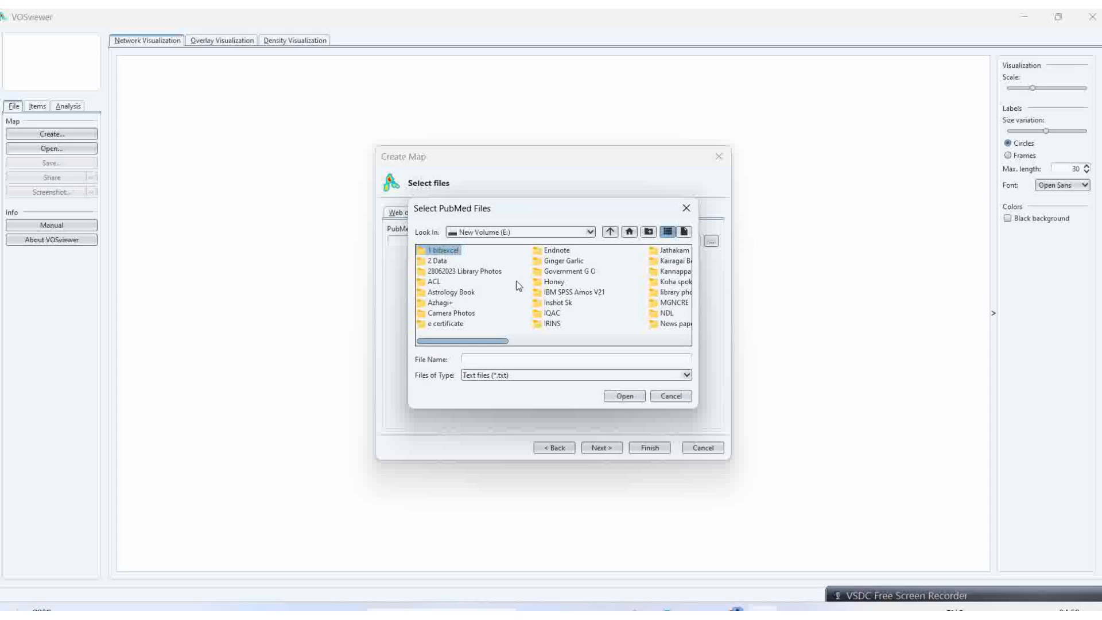
{"action": "double_click", "coordinate": [442, 249]}
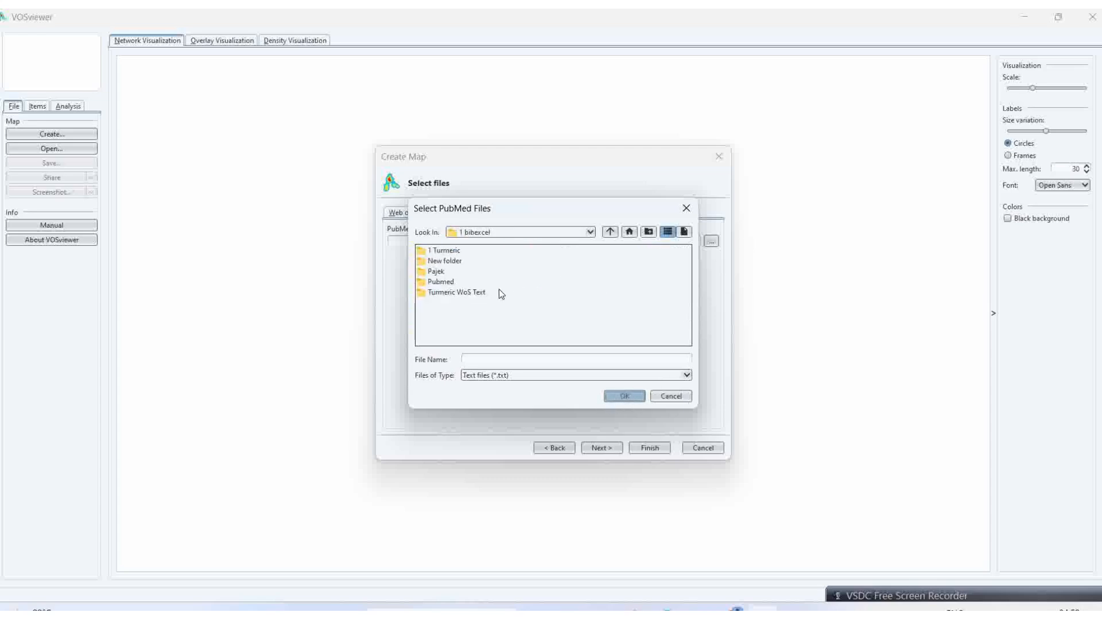
{"action": "left_click", "coordinate": [441, 281]}
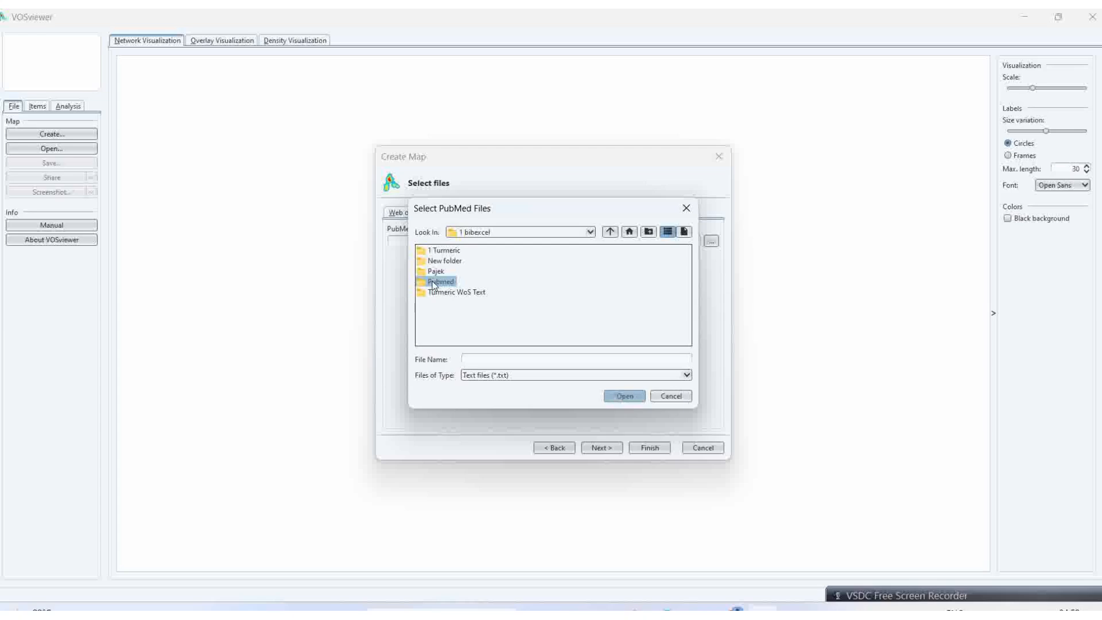
{"action": "mouse_move", "coordinate": [624, 395]}
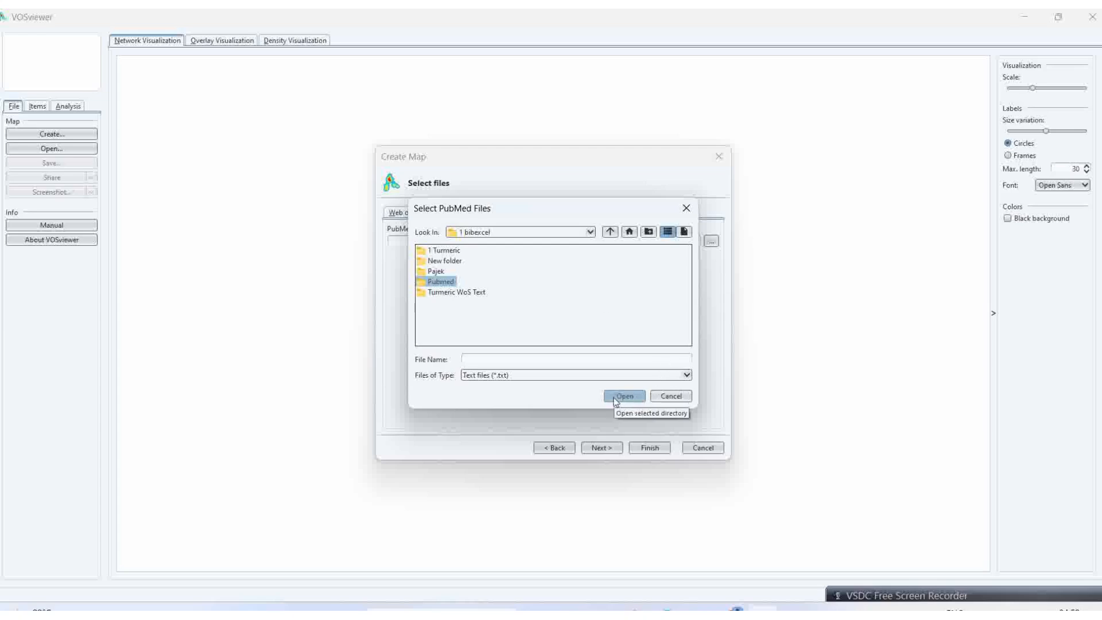
{"action": "left_click", "coordinate": [623, 395]}
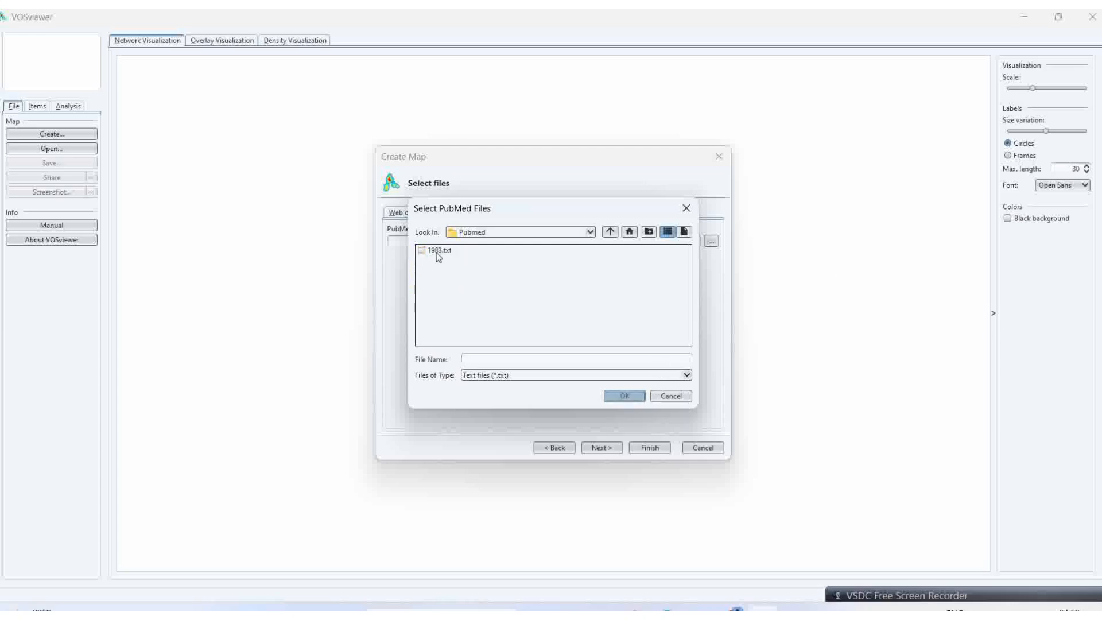
{"action": "left_click", "coordinate": [437, 250]}
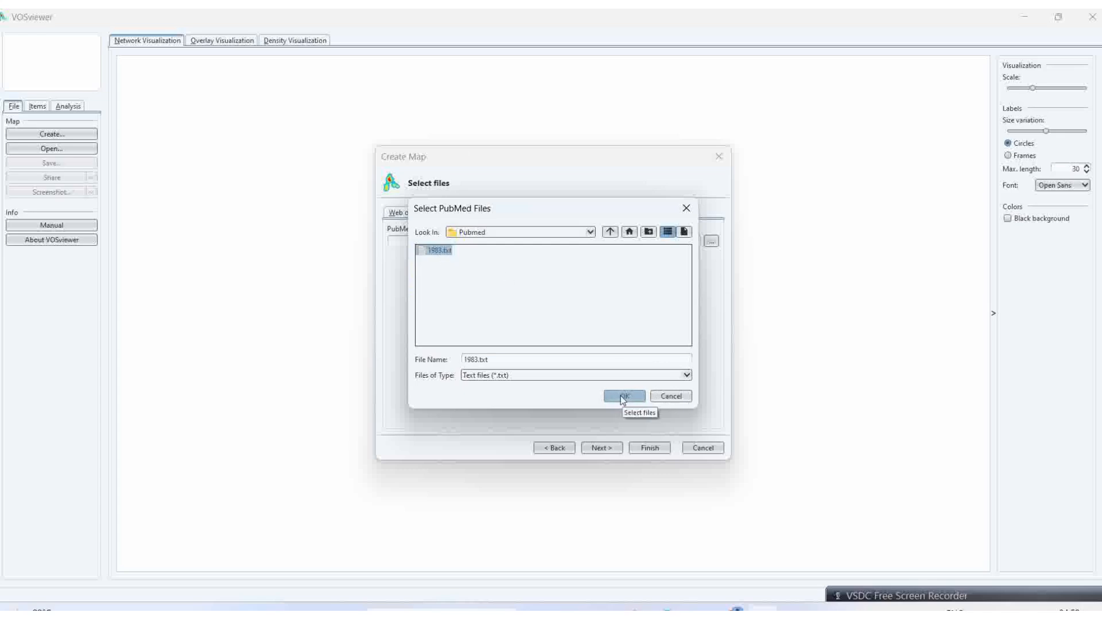
{"action": "left_click", "coordinate": [623, 395]}
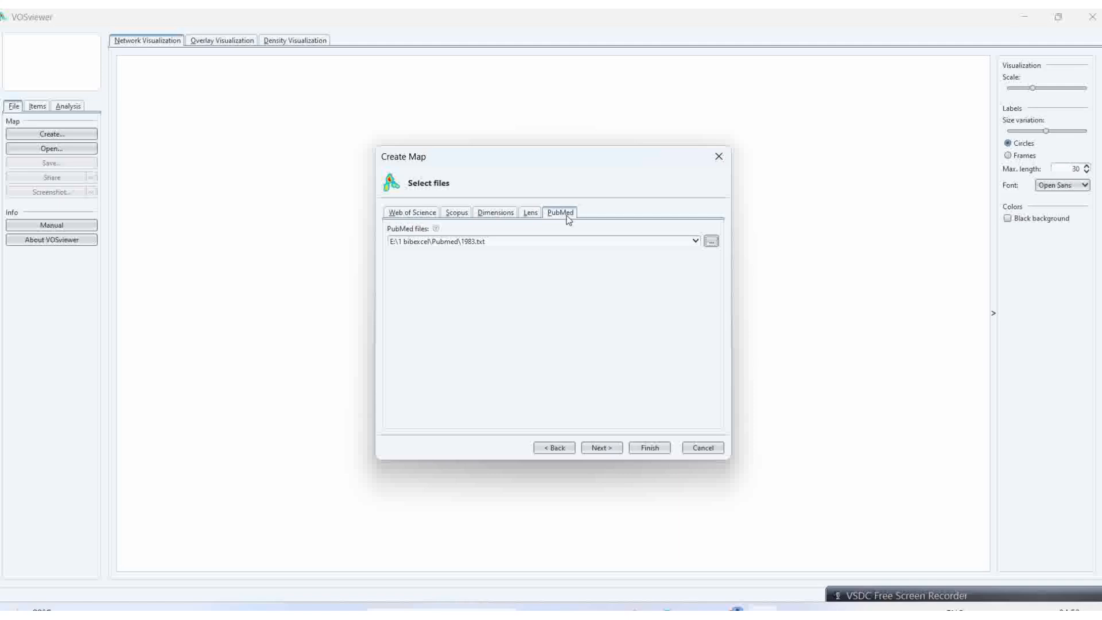
{"action": "mouse_move", "coordinate": [555, 282]}
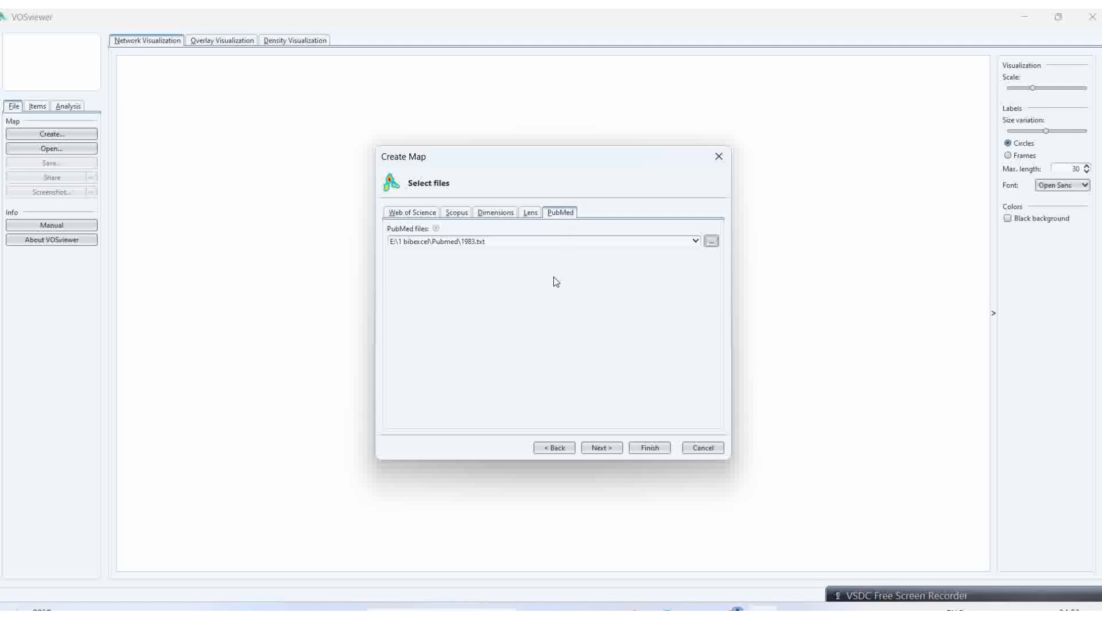
{"action": "mouse_move", "coordinate": [808, 363]}
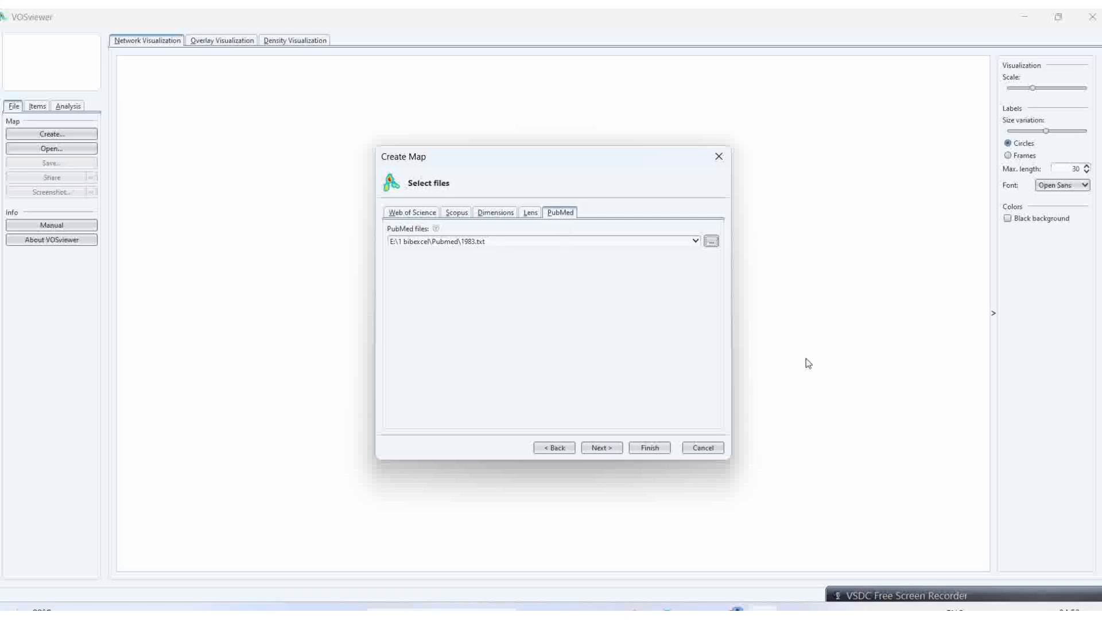
{"action": "left_click", "coordinate": [601, 447]}
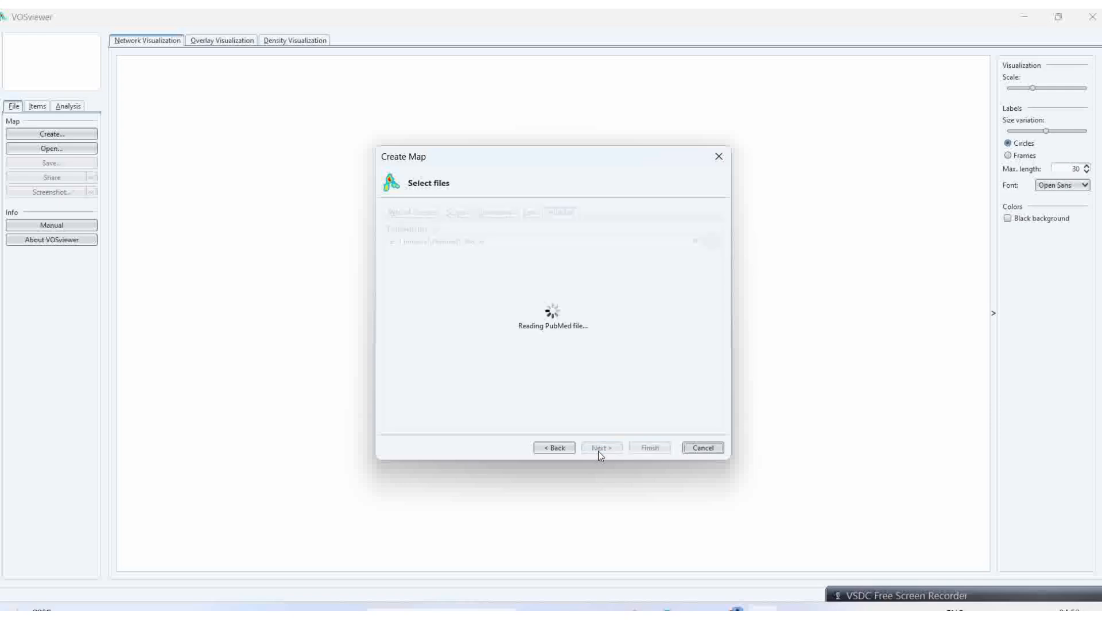
Read the 1983.txt records and choose Co-occurrence as the analysis type.
{"action": "left_click", "coordinate": [601, 447]}
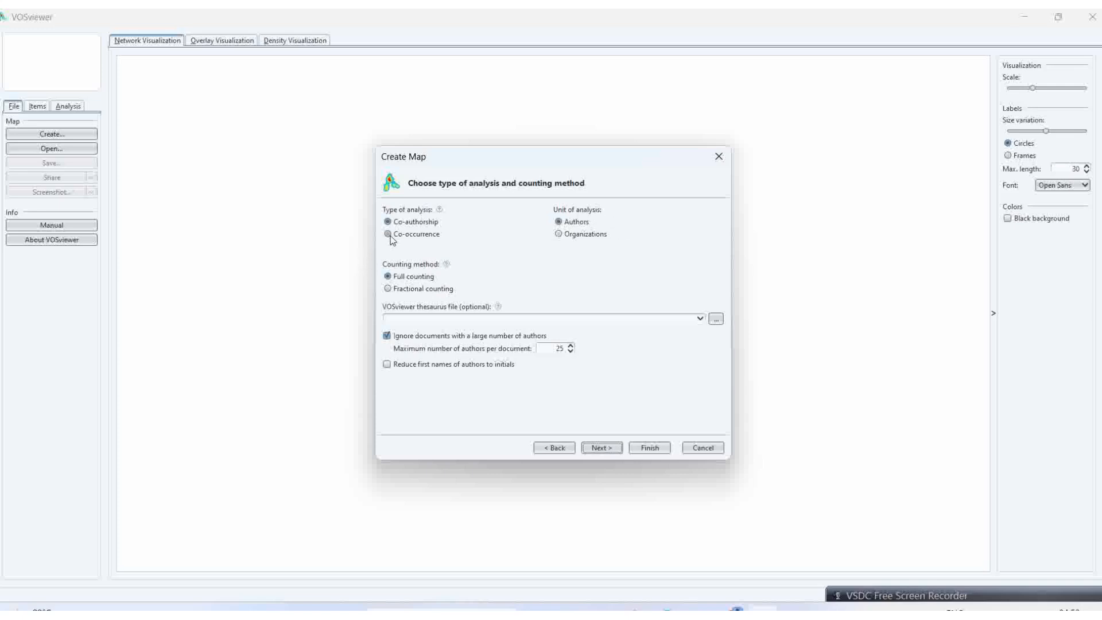
{"action": "left_click", "coordinate": [387, 234]}
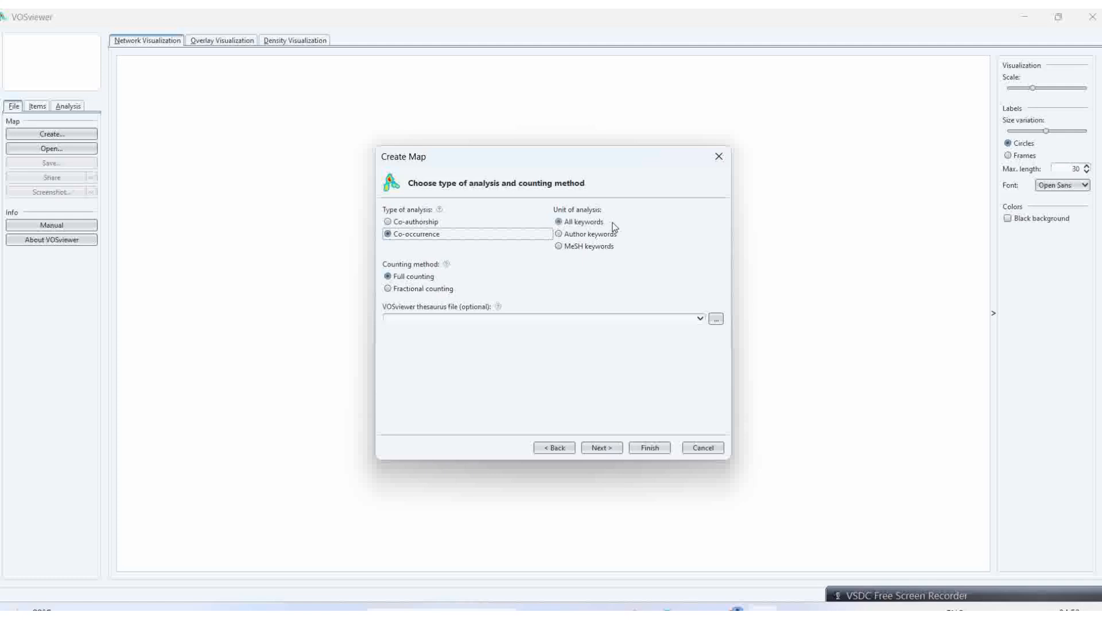
{"action": "mouse_move", "coordinate": [597, 258]}
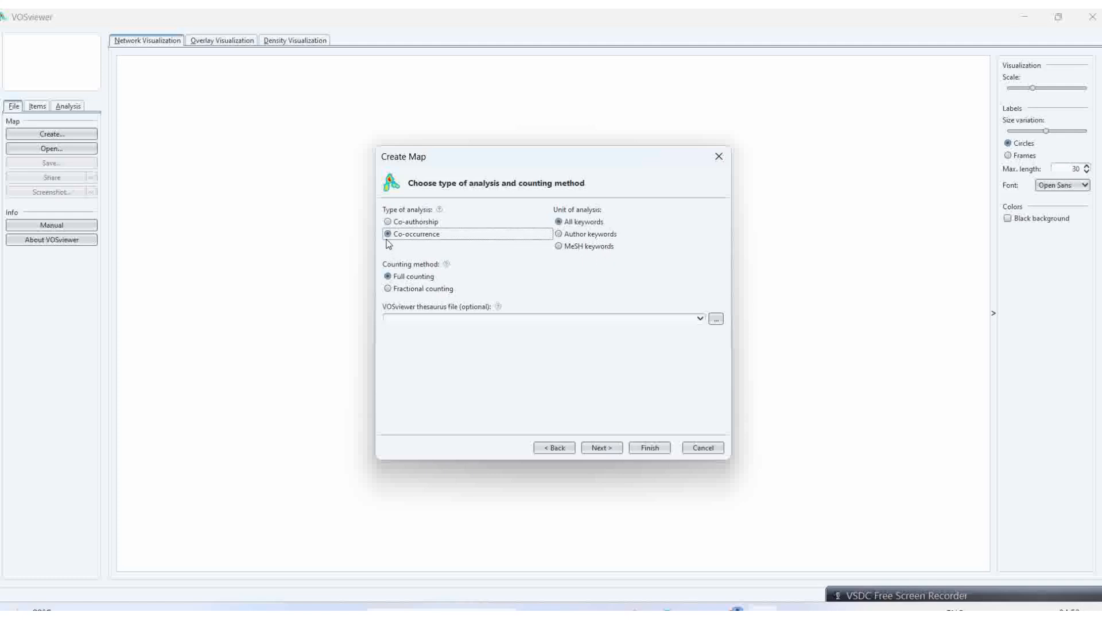
{"action": "mouse_move", "coordinate": [423, 244]}
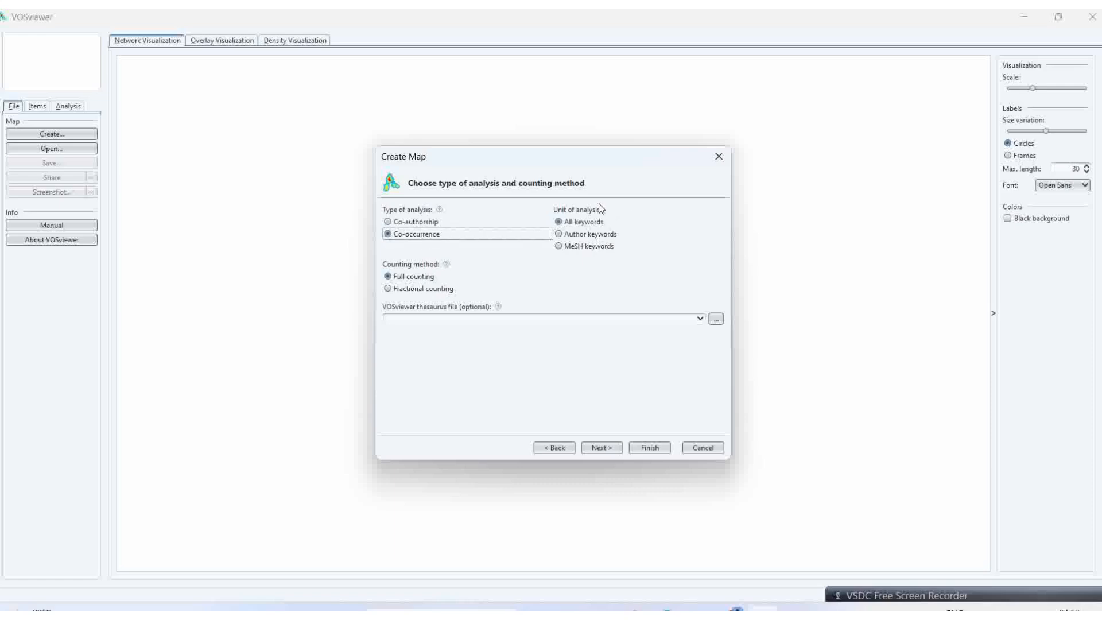
{"action": "mouse_move", "coordinate": [411, 299]}
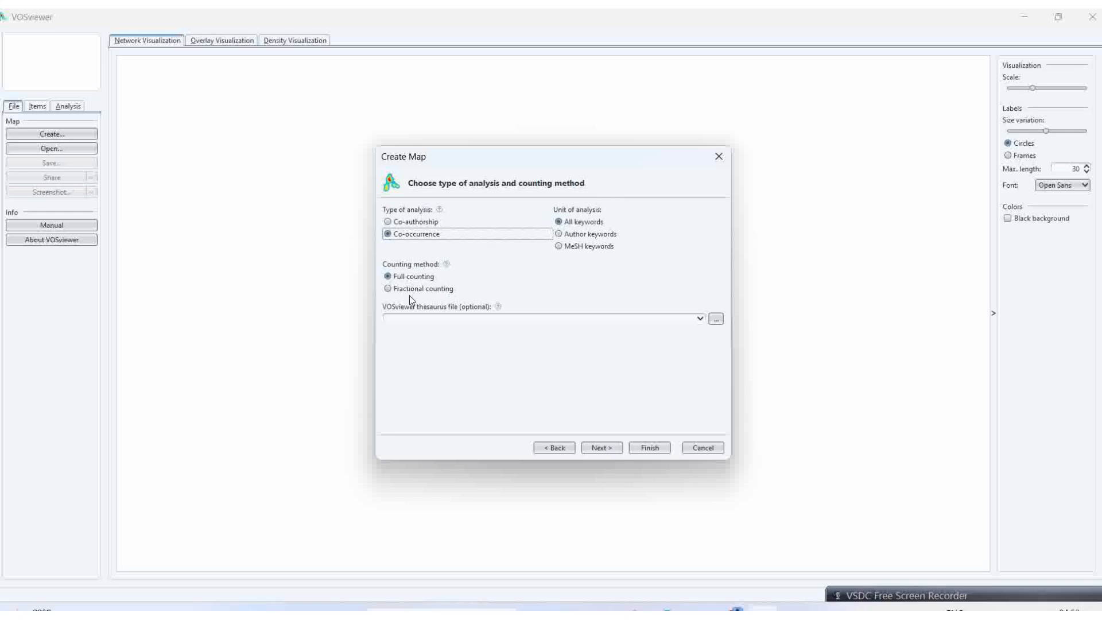
{"action": "mouse_move", "coordinate": [620, 386]}
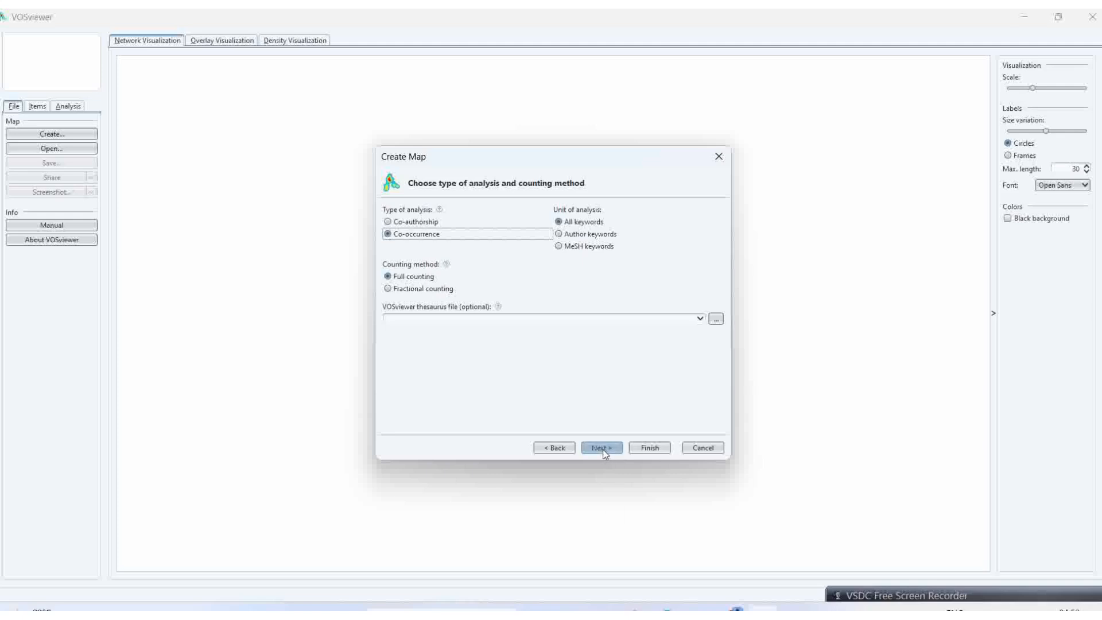
Lower minimum keyword occurrences to 2, keep 1000 keywords, and finish building the map.
{"action": "left_click", "coordinate": [601, 448]}
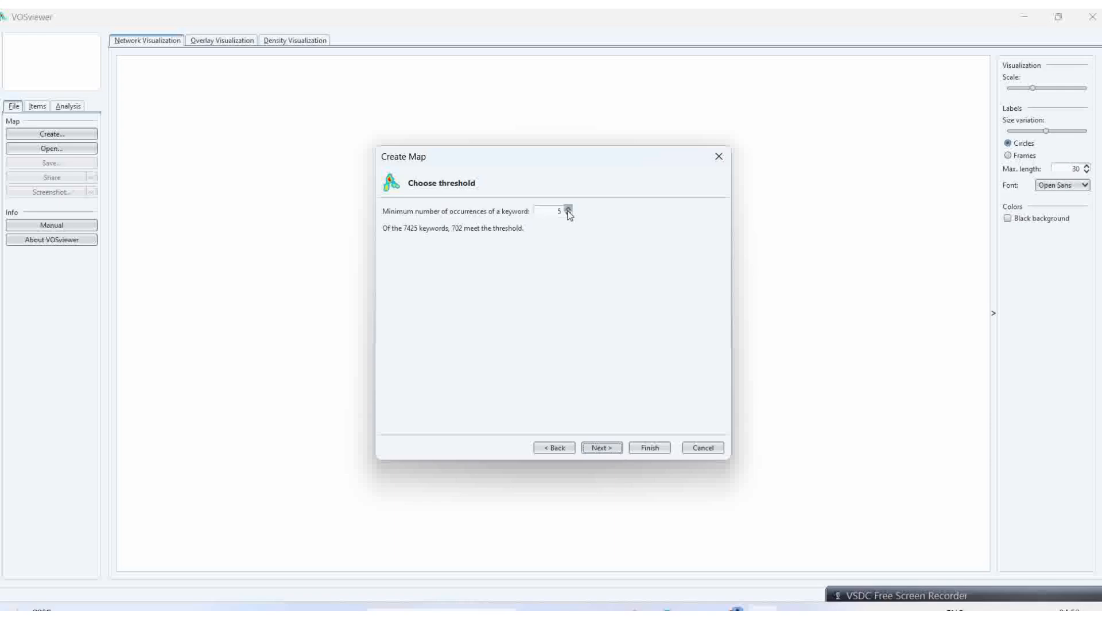
{"action": "left_click", "coordinate": [569, 215]}
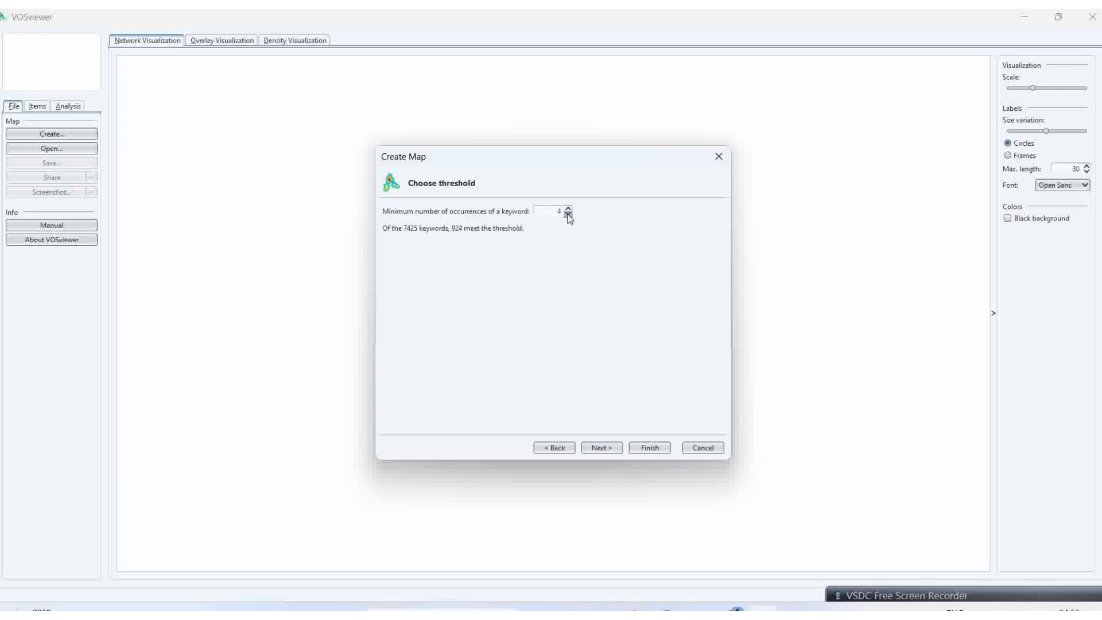
{"action": "left_click", "coordinate": [569, 215]}
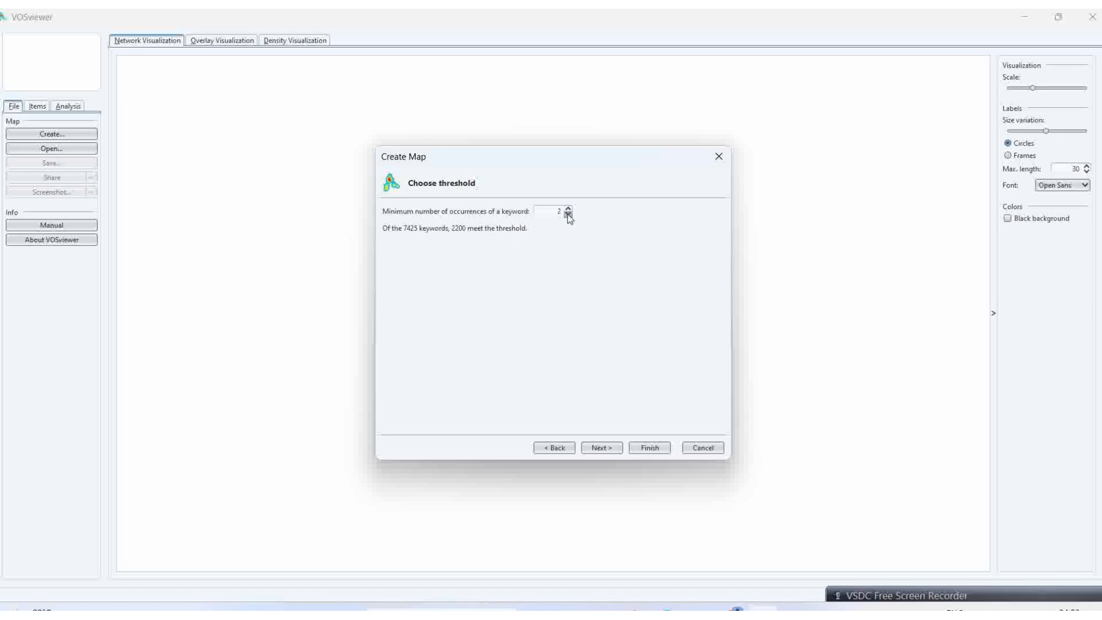
{"action": "mouse_move", "coordinate": [557, 271]}
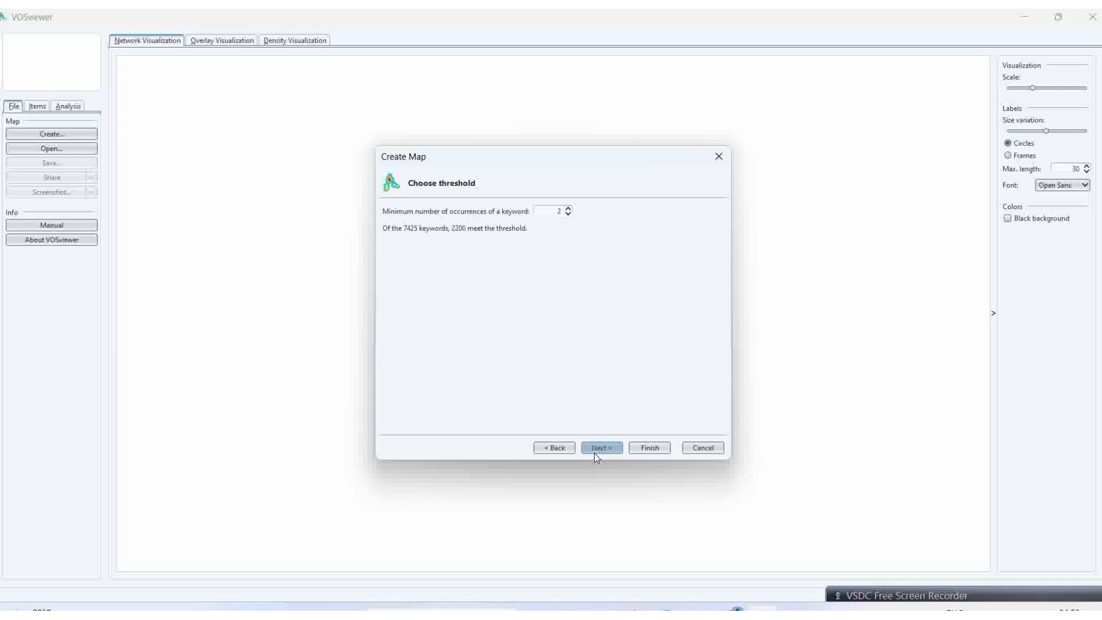
{"action": "left_click", "coordinate": [601, 448]}
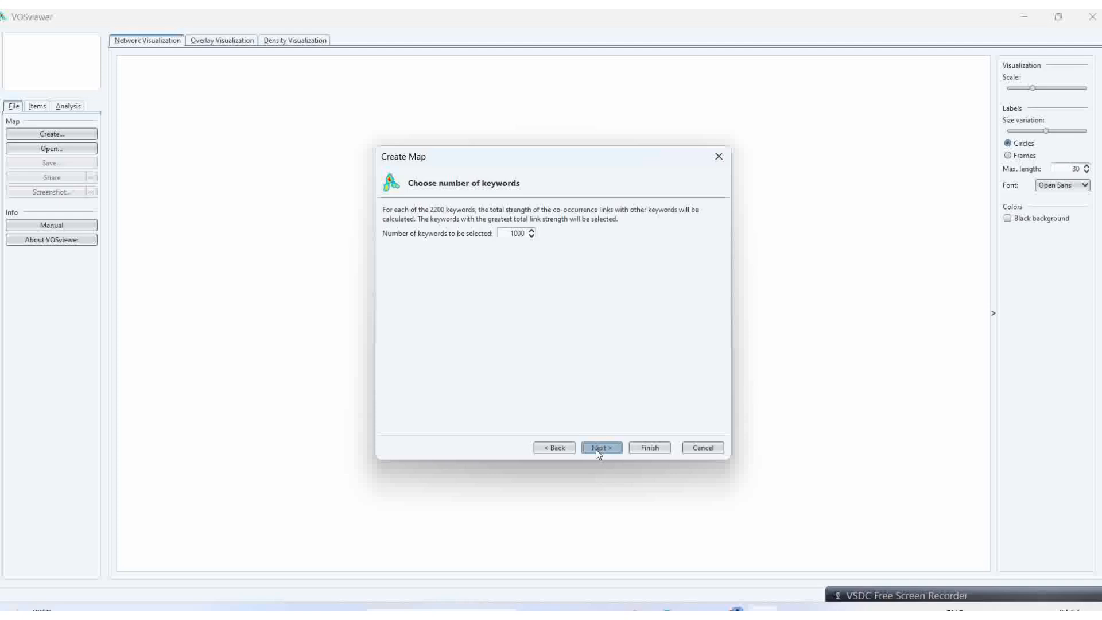
{"action": "left_click", "coordinate": [600, 448]}
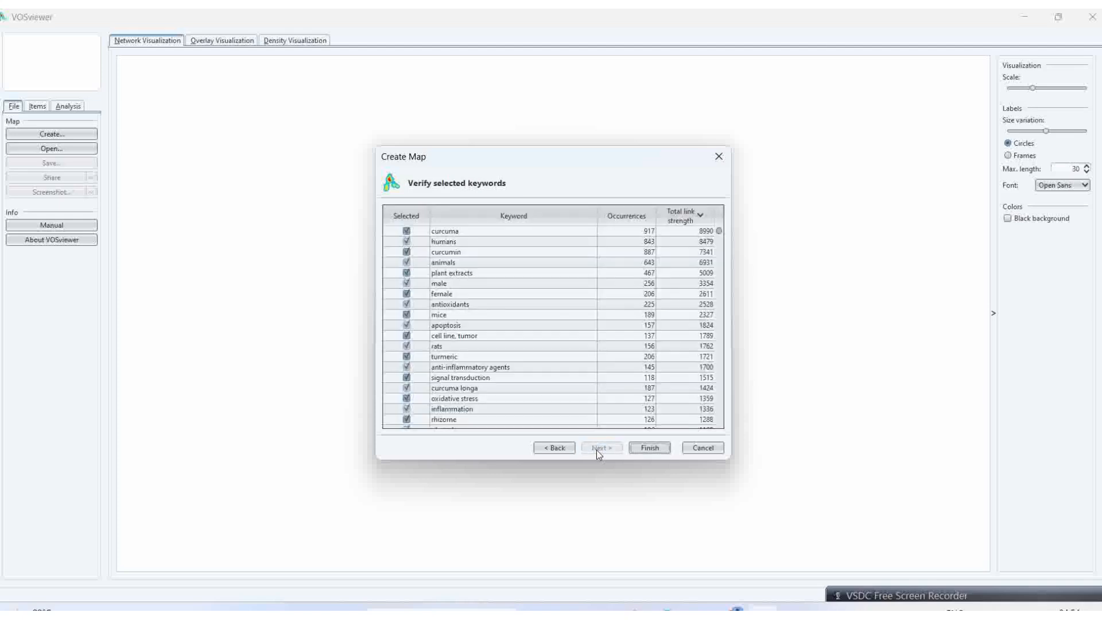
{"action": "left_click", "coordinate": [648, 448]}
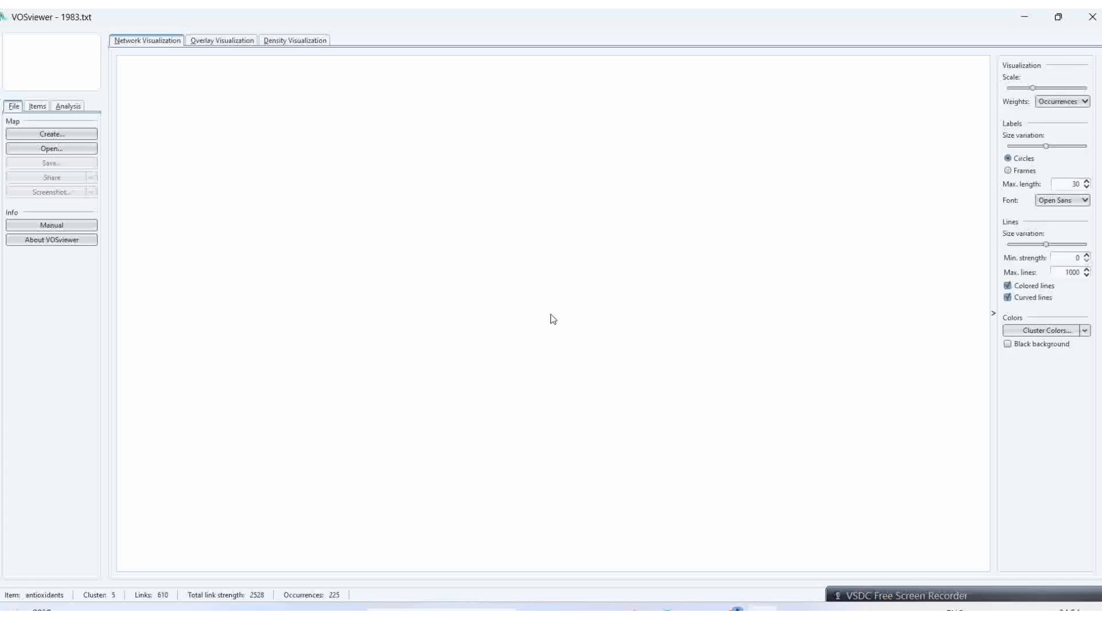
{"action": "left_click", "coordinate": [50, 148]}
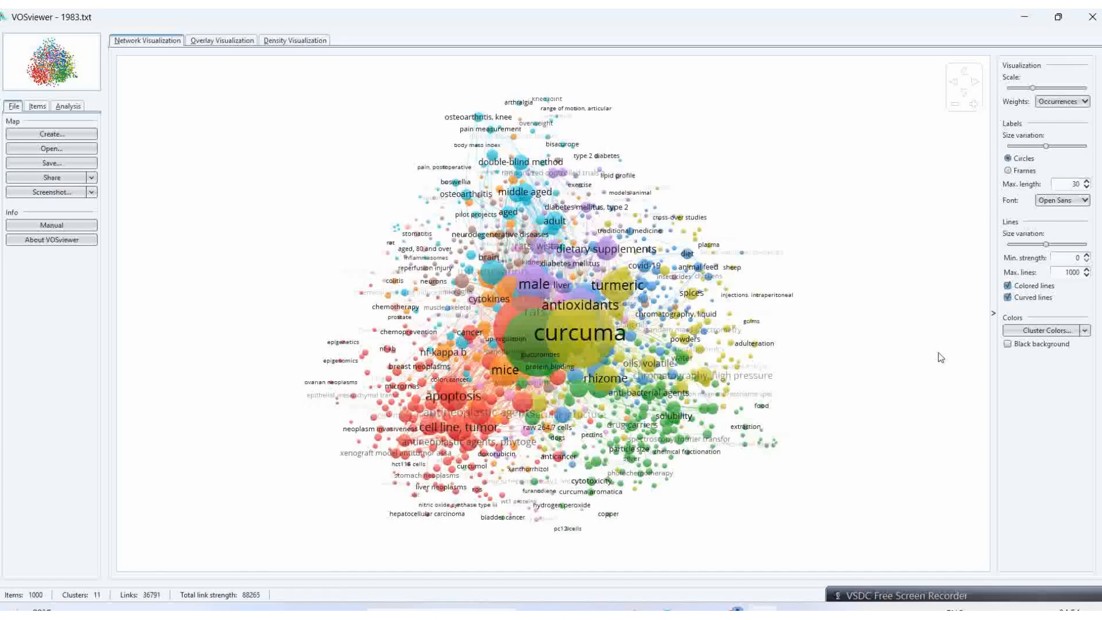
{"action": "mouse_move", "coordinate": [955, 130]}
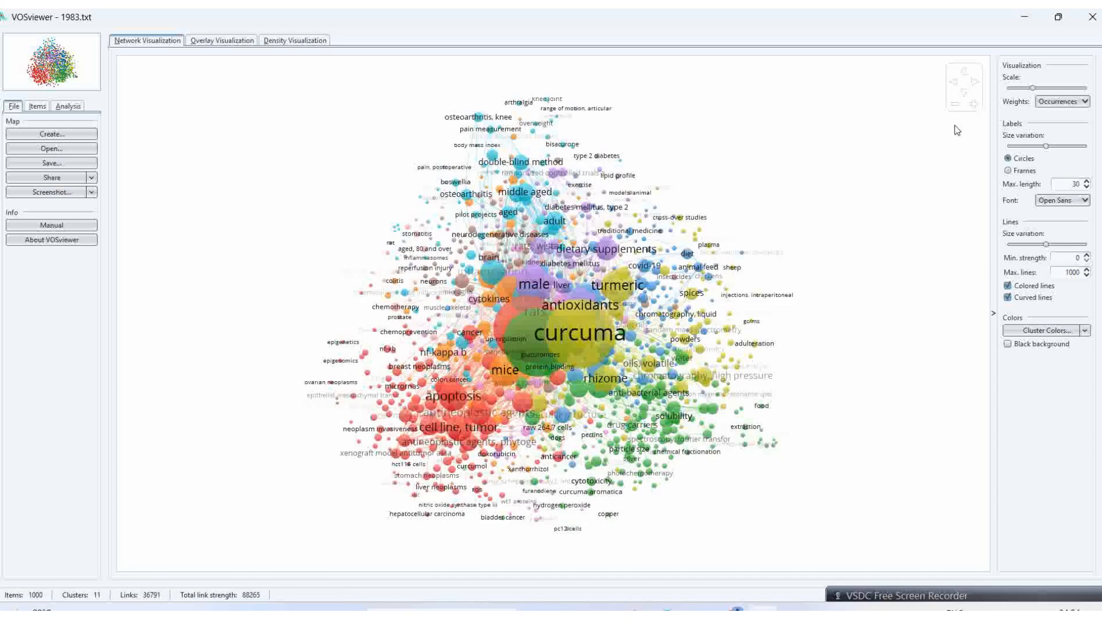
{"action": "mouse_move", "coordinate": [1027, 97]}
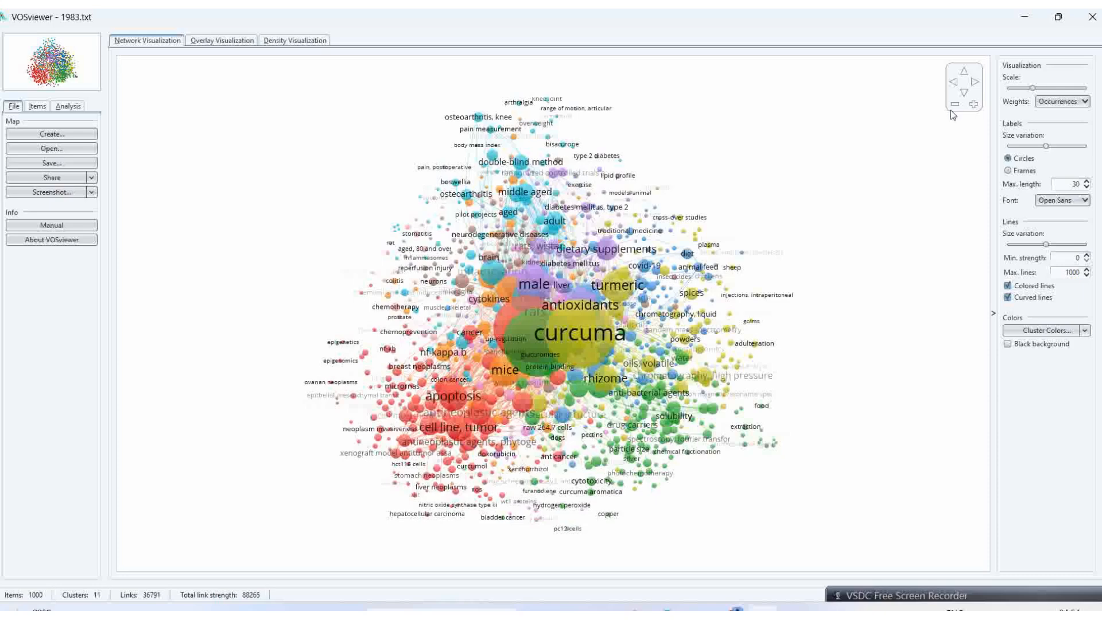
{"action": "mouse_move", "coordinate": [973, 106]}
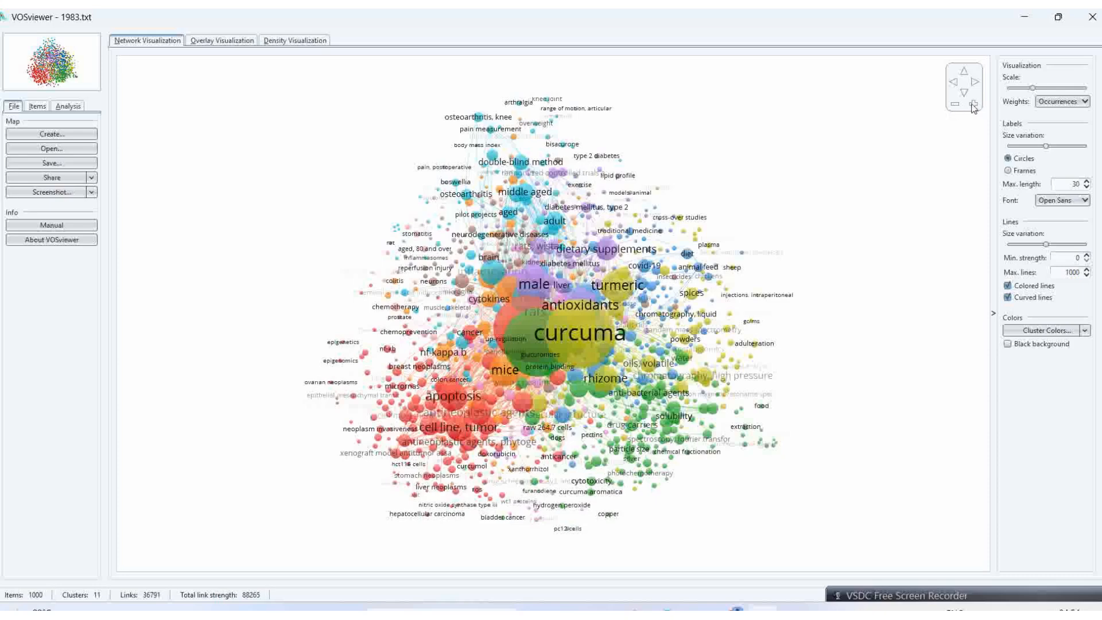
{"action": "mouse_move", "coordinate": [976, 109]}
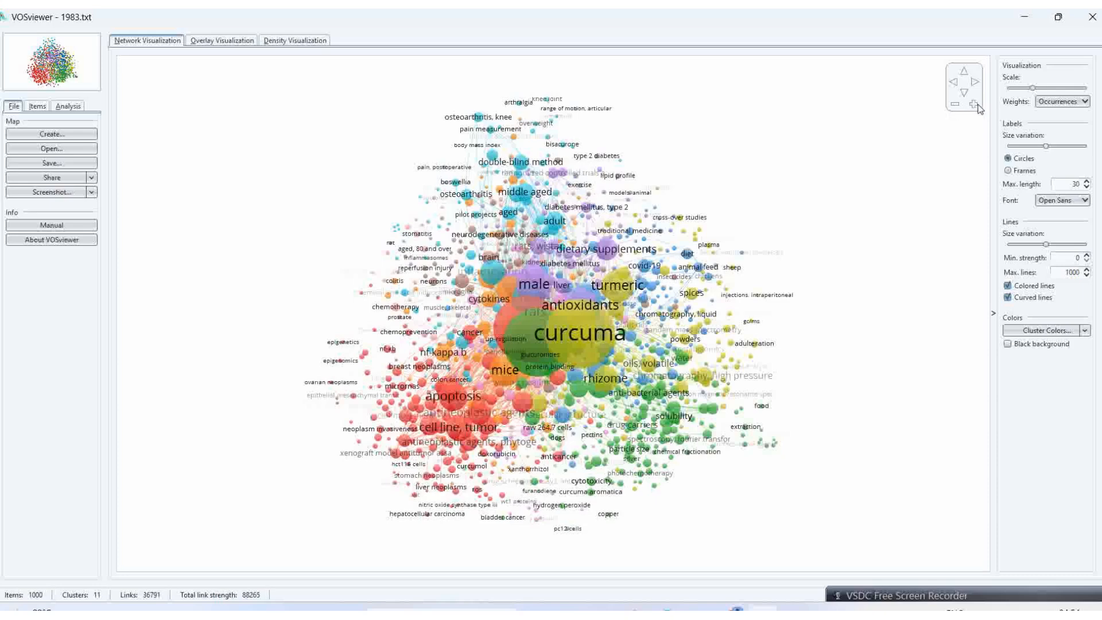
{"action": "left_click", "coordinate": [974, 104]}
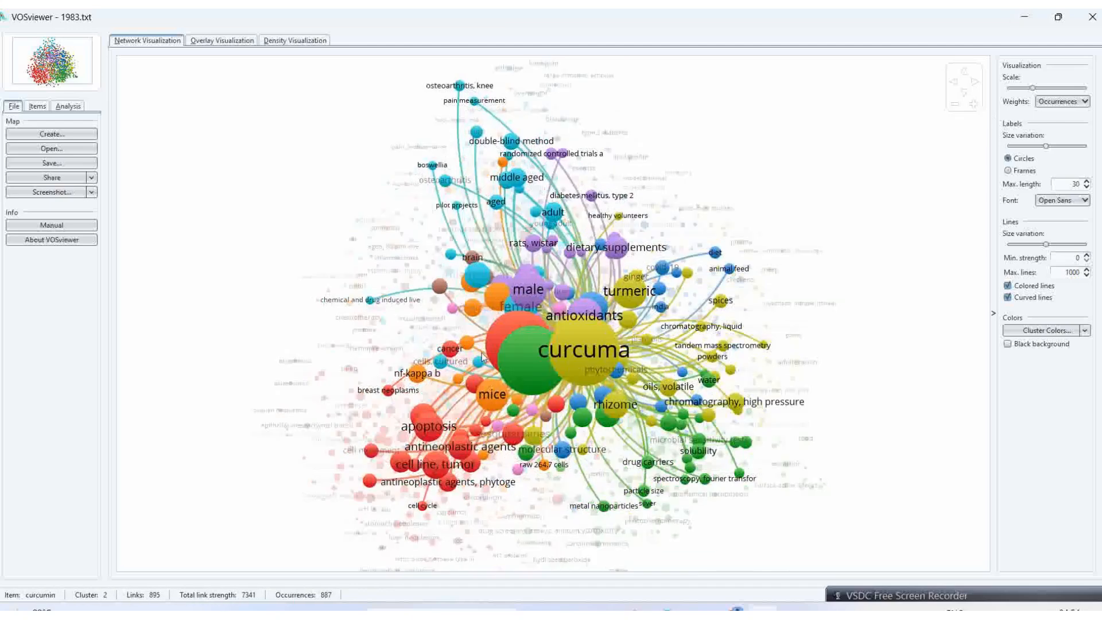
{"action": "left_click", "coordinate": [519, 345]}
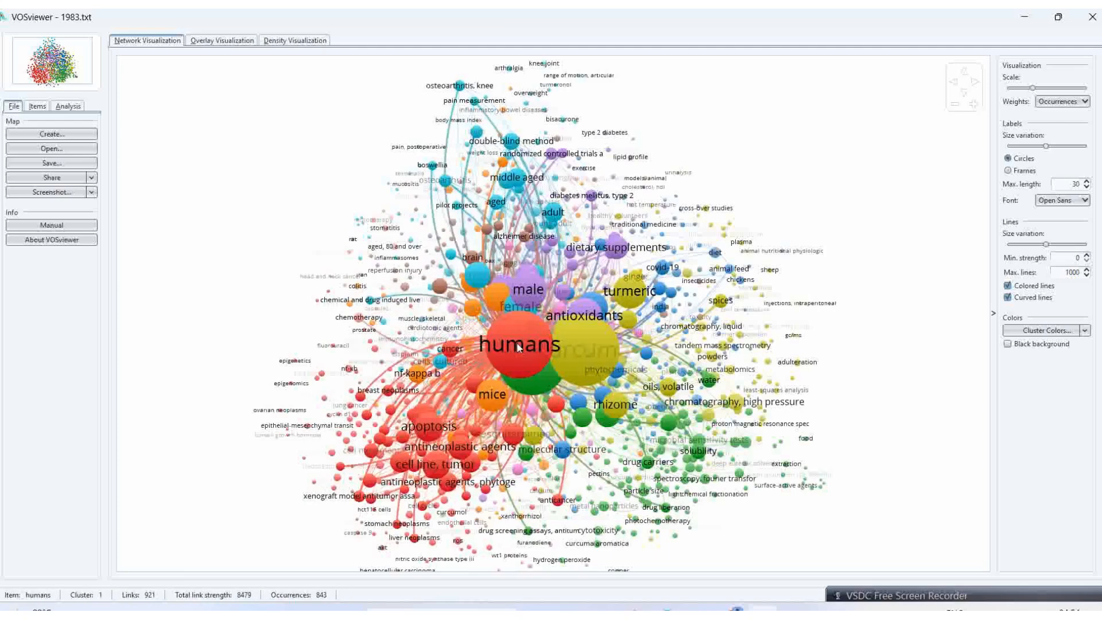
{"action": "left_click", "coordinate": [579, 349]}
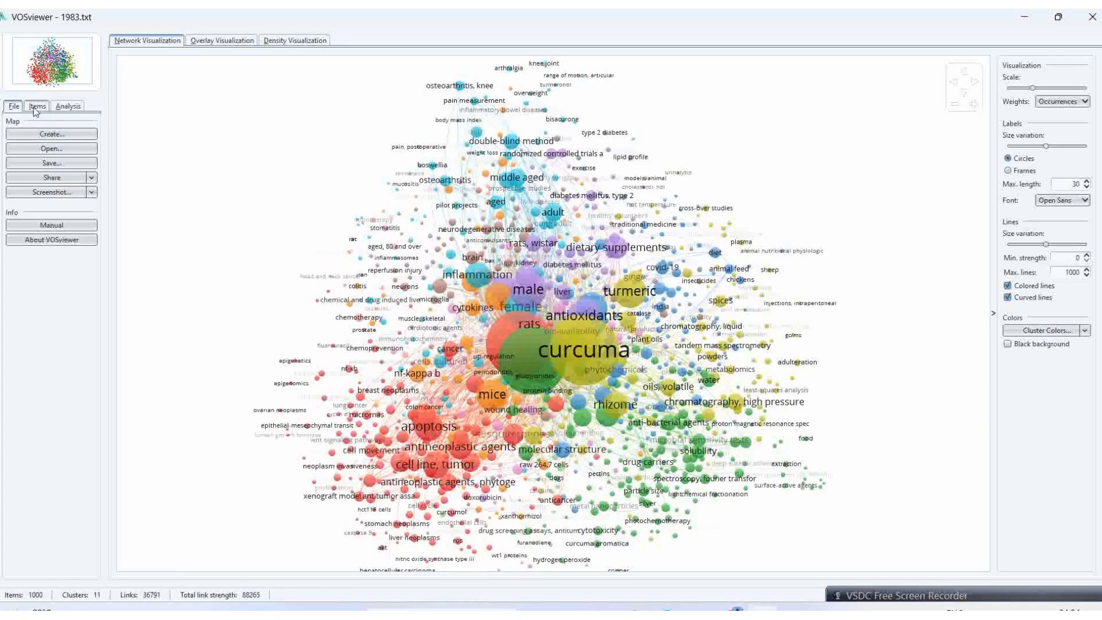
List keywords by their 11 clusters and highlight links of 'plant extracts' and 'humans'.
{"action": "left_click", "coordinate": [37, 107]}
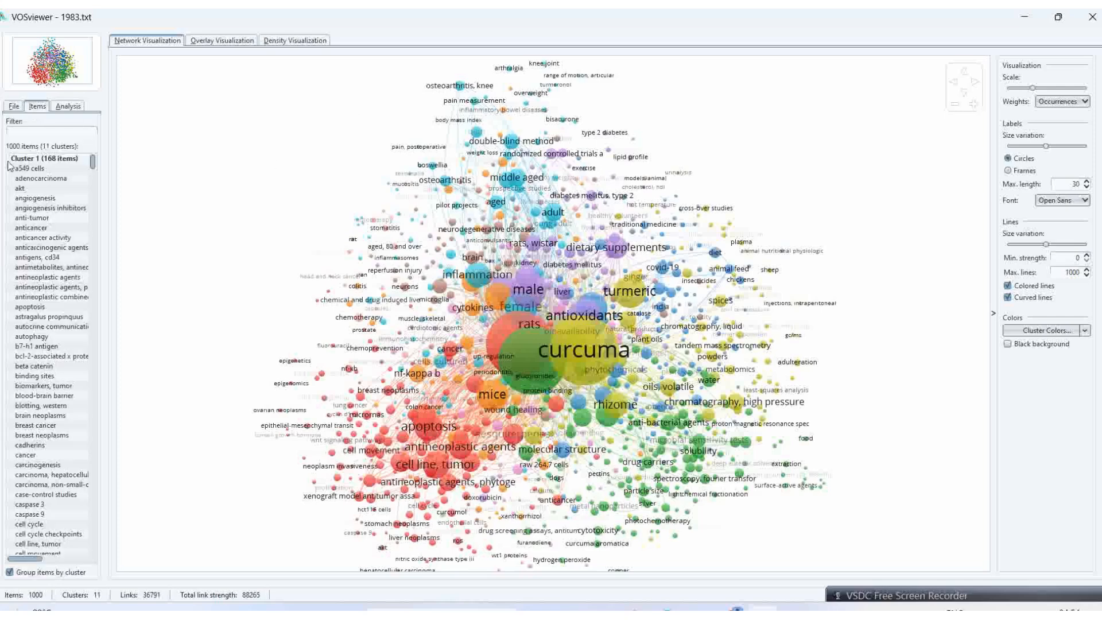
{"action": "left_click", "coordinate": [45, 158]}
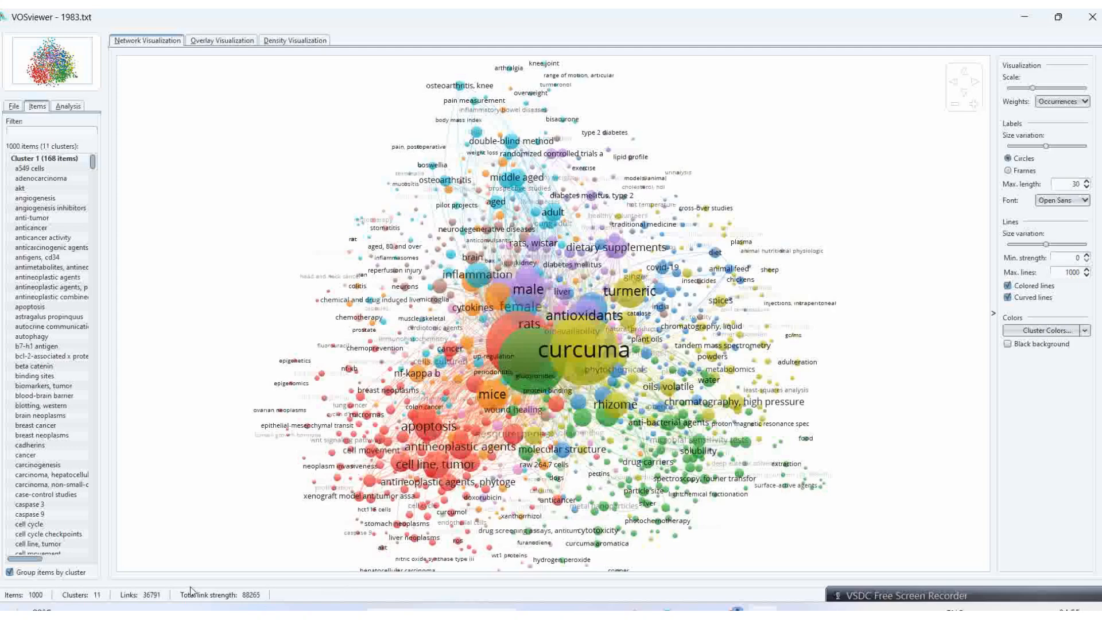
{"action": "mouse_move", "coordinate": [206, 594]}
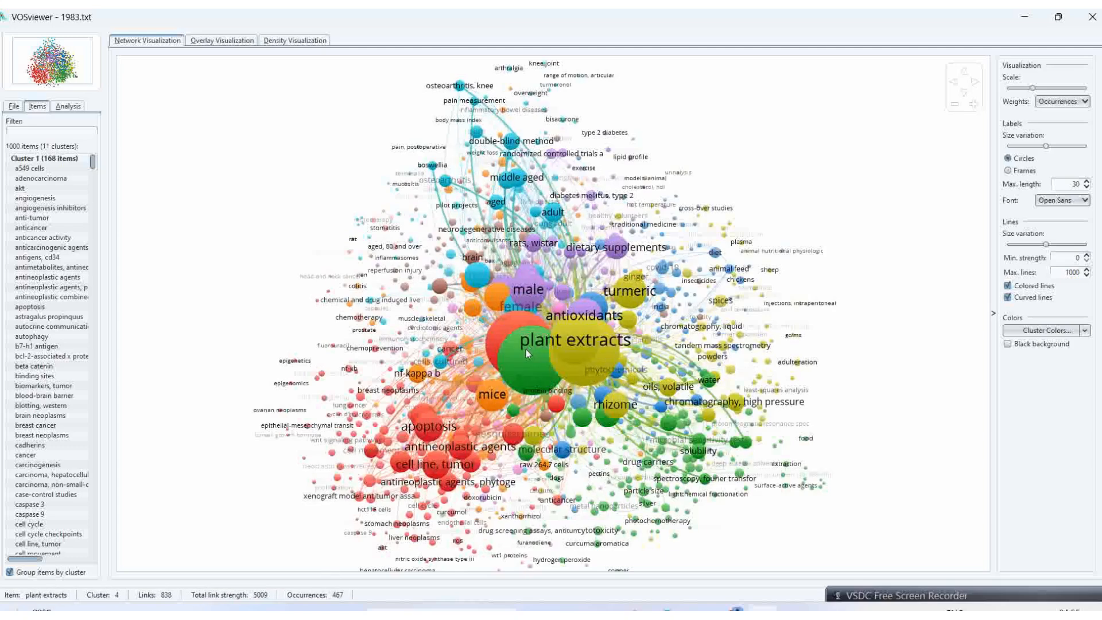
{"action": "left_click", "coordinate": [530, 358]}
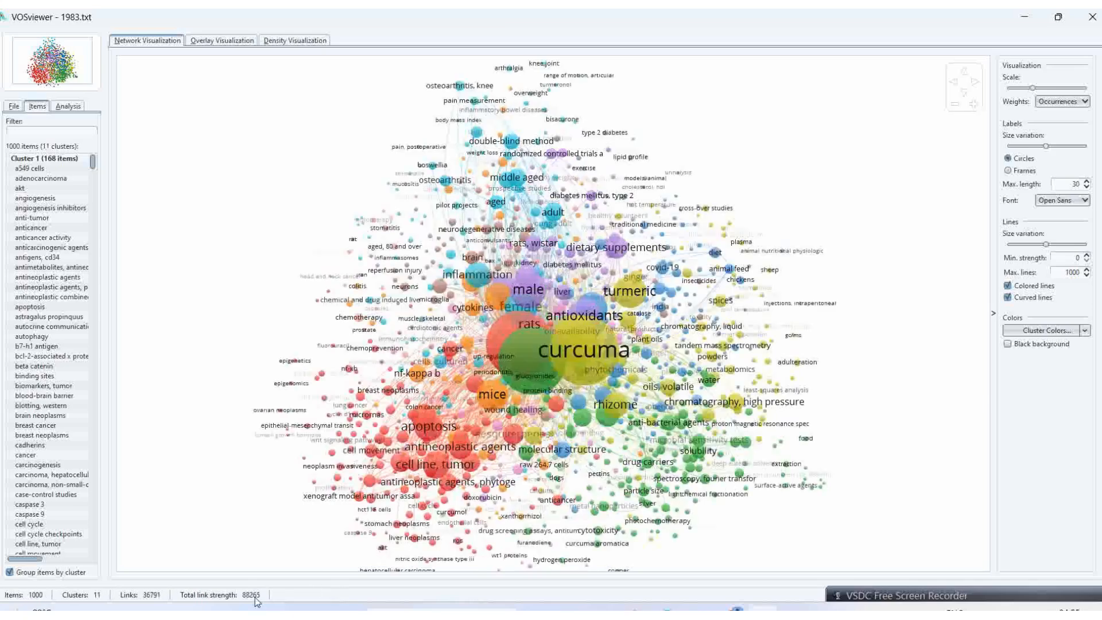
{"action": "left_click", "coordinate": [575, 339]}
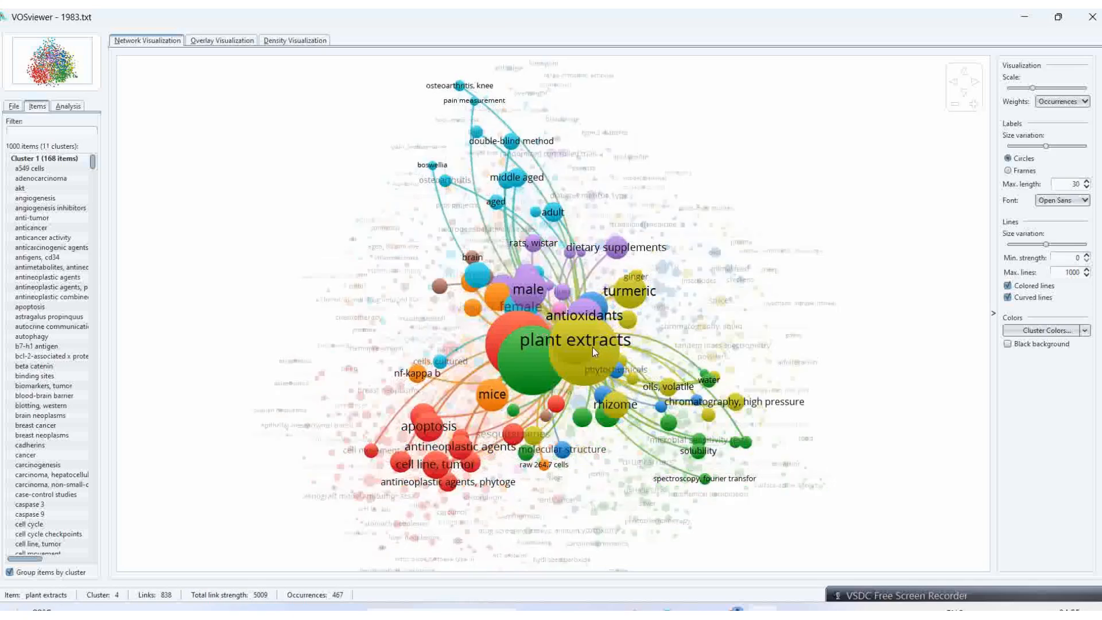
{"action": "left_click", "coordinate": [481, 319]}
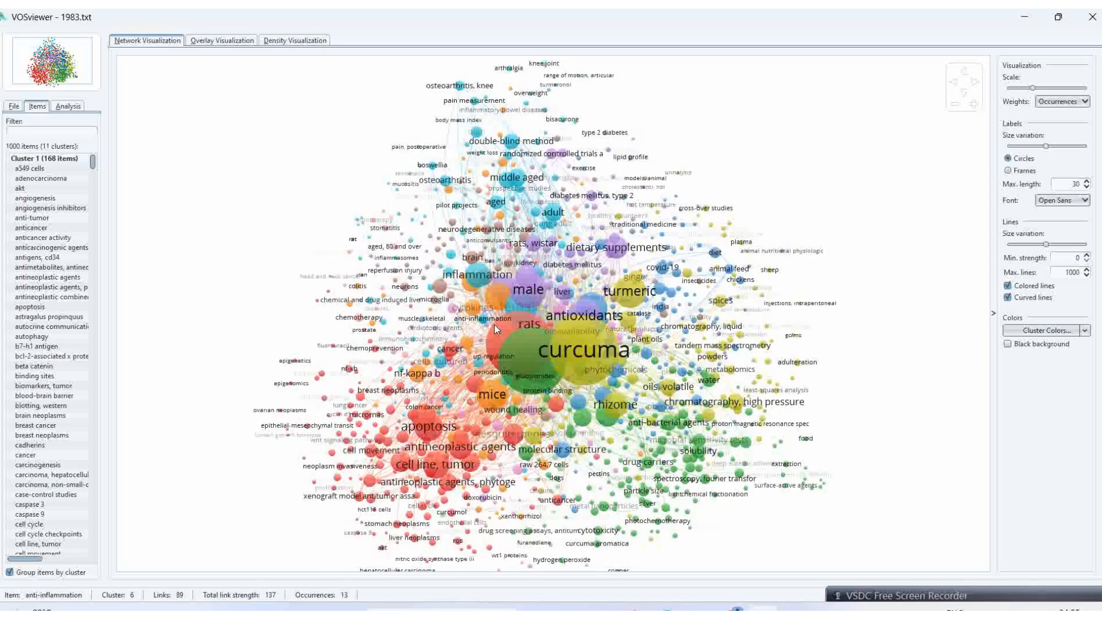
{"action": "left_click", "coordinate": [503, 330]}
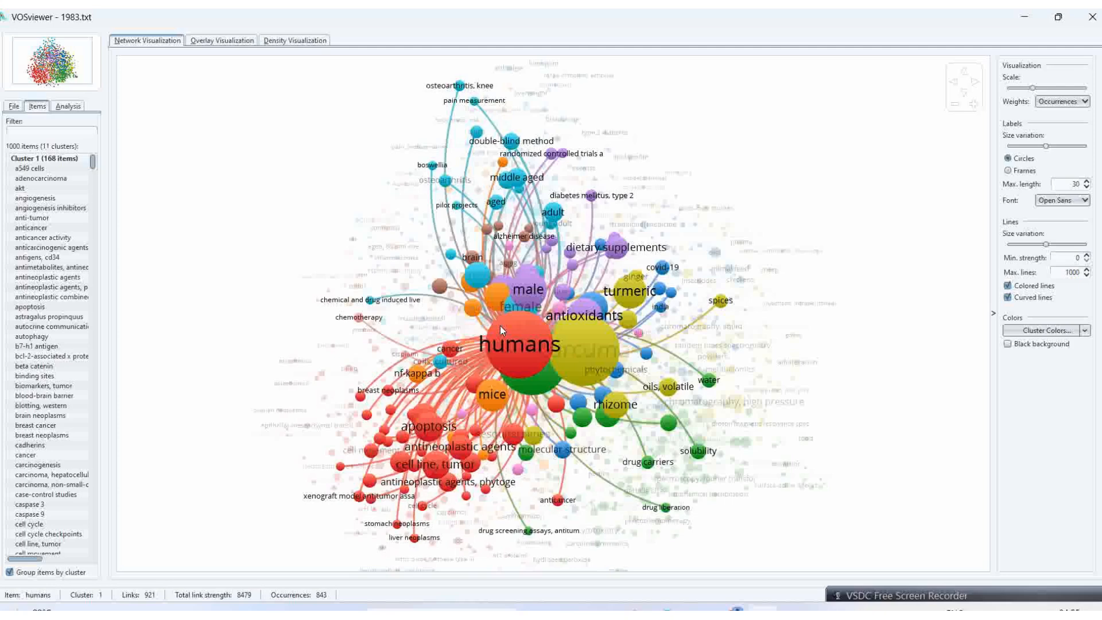
{"action": "mouse_move", "coordinate": [506, 334]}
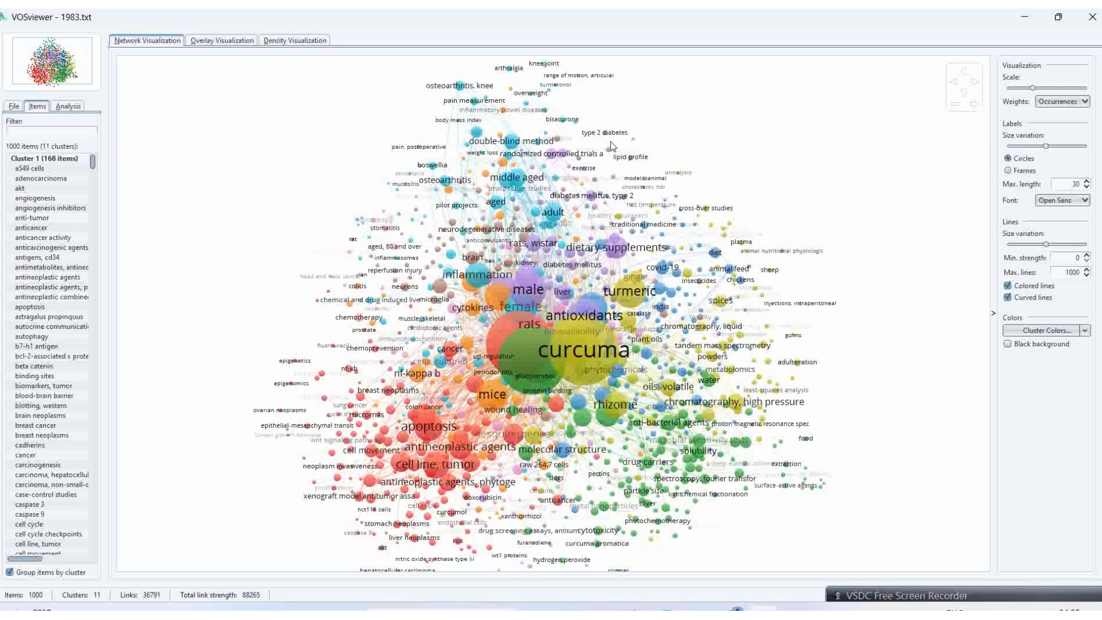
Adjust label size variation, map scale and line size variation, then clear the highlight.
{"action": "left_click_drag", "start_coordinate": [1019, 145], "coordinate": [1043, 145]}
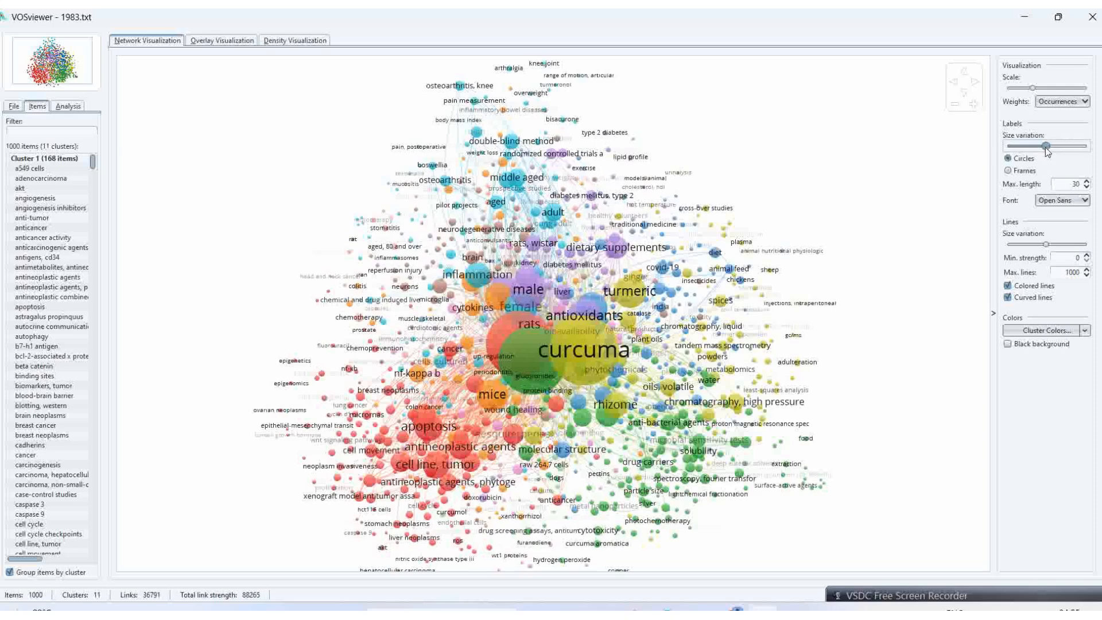
{"action": "left_click_drag", "start_coordinate": [1026, 146], "coordinate": [1057, 146]}
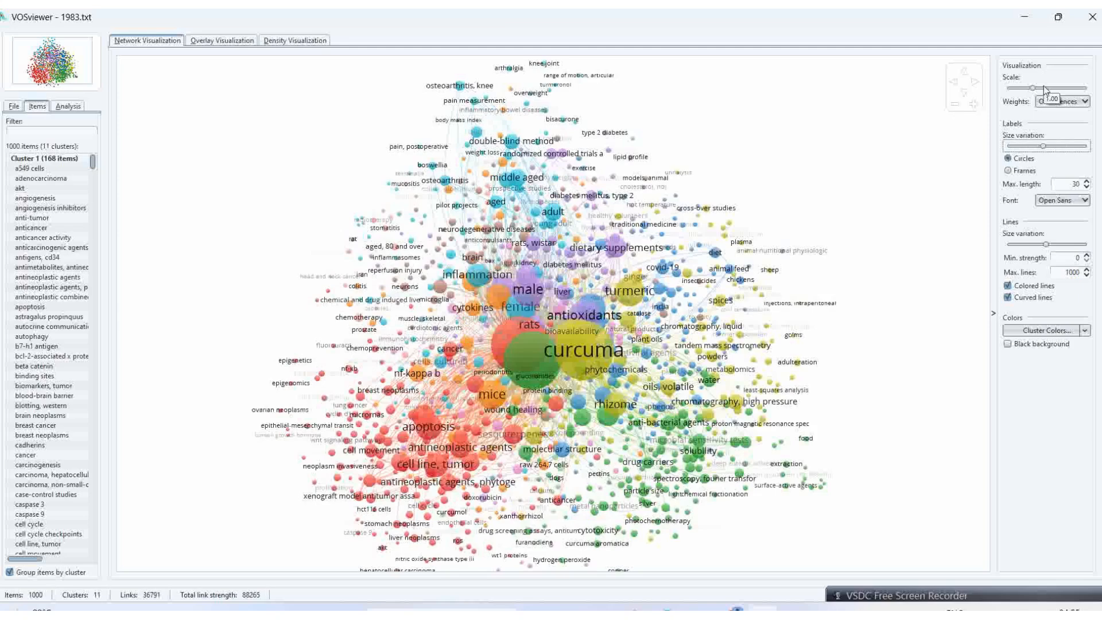
{"action": "left_click_drag", "start_coordinate": [1029, 87], "coordinate": [1045, 87]}
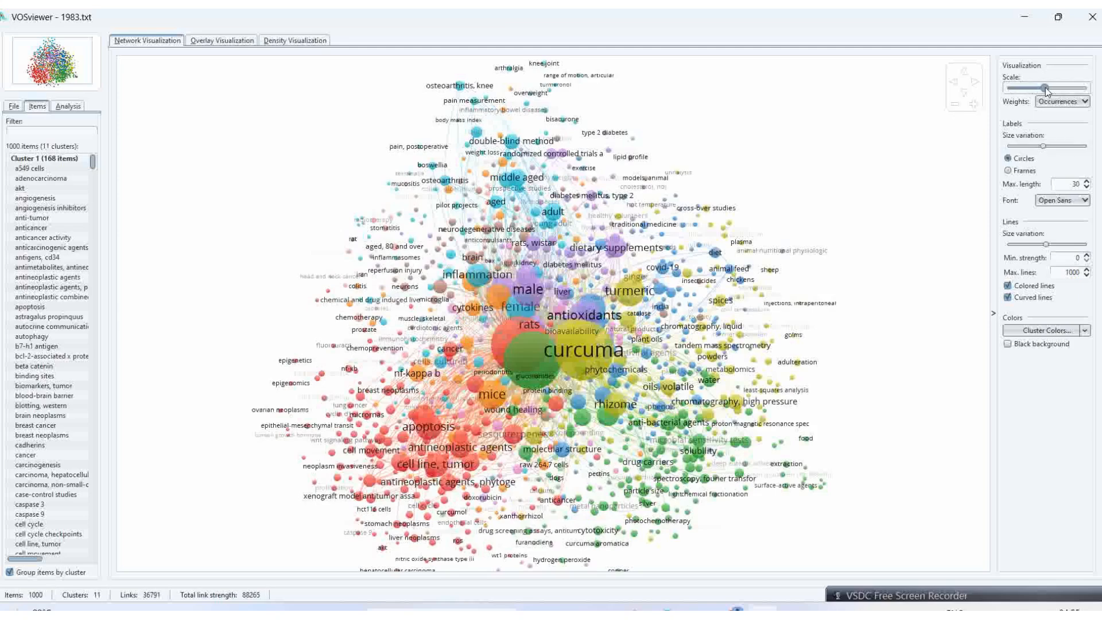
{"action": "left_click_drag", "start_coordinate": [1043, 88], "coordinate": [1050, 87]}
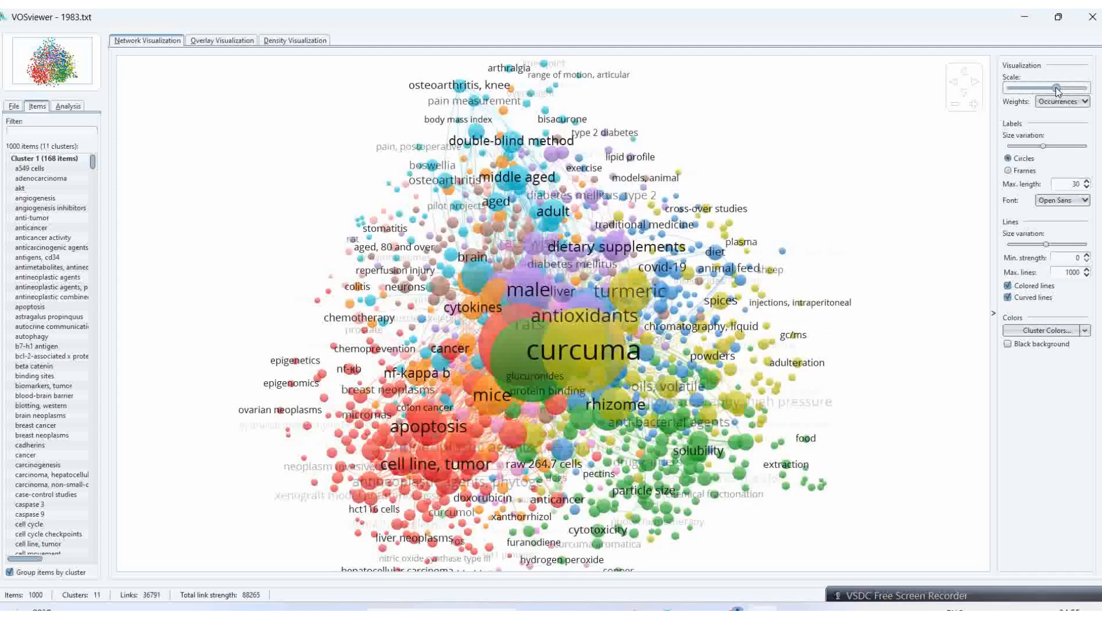
{"action": "left_click_drag", "start_coordinate": [1053, 88], "coordinate": [1040, 87]}
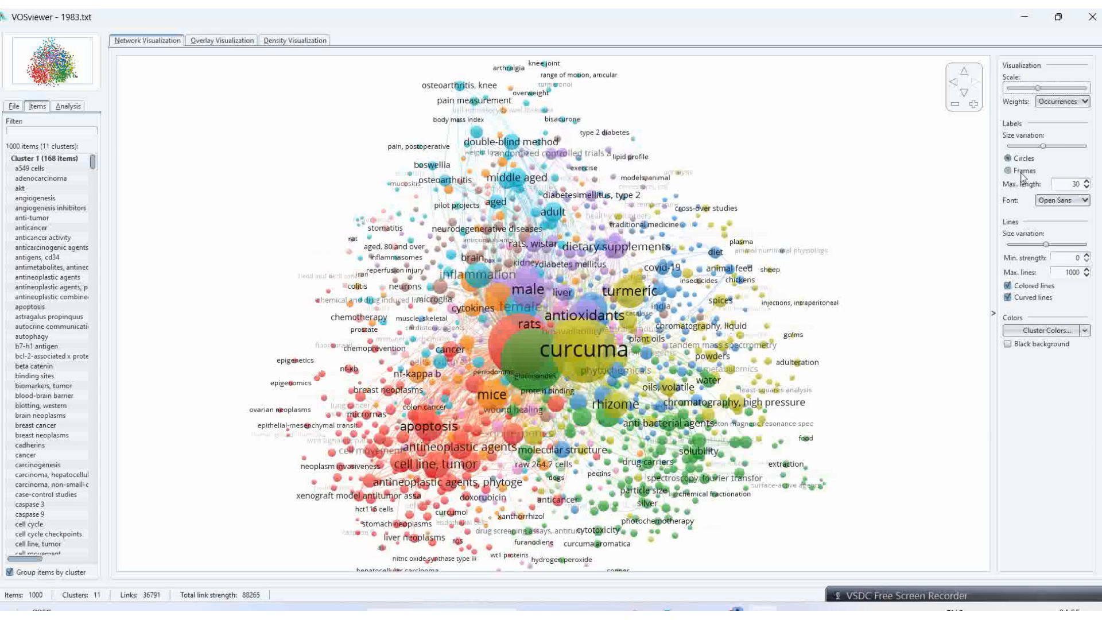
{"action": "left_click_drag", "start_coordinate": [1026, 244], "coordinate": [1046, 244]}
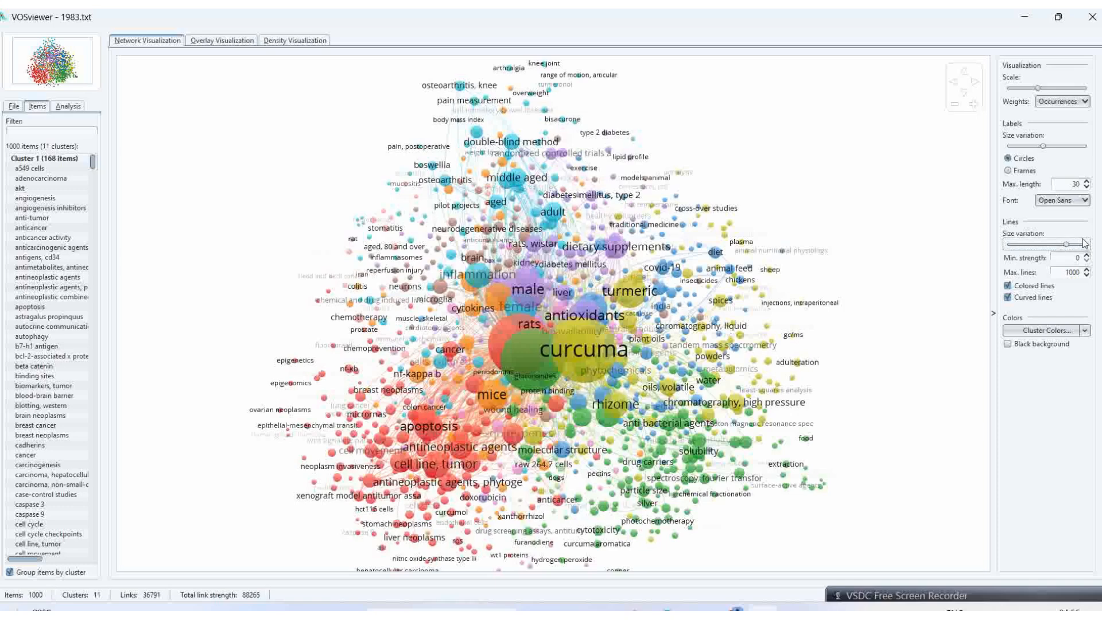
{"action": "left_click_drag", "start_coordinate": [1036, 244], "coordinate": [1068, 244]}
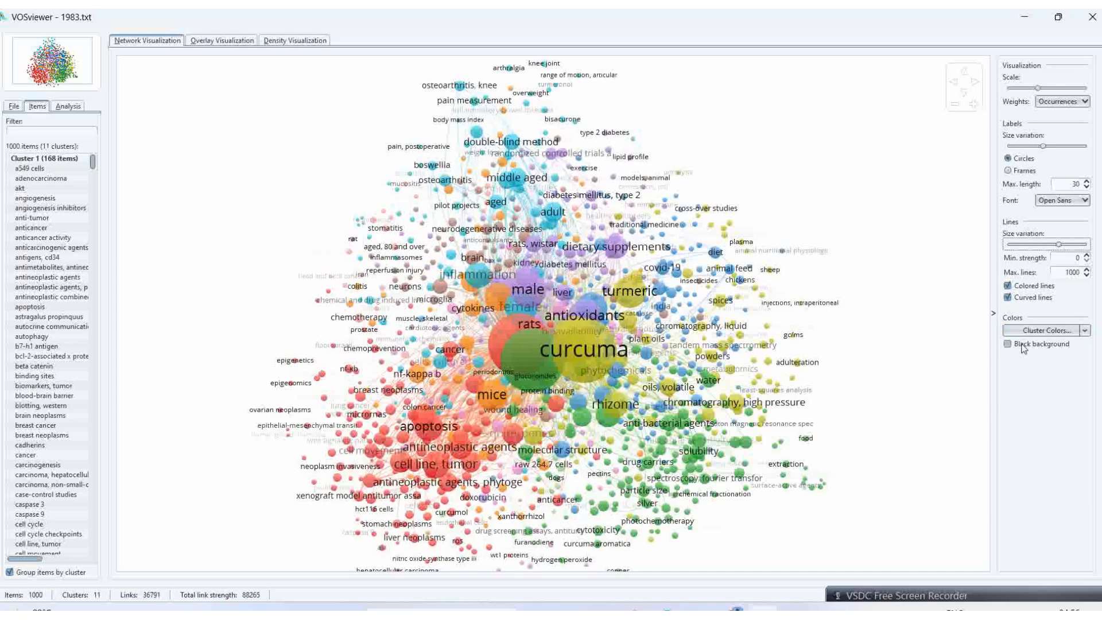
{"action": "left_click", "coordinate": [534, 343]}
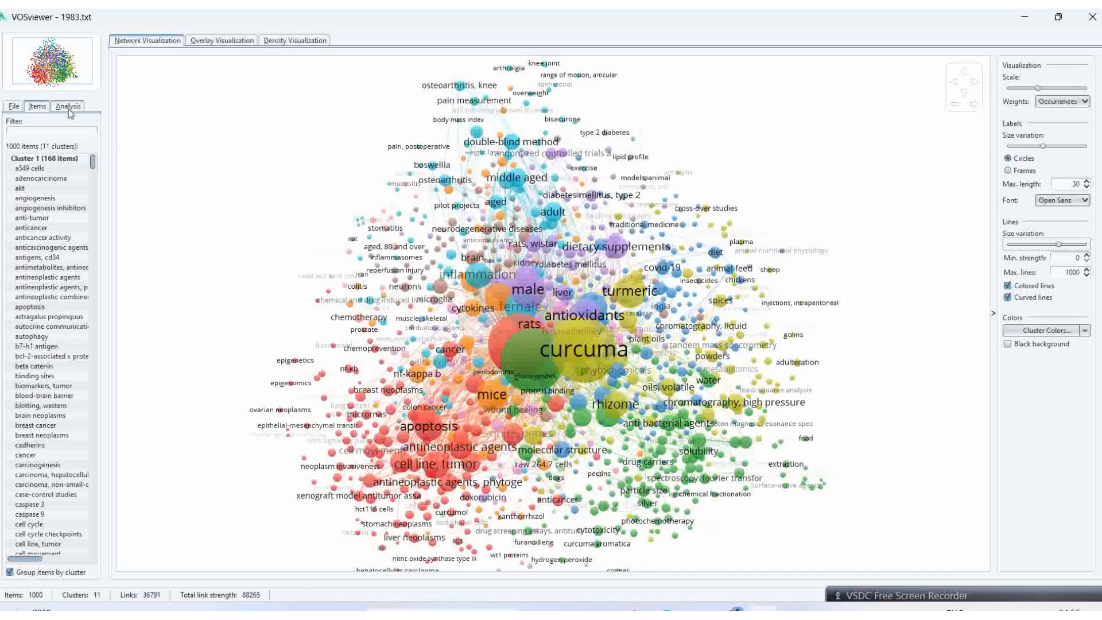
Preview the Overlay and Density views, then return to Network view with File options.
{"action": "left_click", "coordinate": [68, 105]}
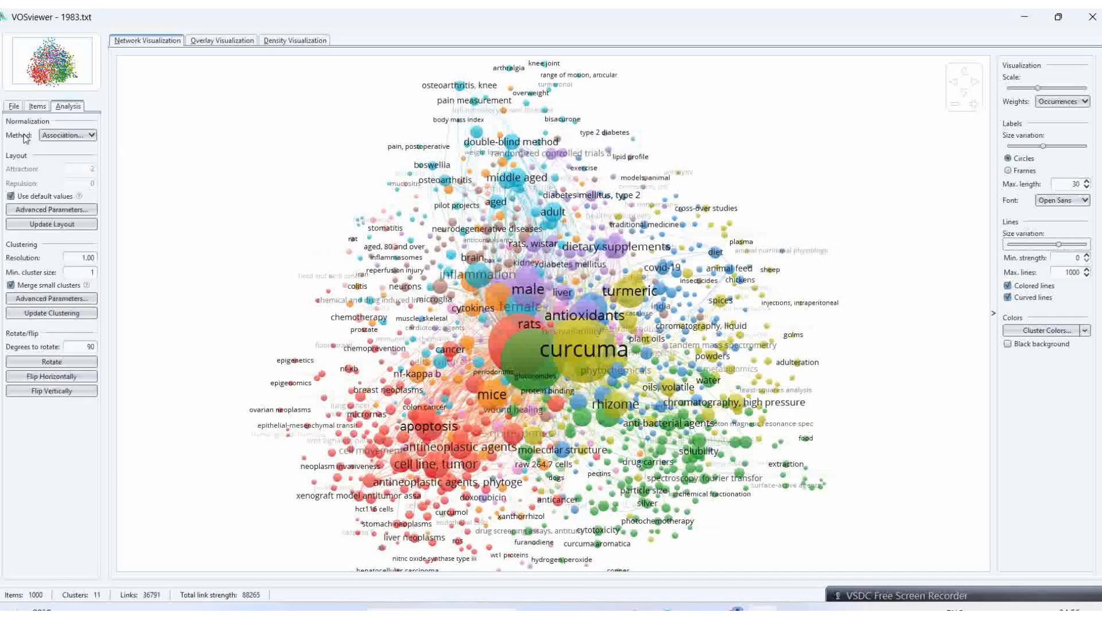
{"action": "mouse_move", "coordinate": [122, 96]}
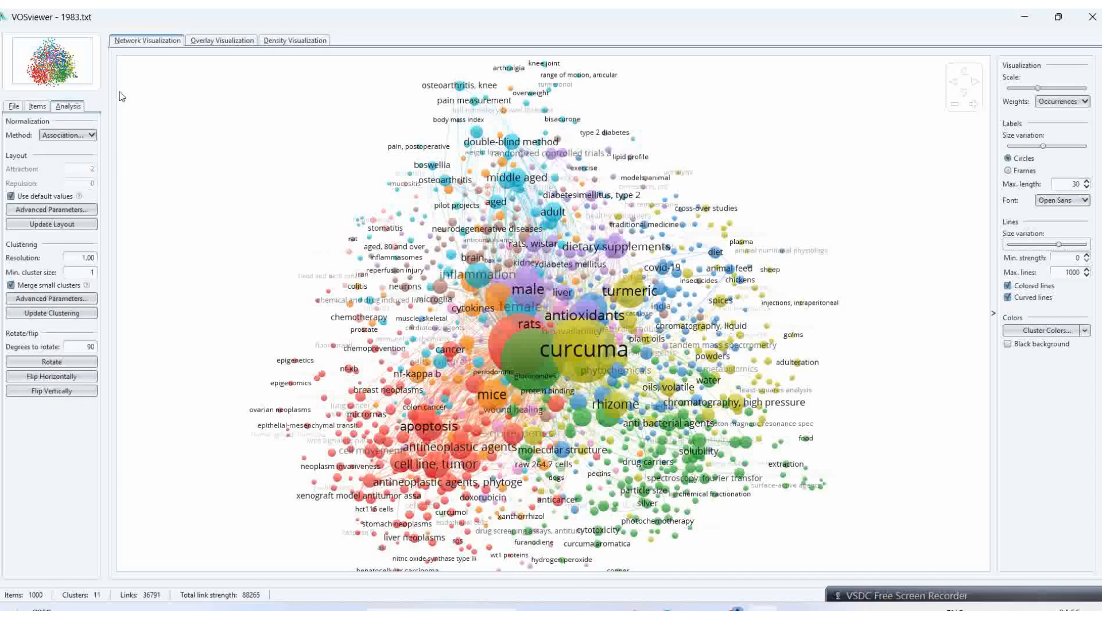
{"action": "mouse_move", "coordinate": [200, 74]}
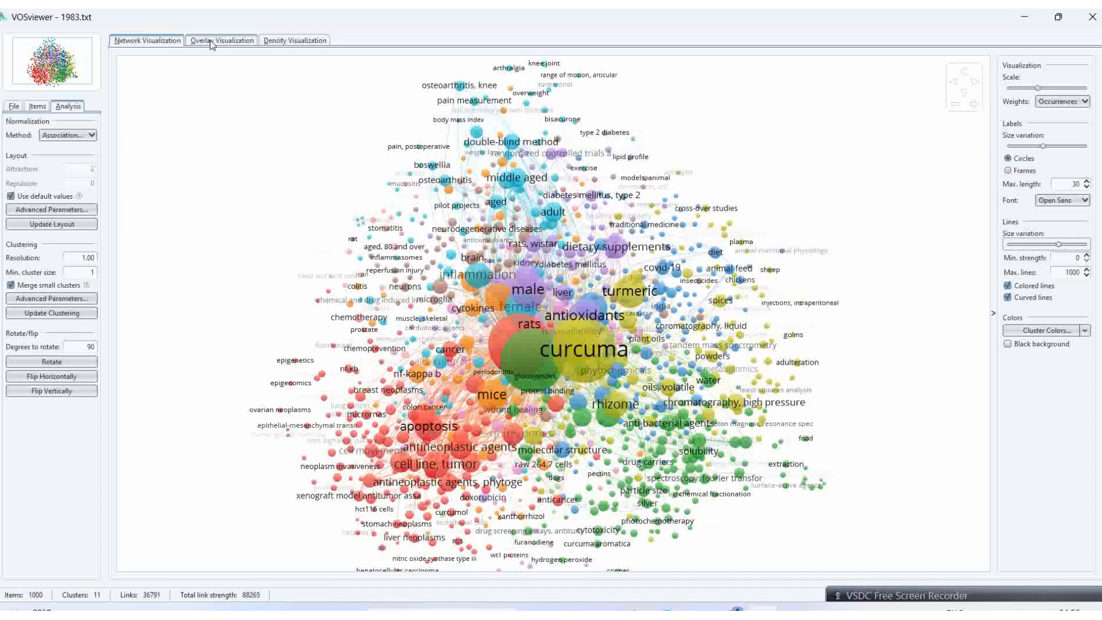
{"action": "left_click", "coordinate": [221, 40]}
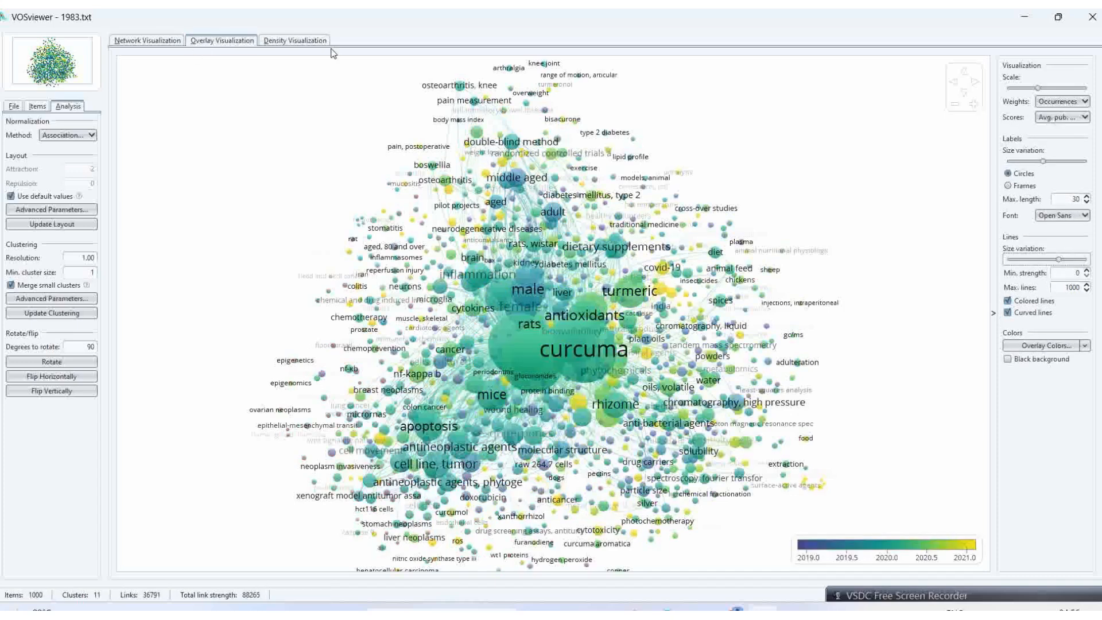
{"action": "left_click", "coordinate": [295, 40]}
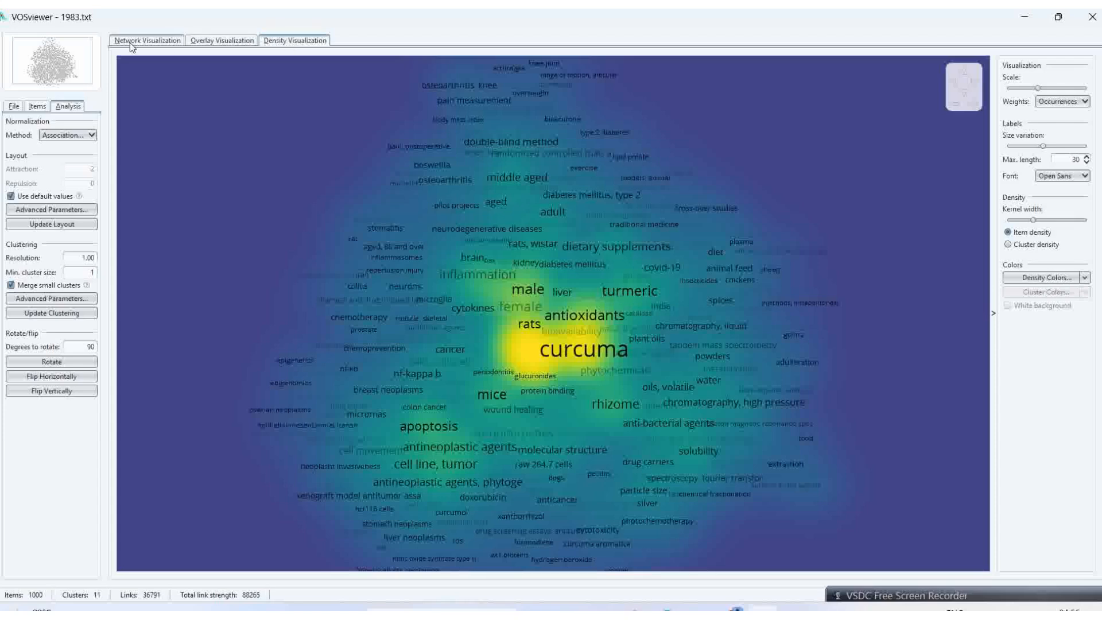
{"action": "left_click", "coordinate": [147, 40]}
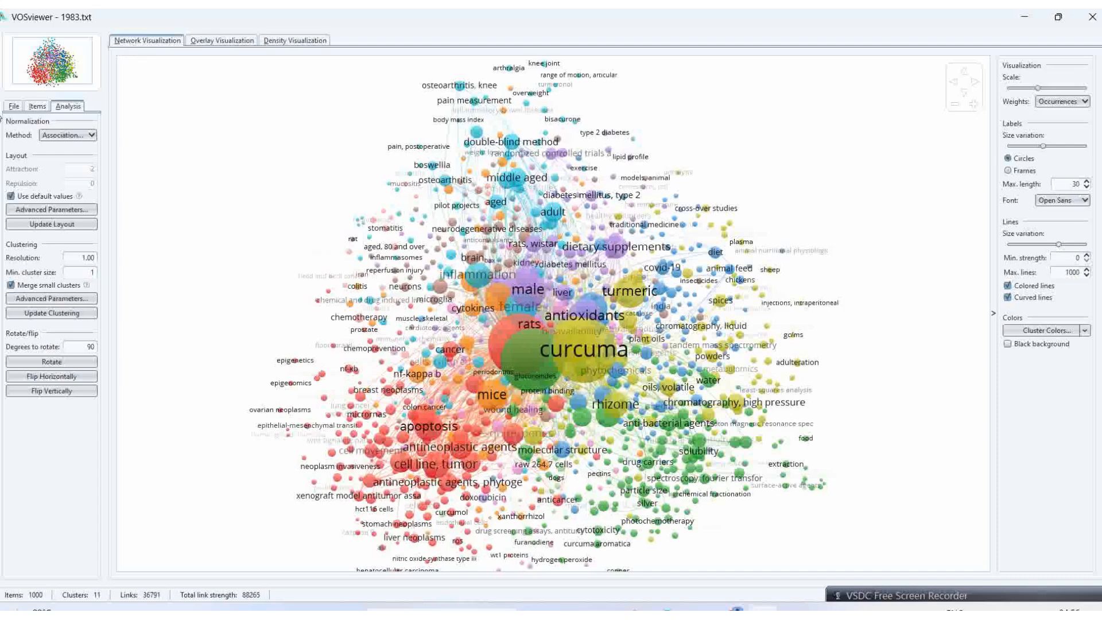
{"action": "left_click", "coordinate": [13, 105]}
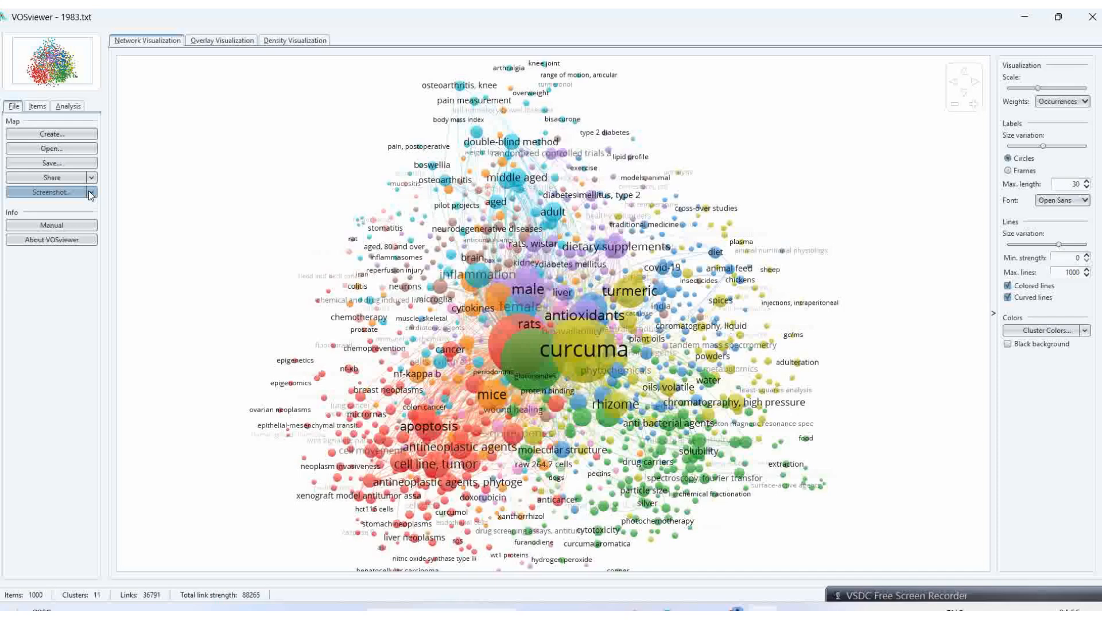
Save a screenshot of the network view as a PNG named 'Network'.
{"action": "left_click", "coordinate": [90, 192]}
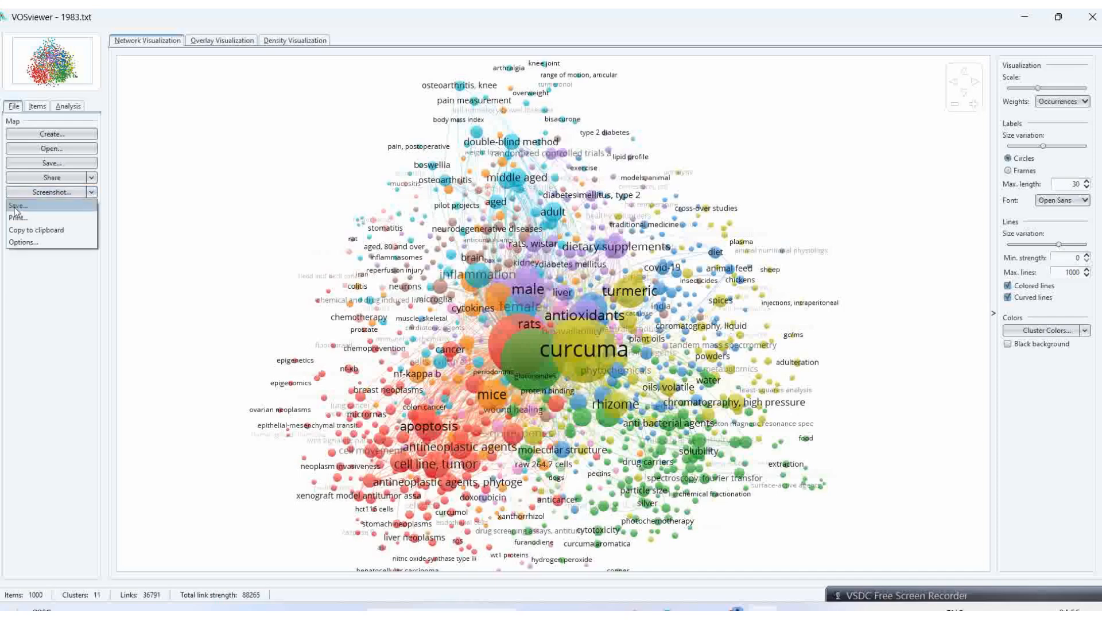
{"action": "left_click", "coordinate": [18, 206]}
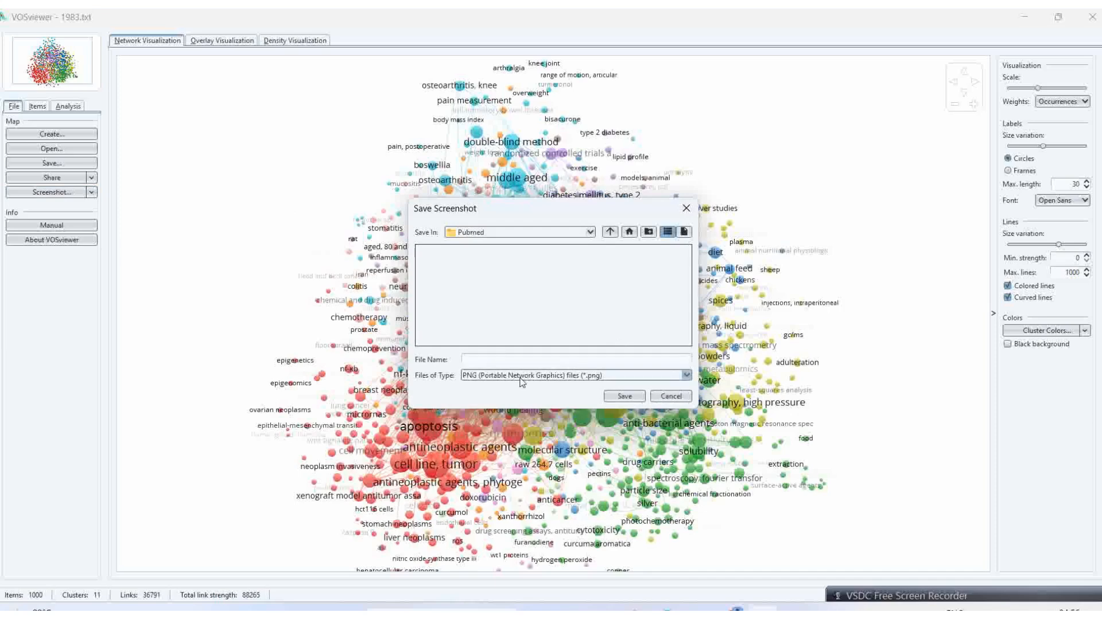
{"action": "type", "text": "Net"}
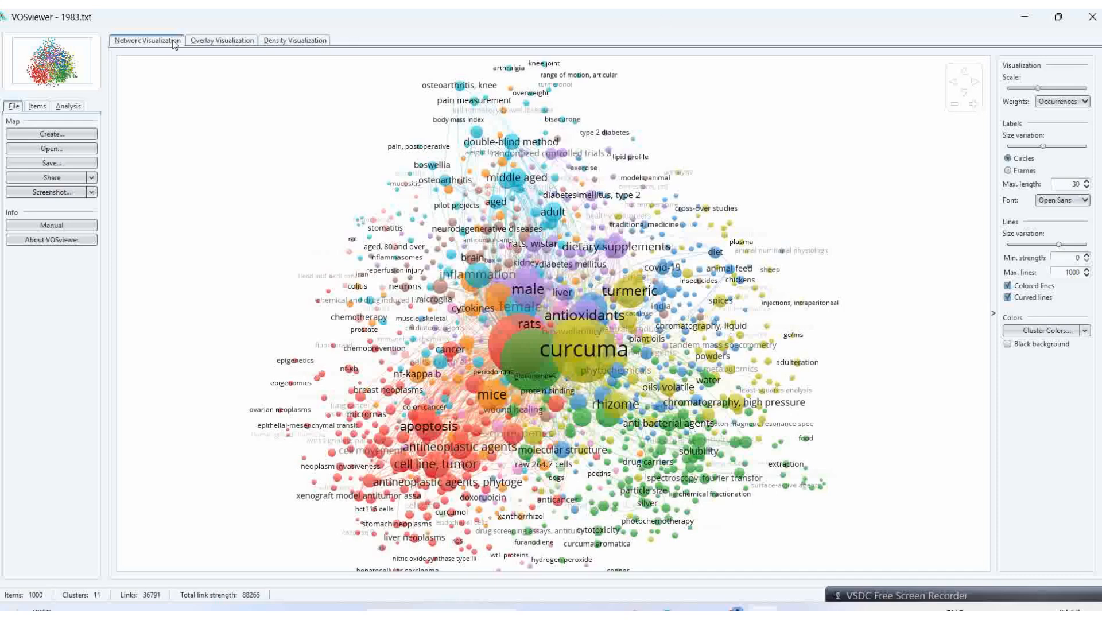
Switch to the Overlay view and save its screenshot as 'Overlay'.
{"action": "left_click", "coordinate": [222, 41]}
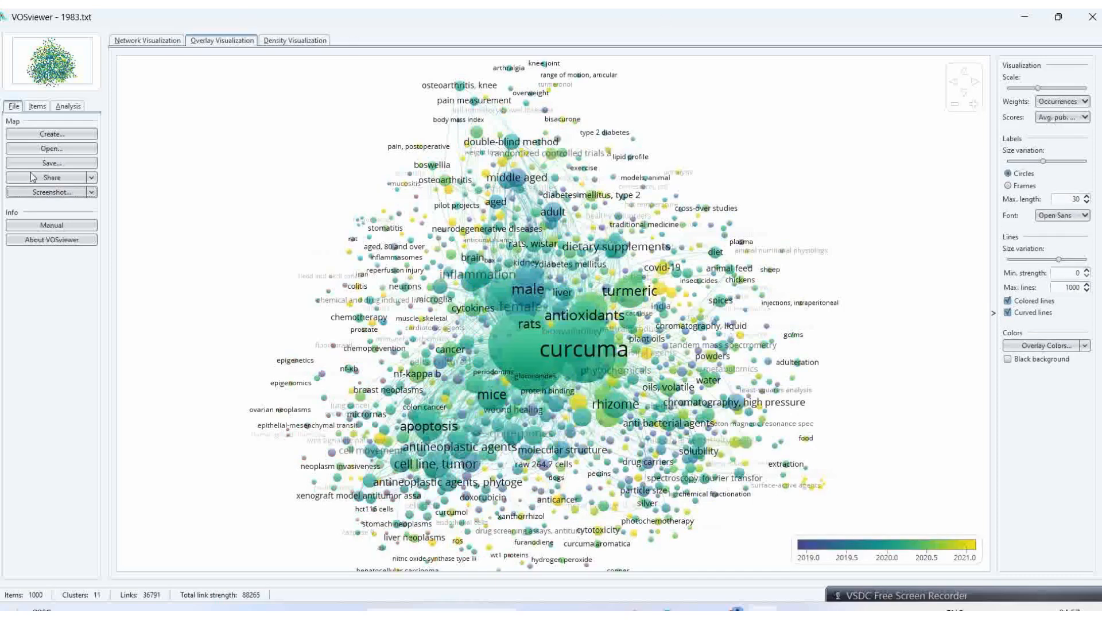
{"action": "left_click", "coordinate": [50, 192]}
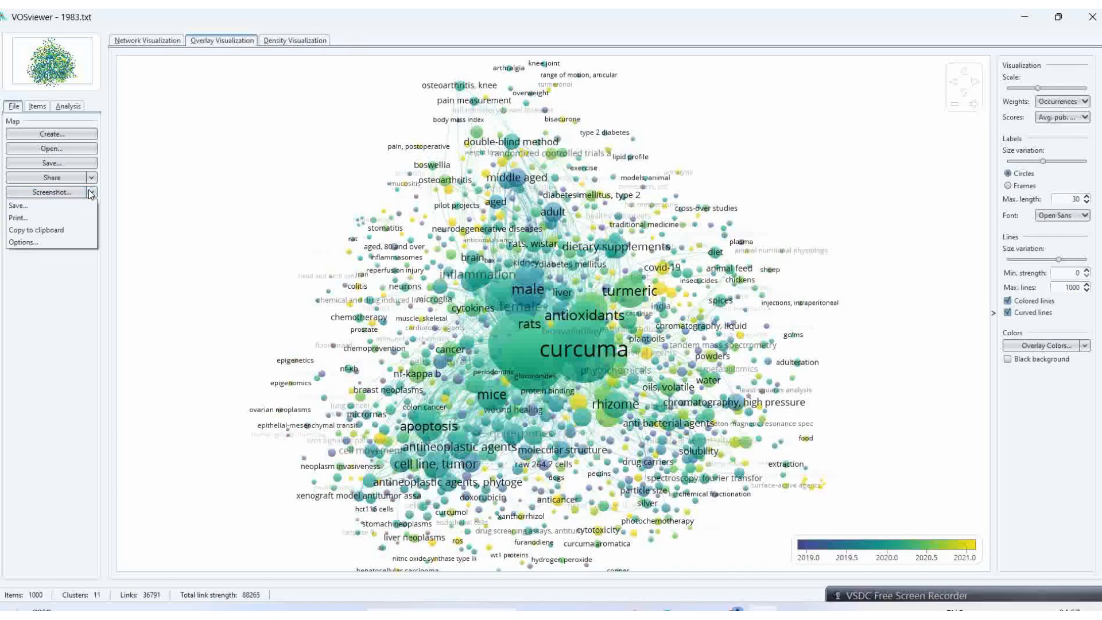
{"action": "left_click", "coordinate": [18, 206]}
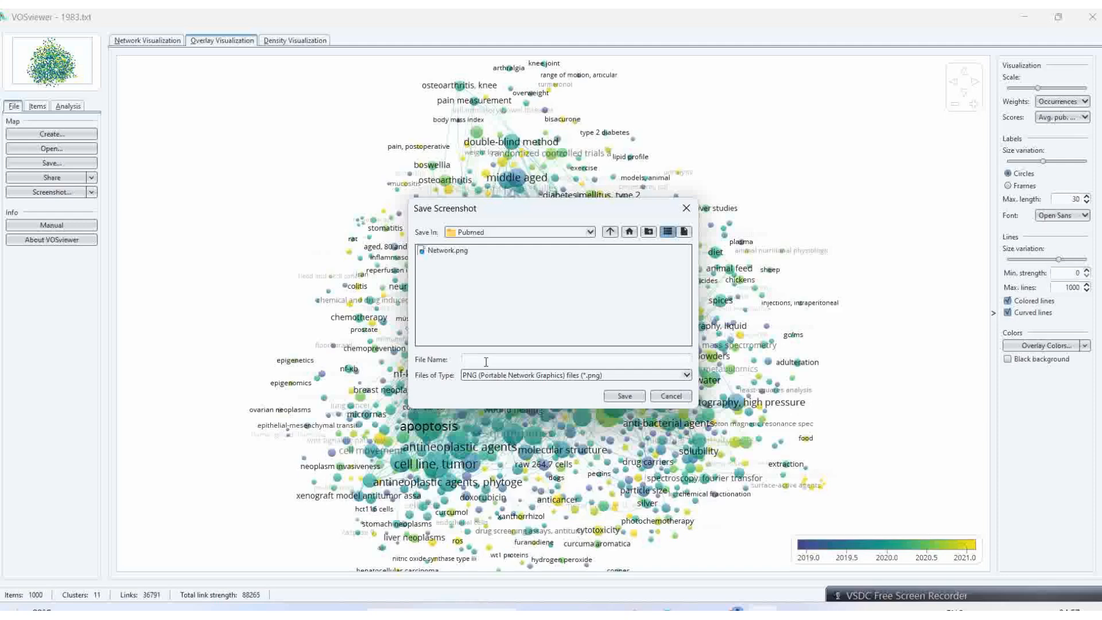
{"action": "type", "text": "Overlay"}
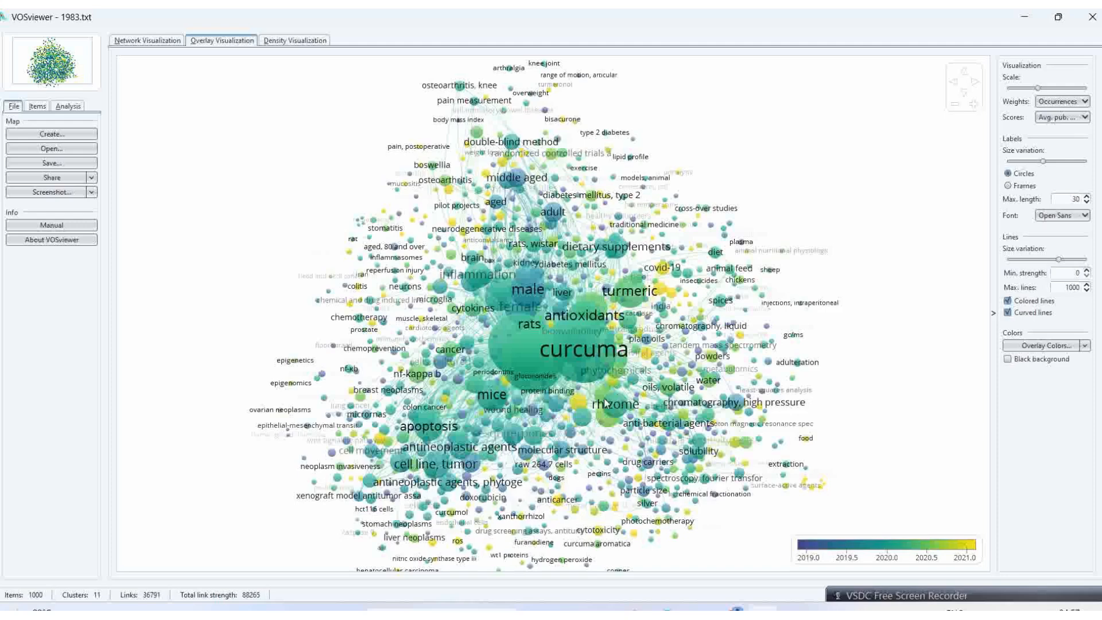
{"action": "left_click", "coordinate": [294, 40]}
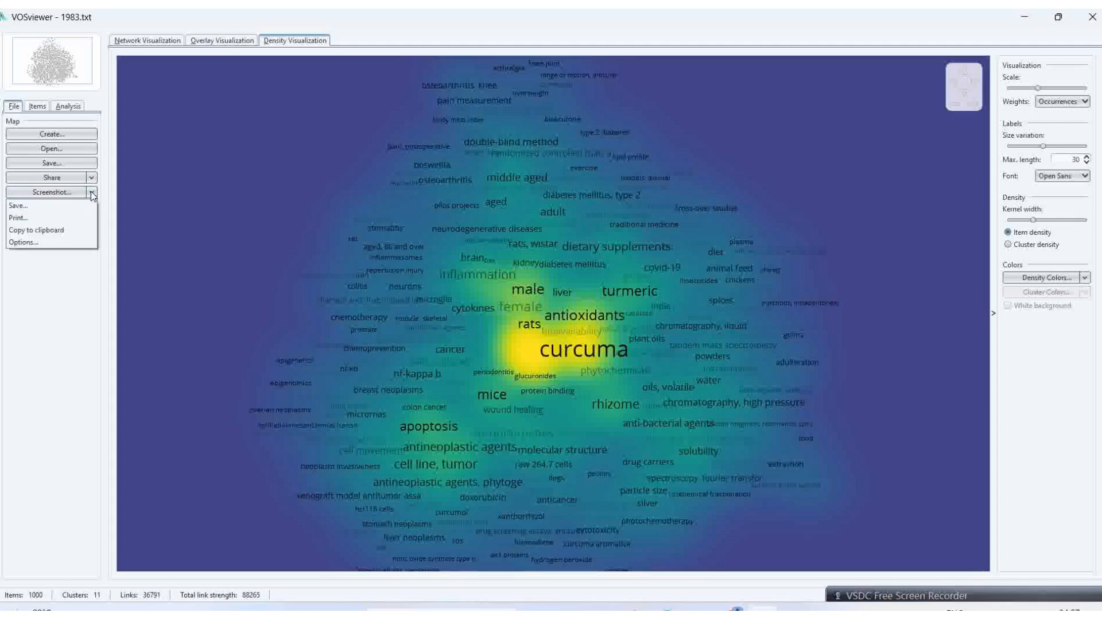
Save the density view screenshot as a PNG named 'Density'.
{"action": "left_click", "coordinate": [18, 206]}
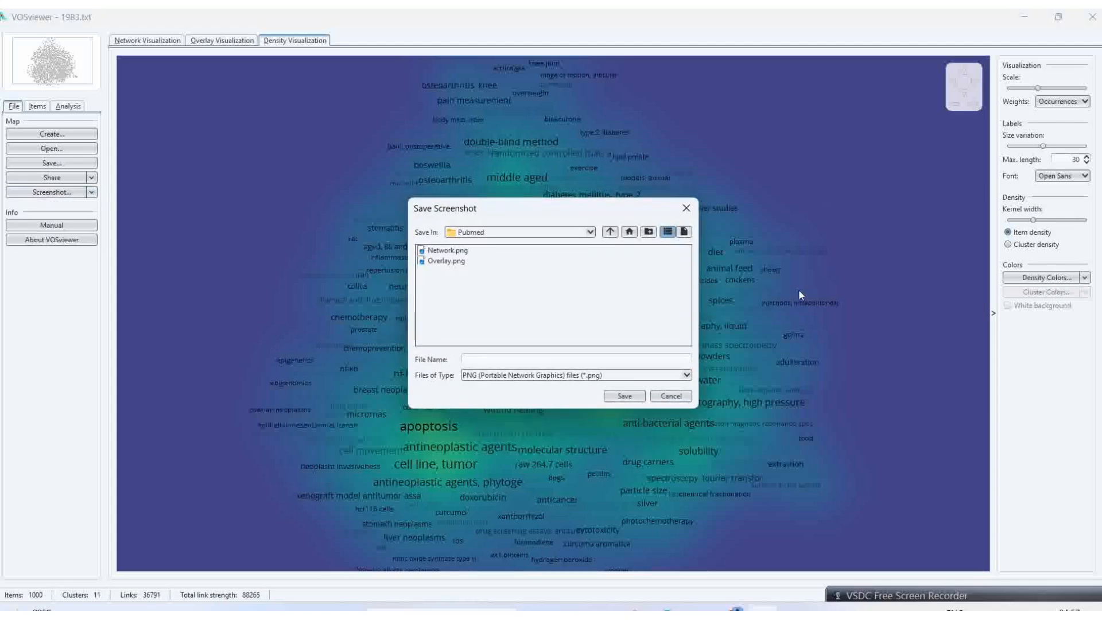
{"action": "left_click", "coordinate": [575, 359]}
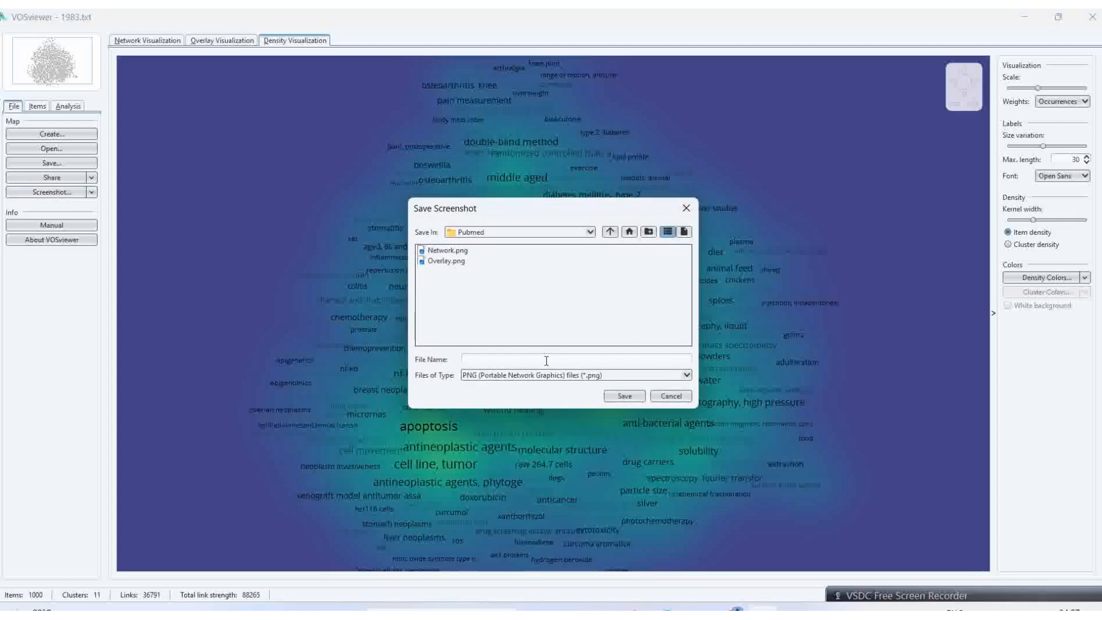
{"action": "type", "text": "Dens"}
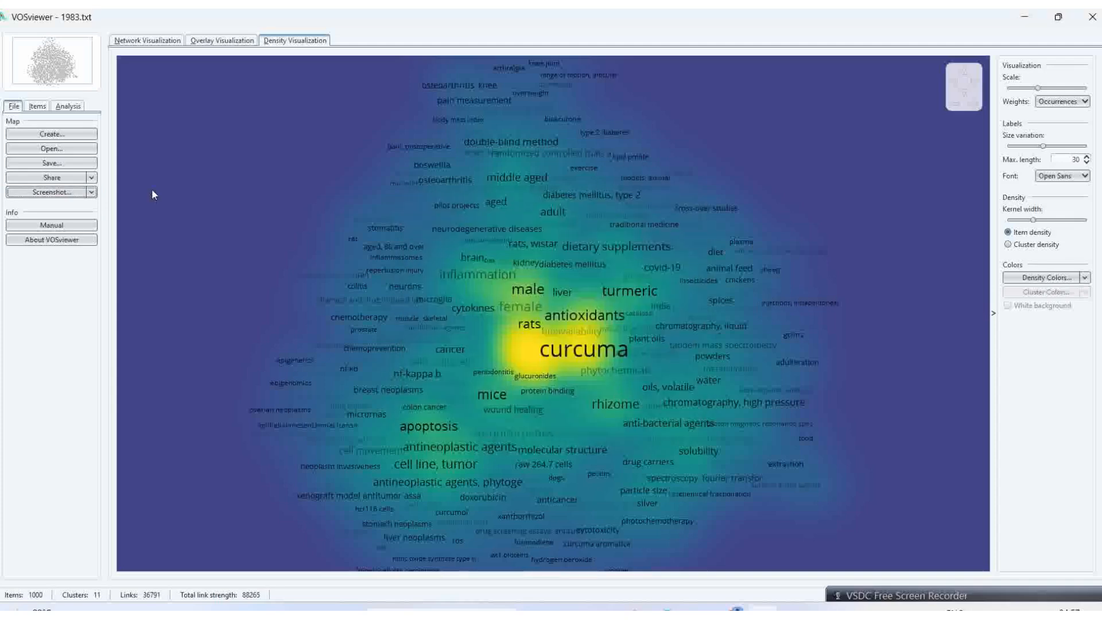
{"action": "left_click", "coordinate": [146, 40]}
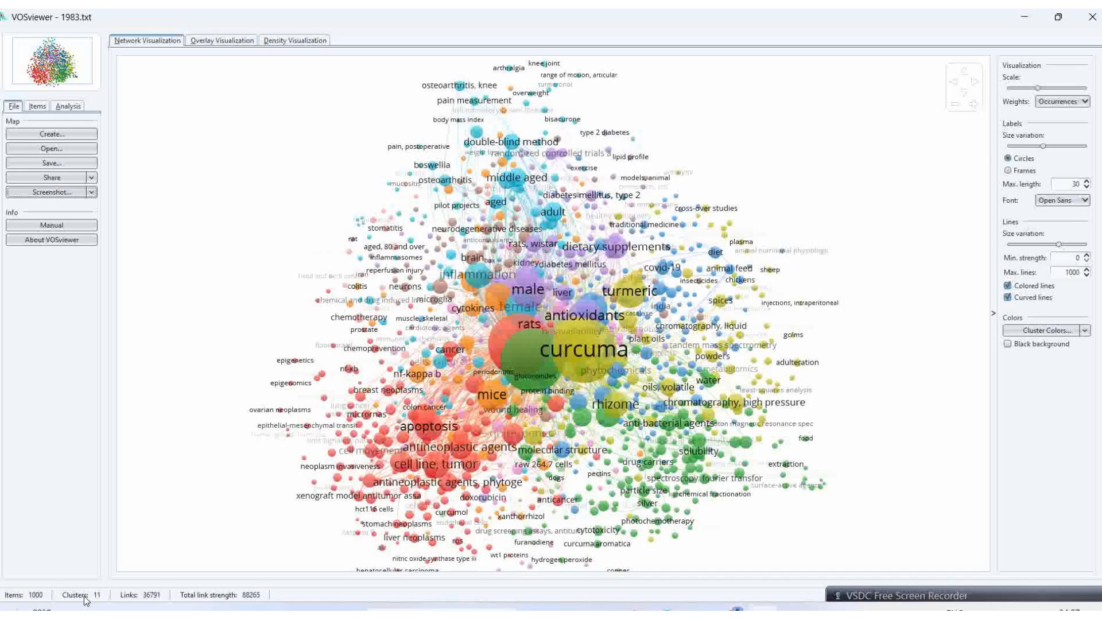
Inspect the curcumin and xanthorrhizol links in the network, then show the overlay view.
{"action": "left_click", "coordinate": [533, 359]}
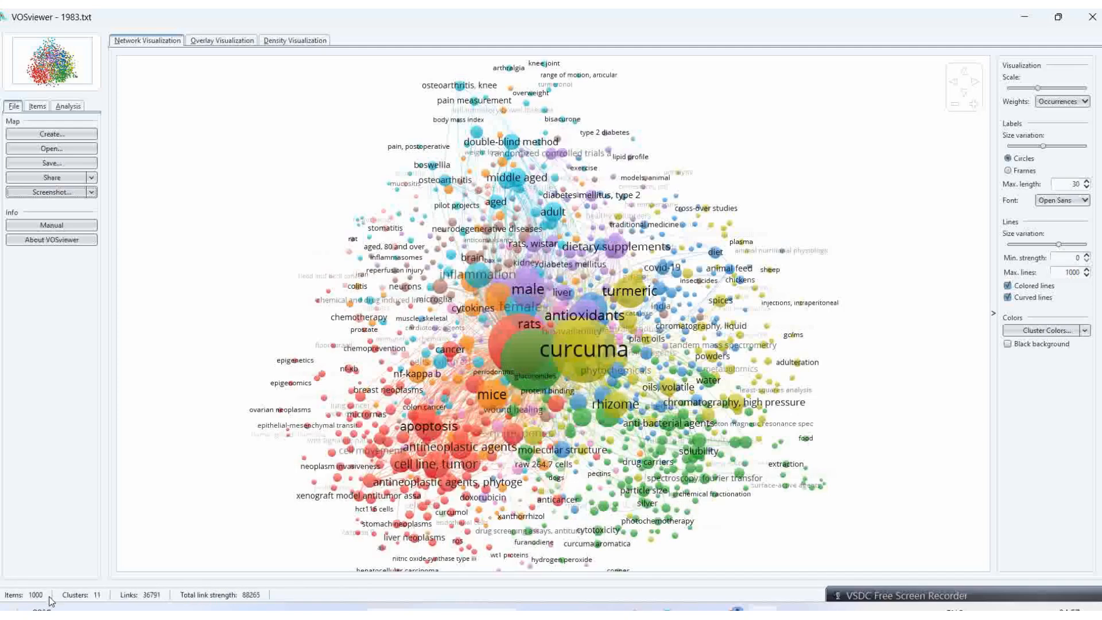
{"action": "left_click", "coordinate": [532, 359]}
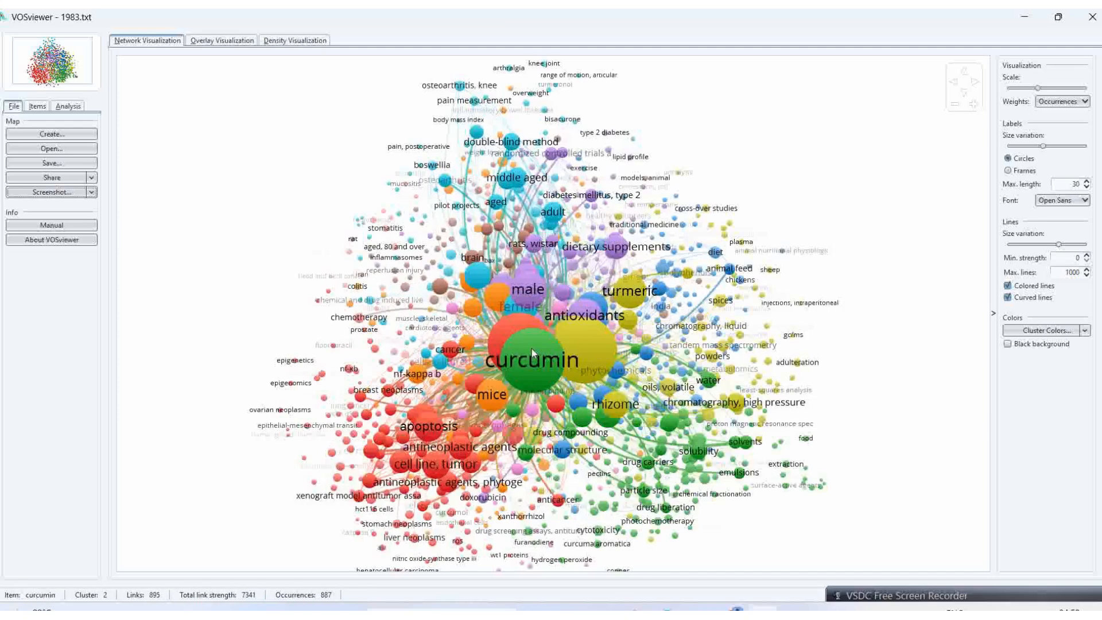
{"action": "left_click", "coordinate": [586, 350]}
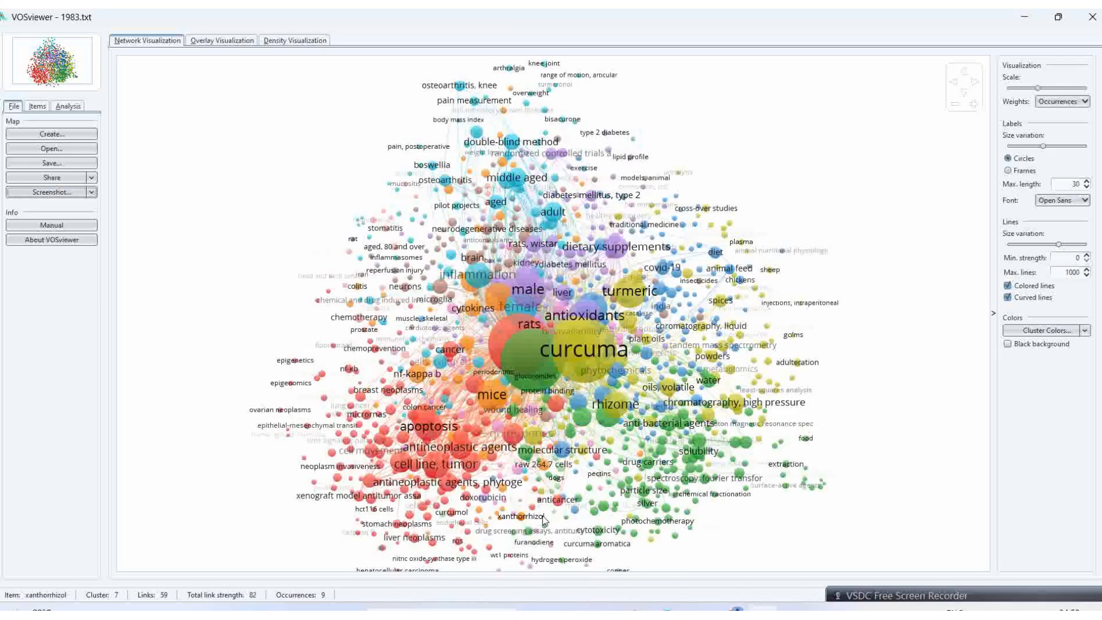
{"action": "left_click", "coordinate": [524, 350]}
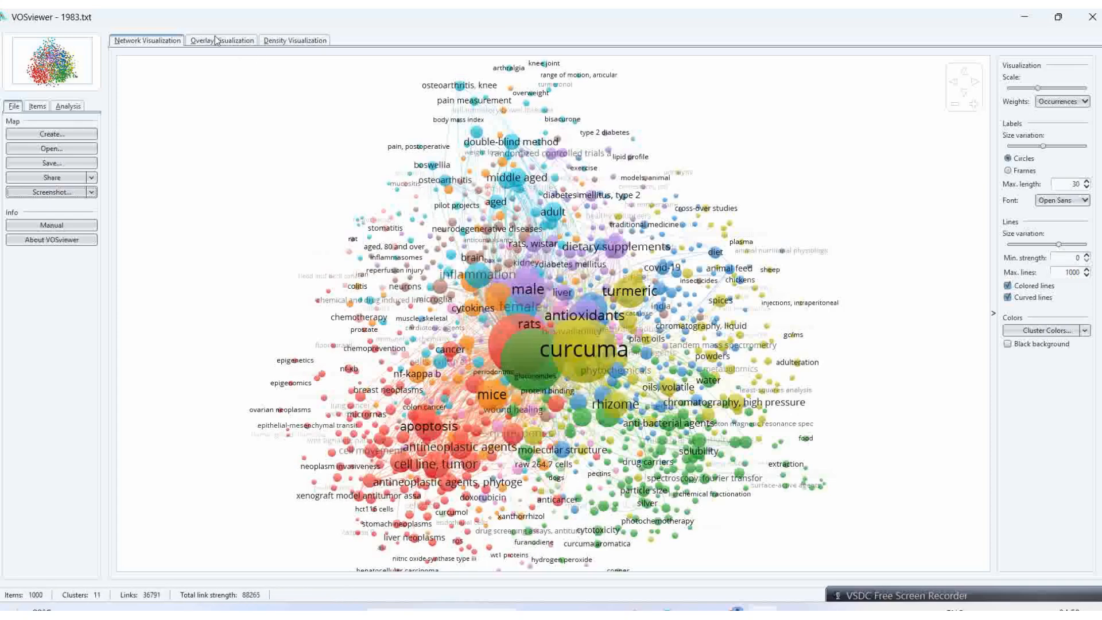
{"action": "left_click", "coordinate": [221, 40]}
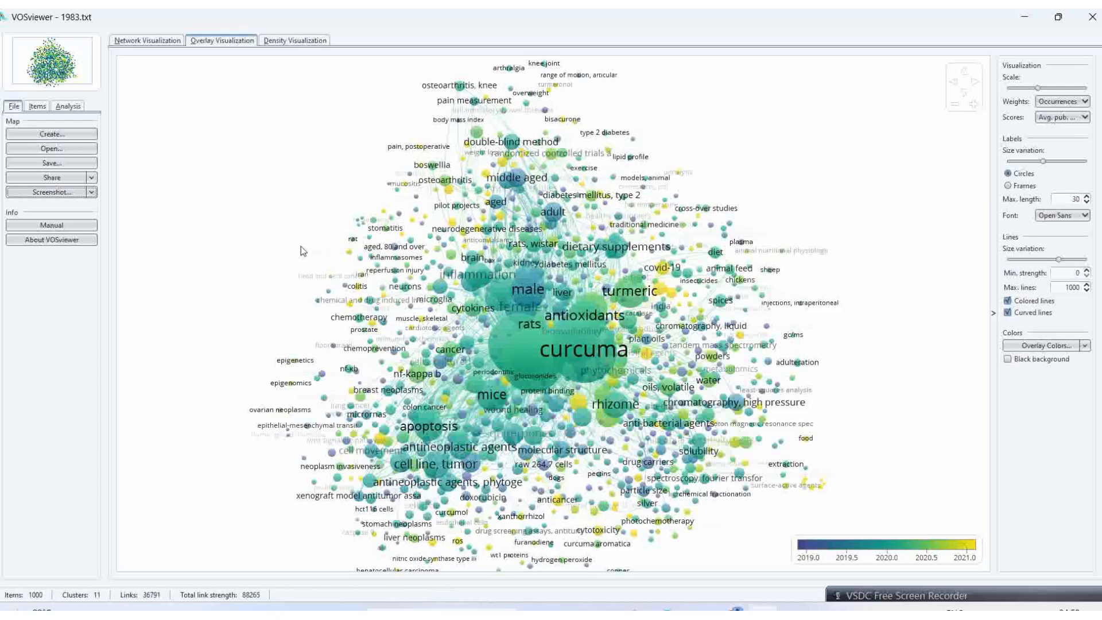
{"action": "mouse_move", "coordinate": [323, 204]}
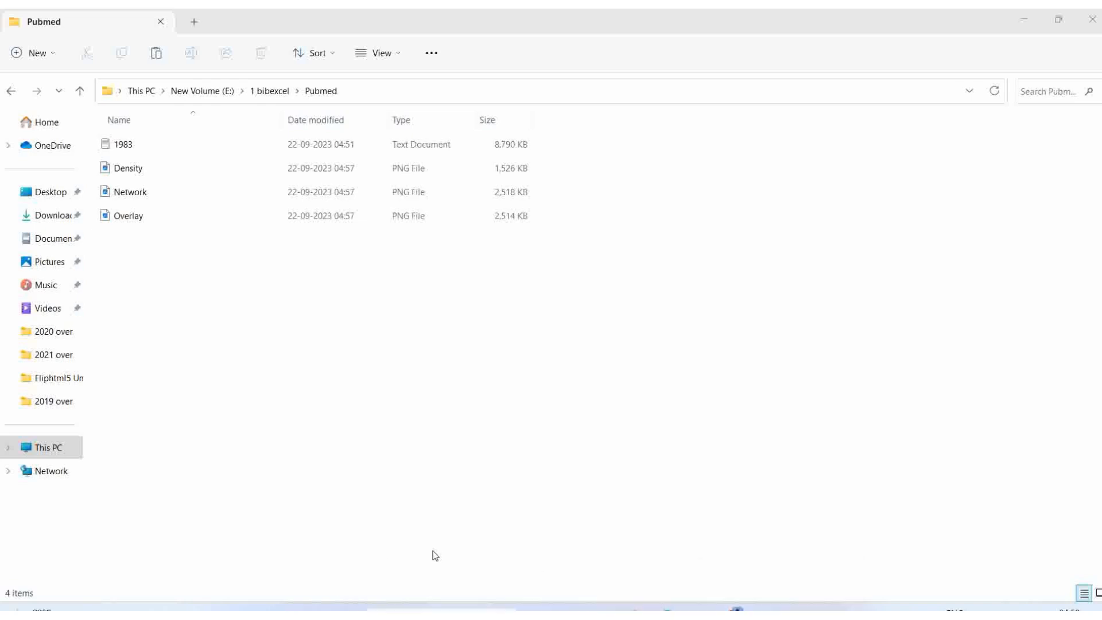
Switch the Pubmed folder to extra large icons and select the Network image.
{"action": "left_click", "coordinate": [128, 168]}
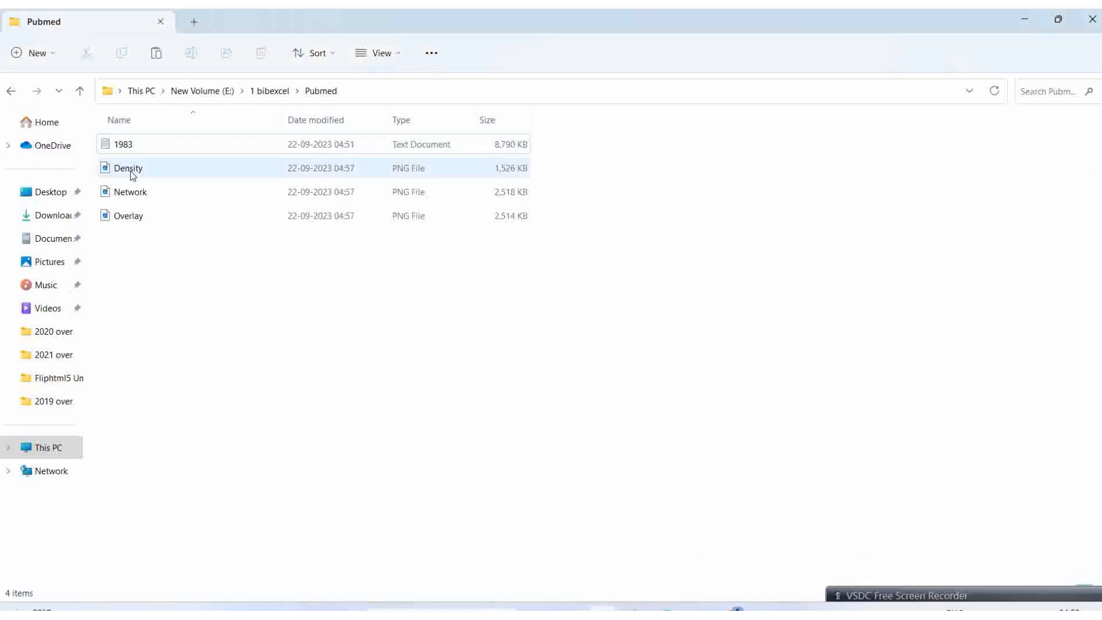
{"action": "right_click", "coordinate": [141, 169]}
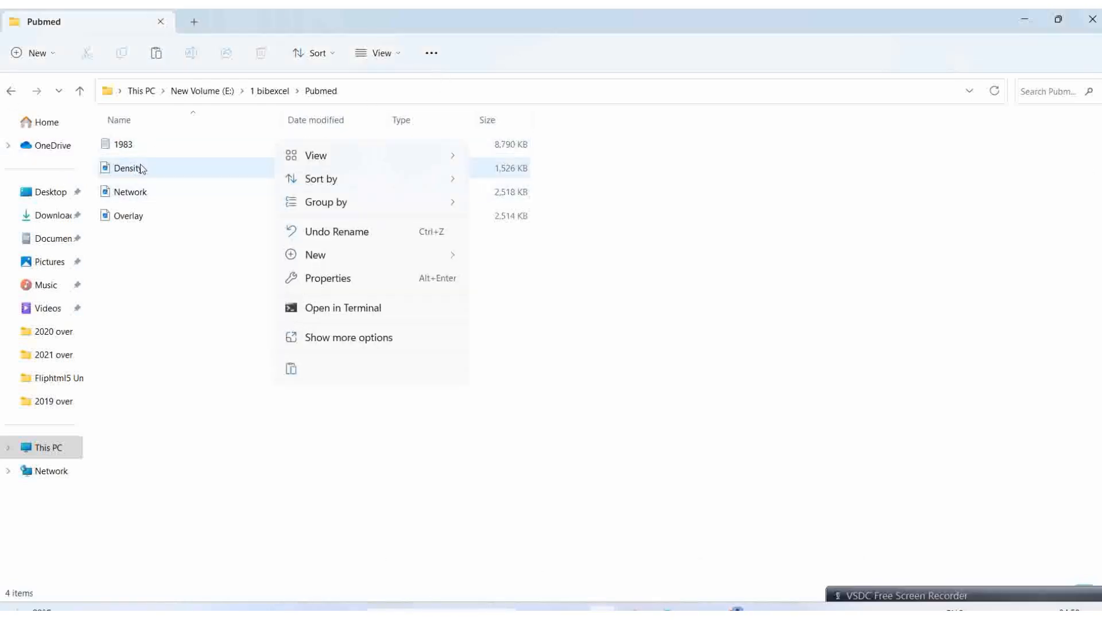
{"action": "left_click", "coordinate": [315, 156]}
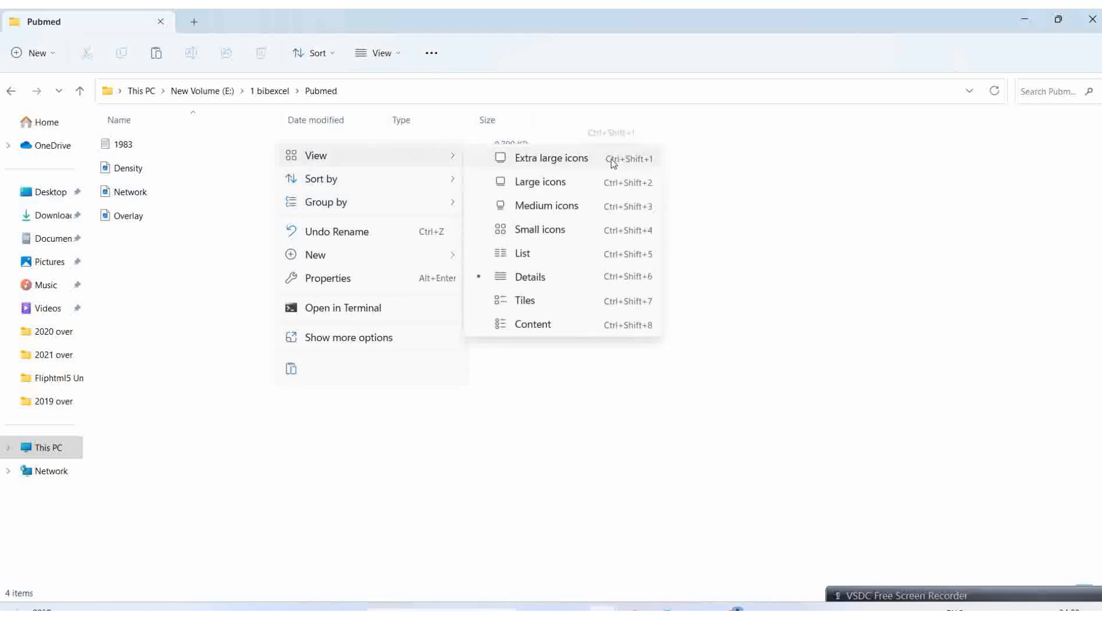
{"action": "left_click", "coordinate": [552, 157]}
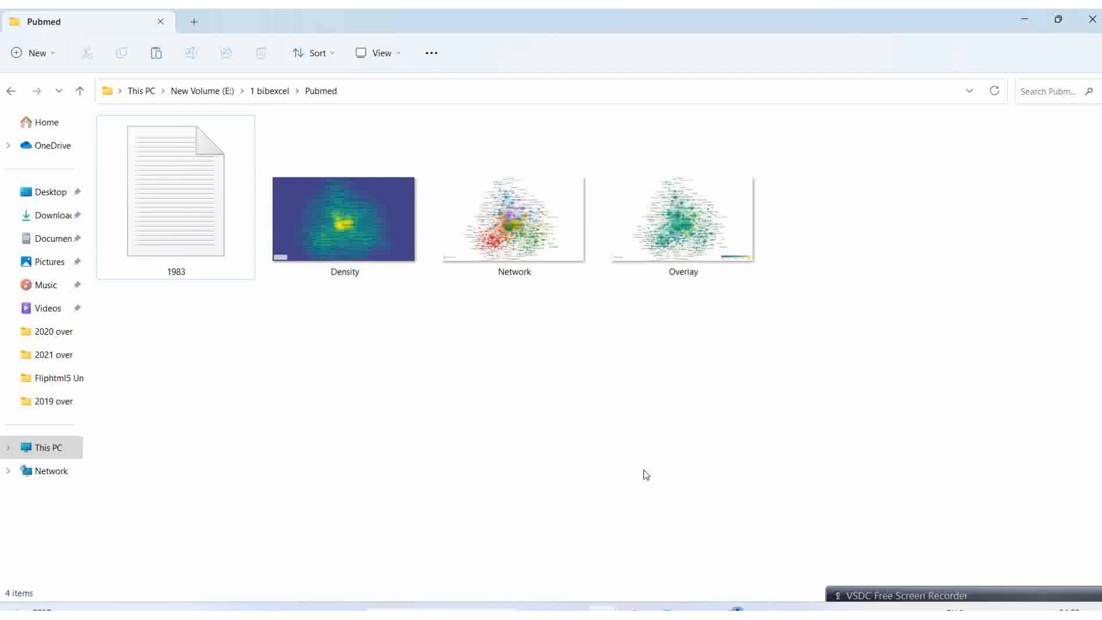
{"action": "left_click", "coordinate": [514, 221]}
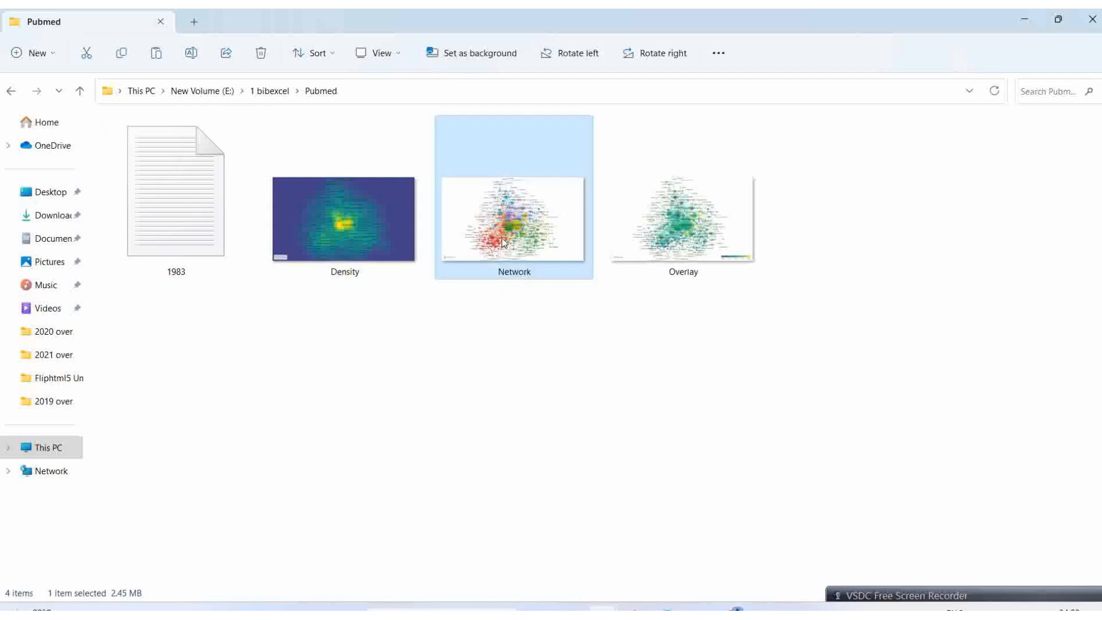
View Network.png, Density and Overlay in Microsoft Photos, then close the viewer.
{"action": "double_click", "coordinate": [513, 220]}
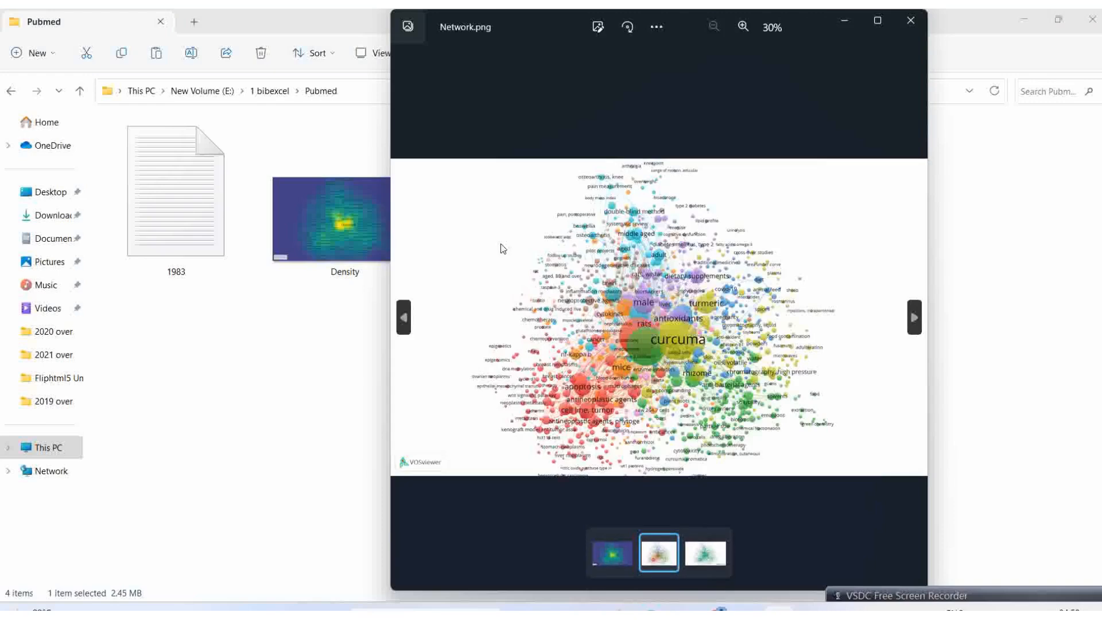
{"action": "left_click", "coordinate": [611, 552]}
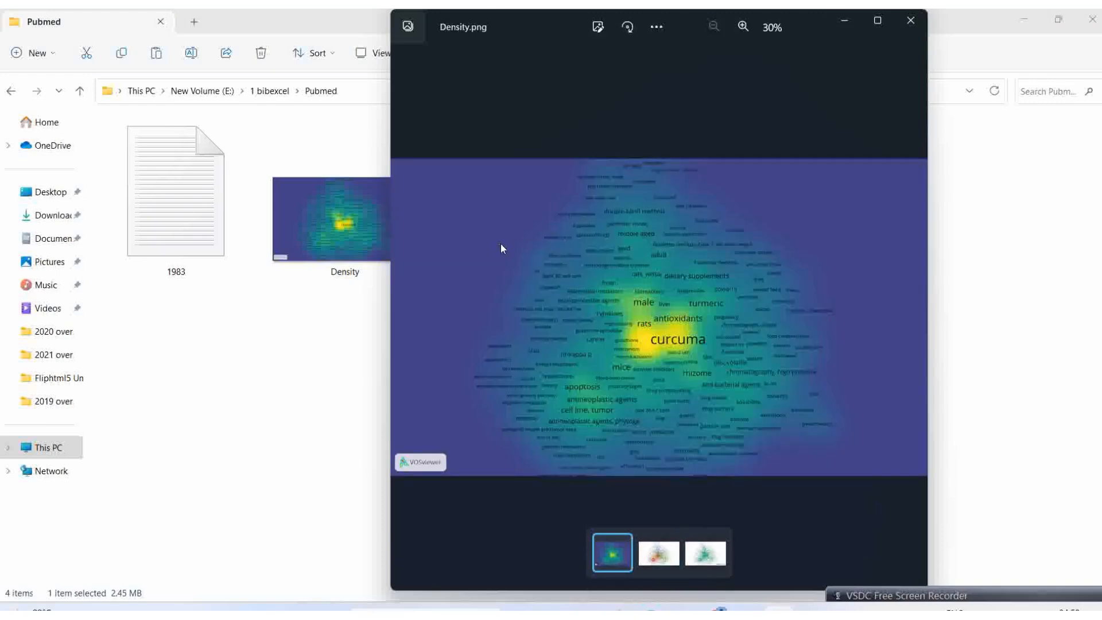
{"action": "left_click", "coordinate": [657, 552]}
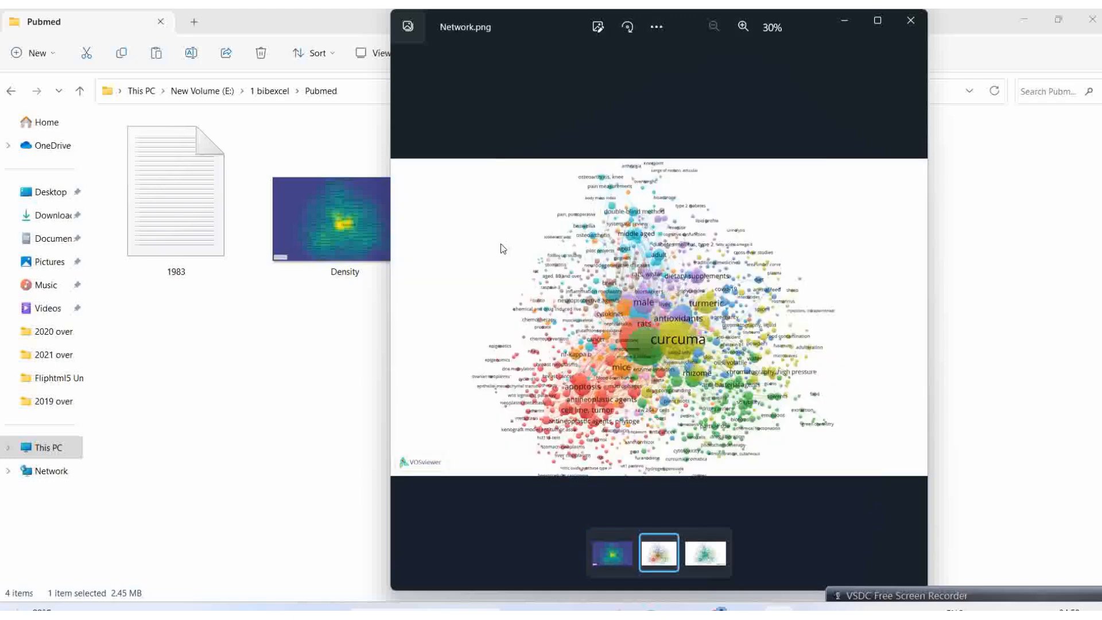
{"action": "left_click", "coordinate": [705, 552]}
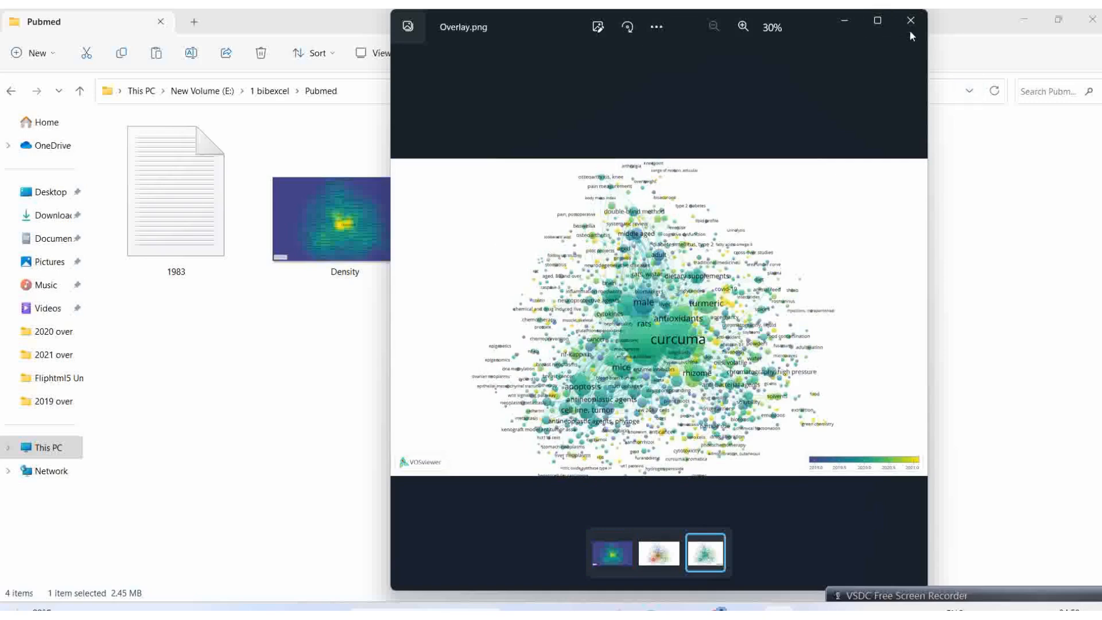
{"action": "left_click", "coordinate": [911, 19]}
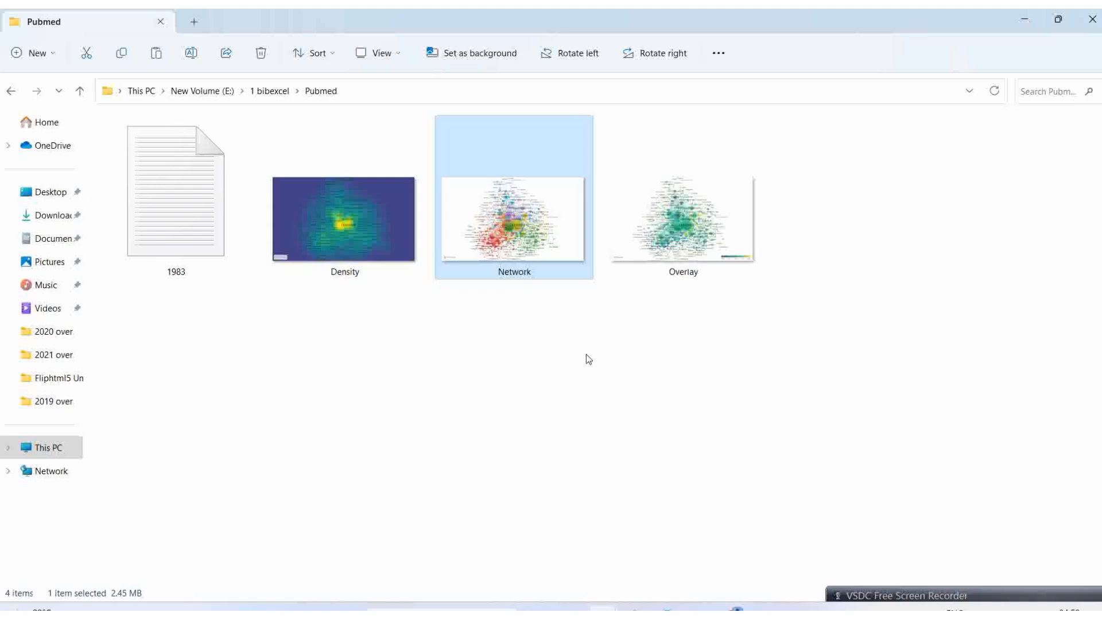
{"action": "mouse_move", "coordinate": [384, 483]}
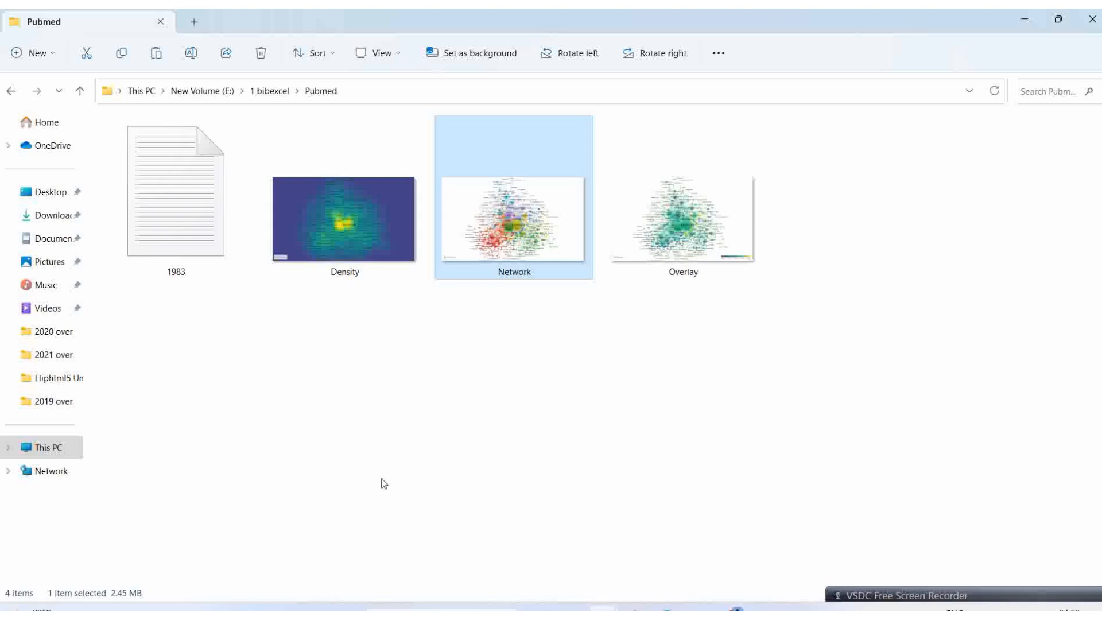
{"action": "mouse_move", "coordinate": [458, 321]}
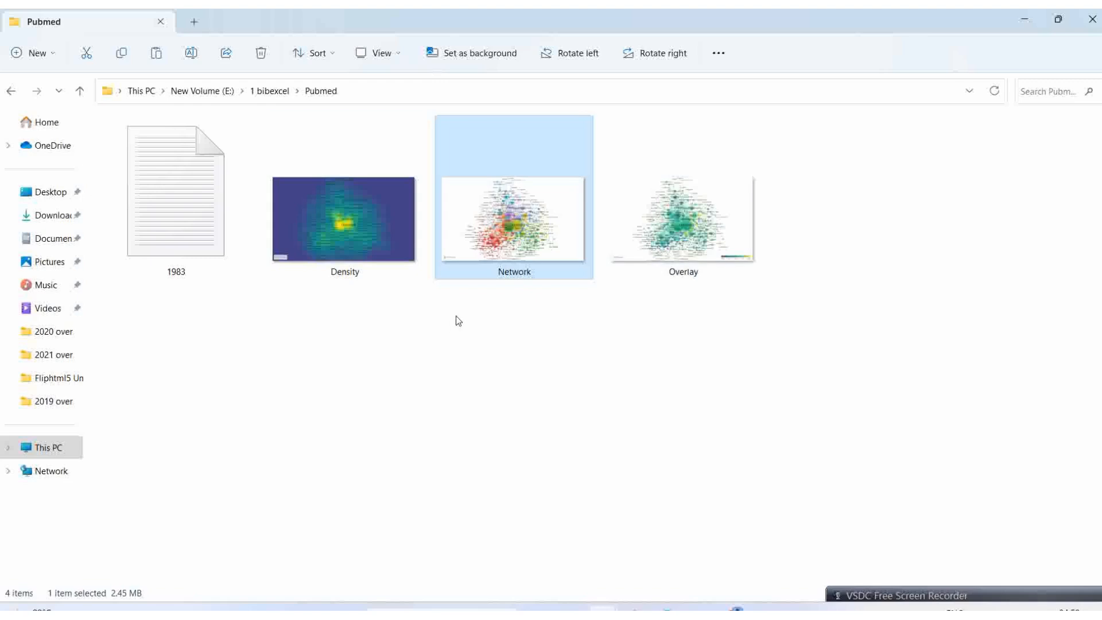
{"action": "mouse_move", "coordinate": [1039, 591]}
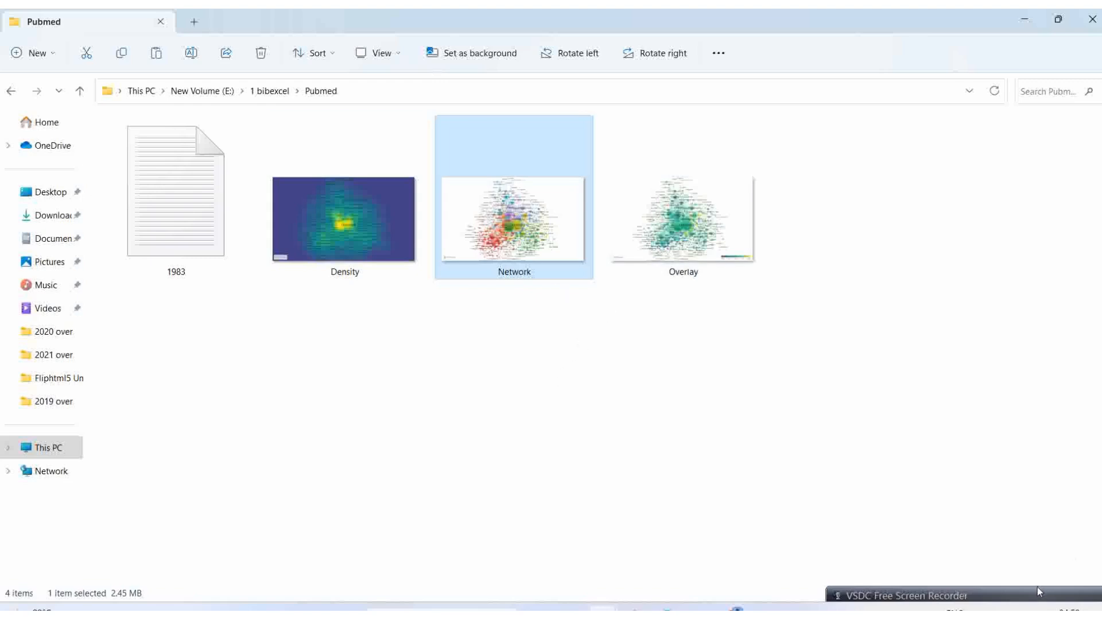